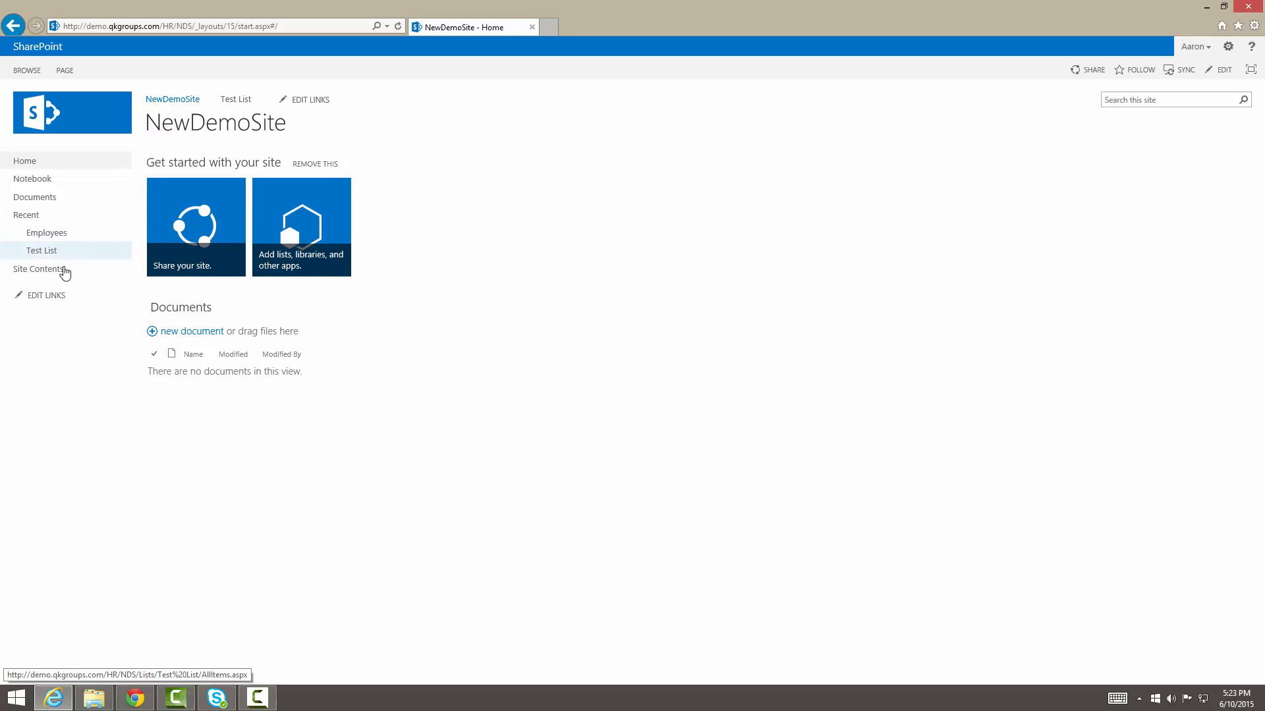
# Go to Site Contents and browse the apps that can be added to NewDemoSite.
pyautogui.click(38, 269)
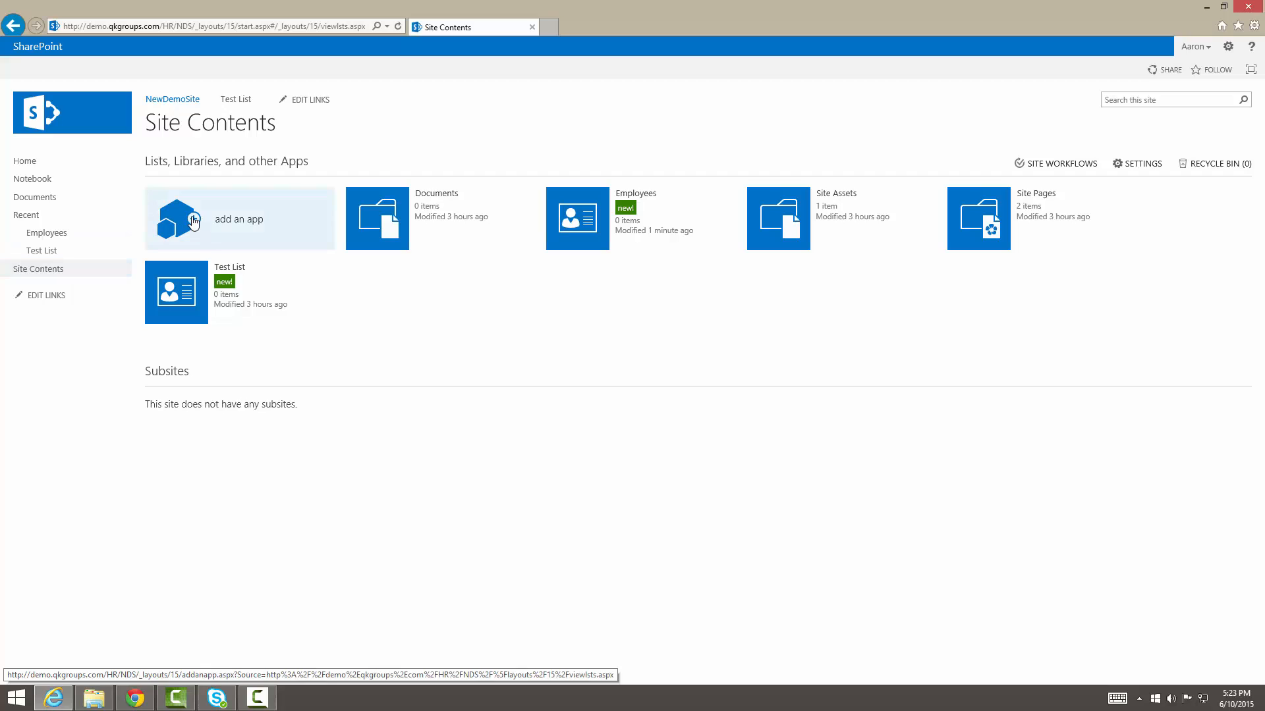
pyautogui.click(238, 218)
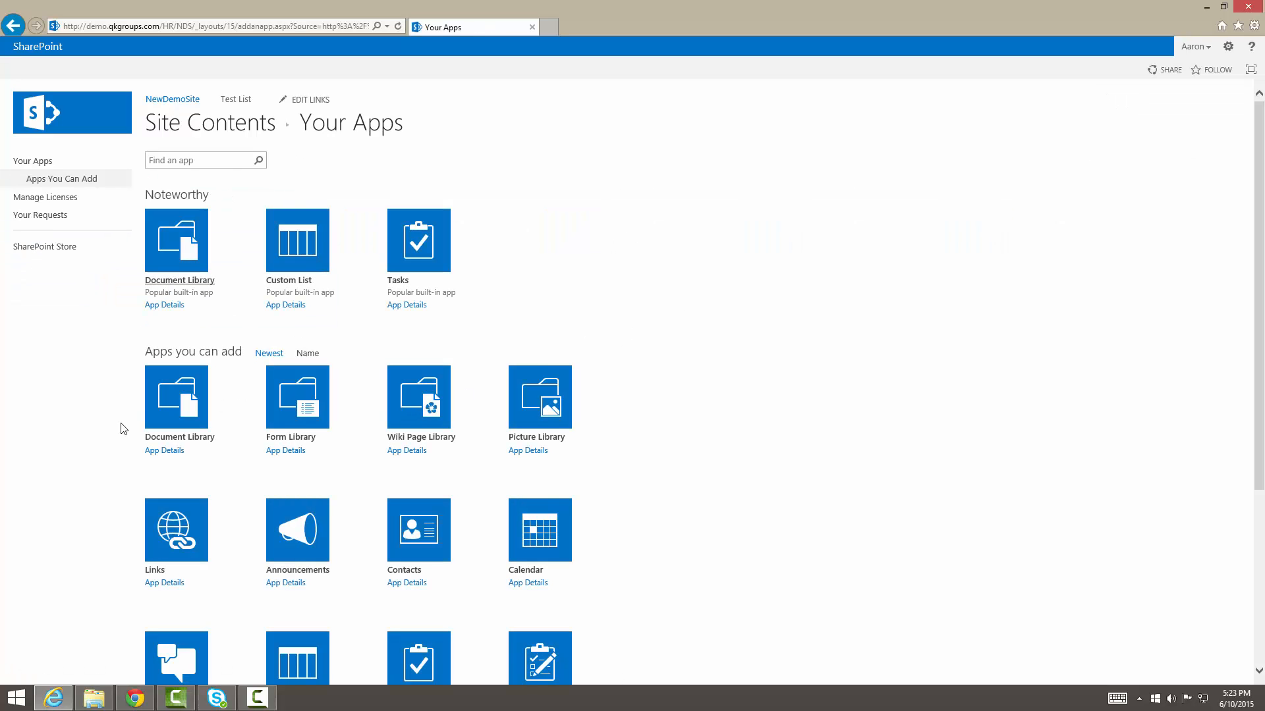
pyautogui.scroll(-3)
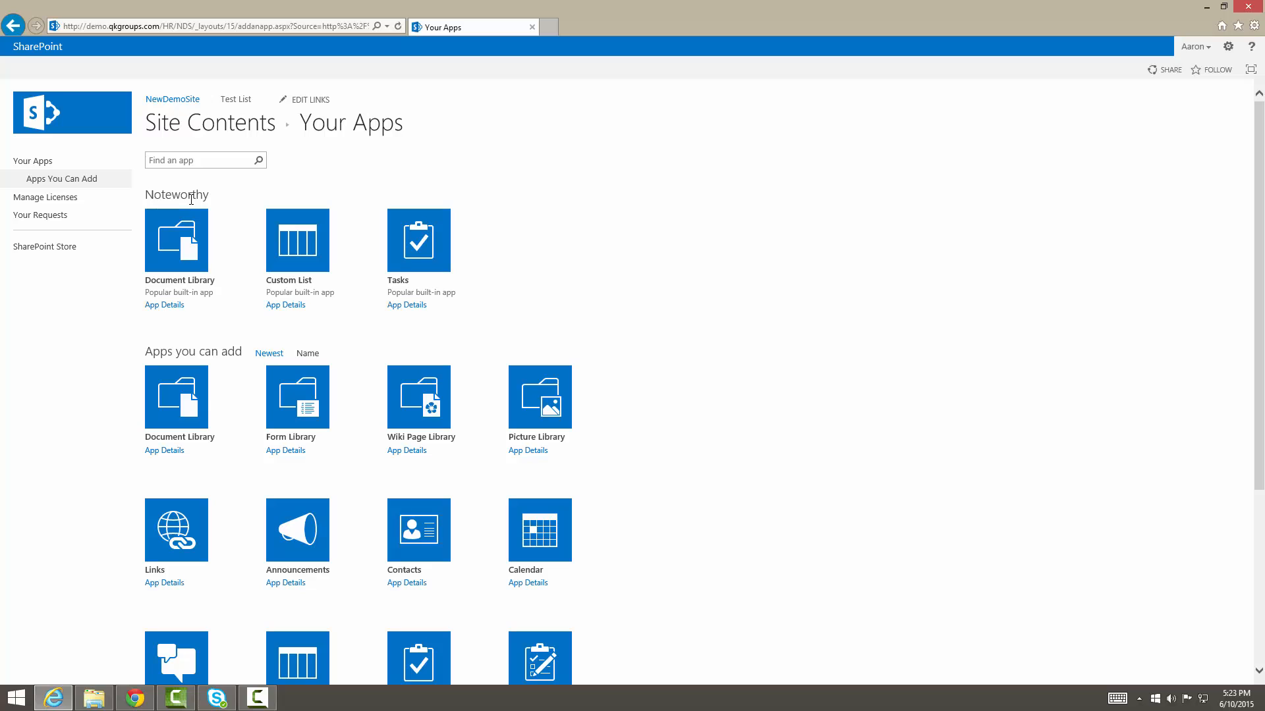
pyautogui.moveTo(186, 235)
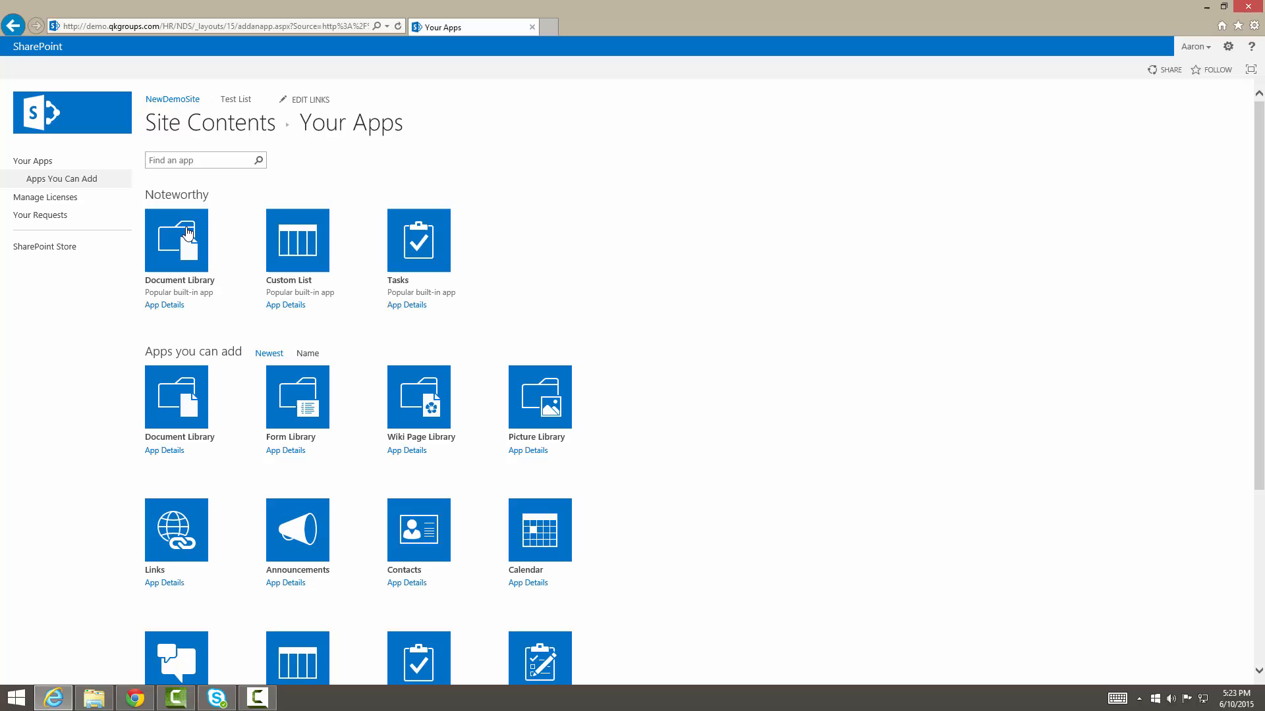
pyautogui.moveTo(325, 247)
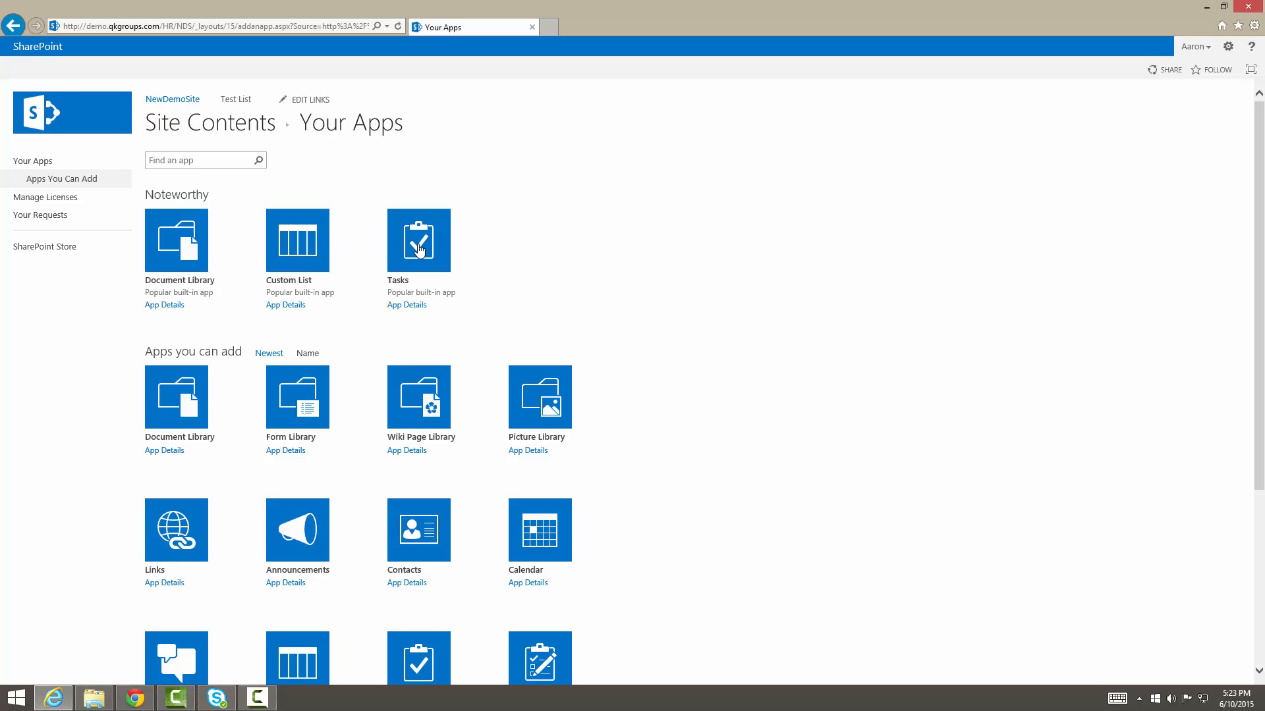
pyautogui.scroll(-3)
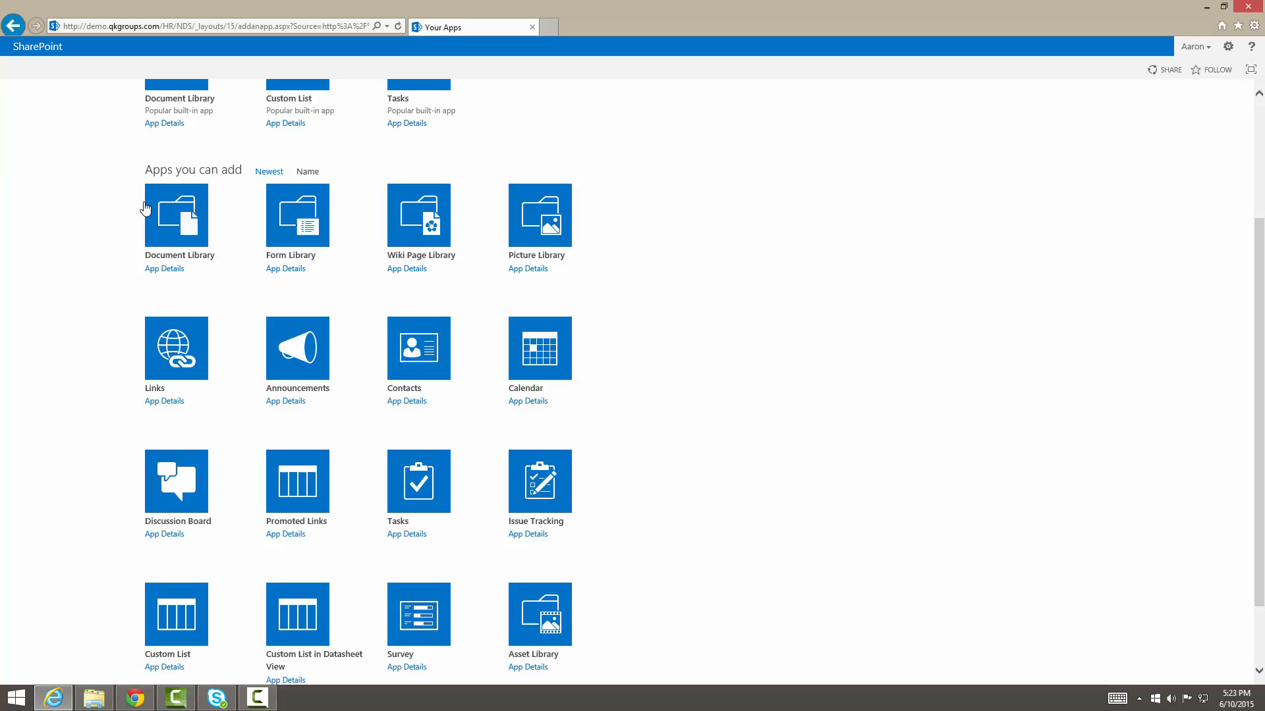
pyautogui.moveTo(734, 372)
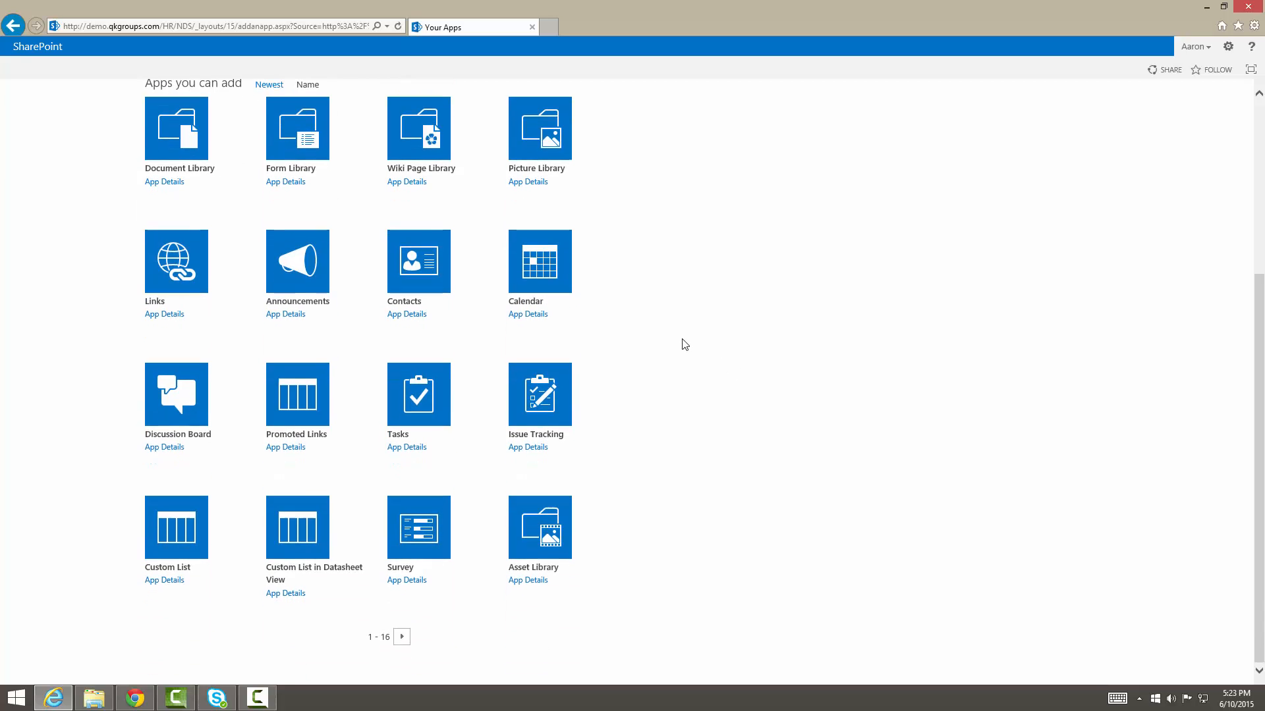
pyautogui.moveTo(491, 173)
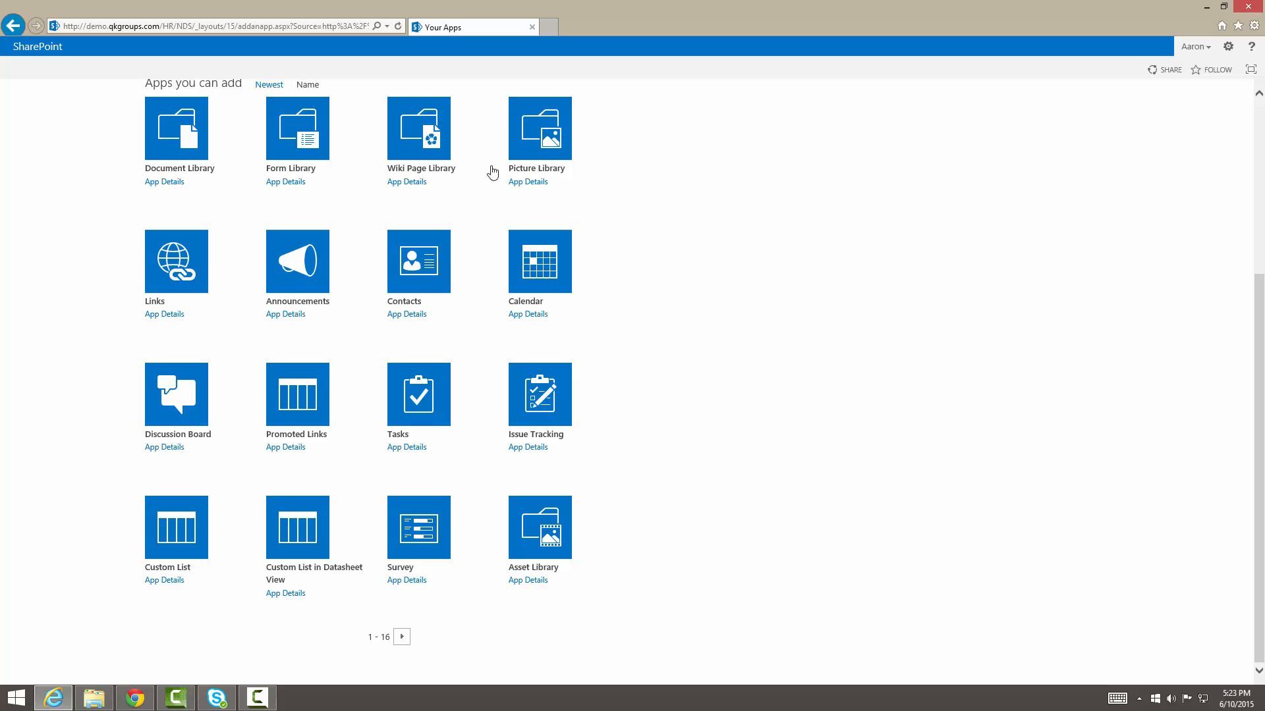
pyautogui.moveTo(193, 331)
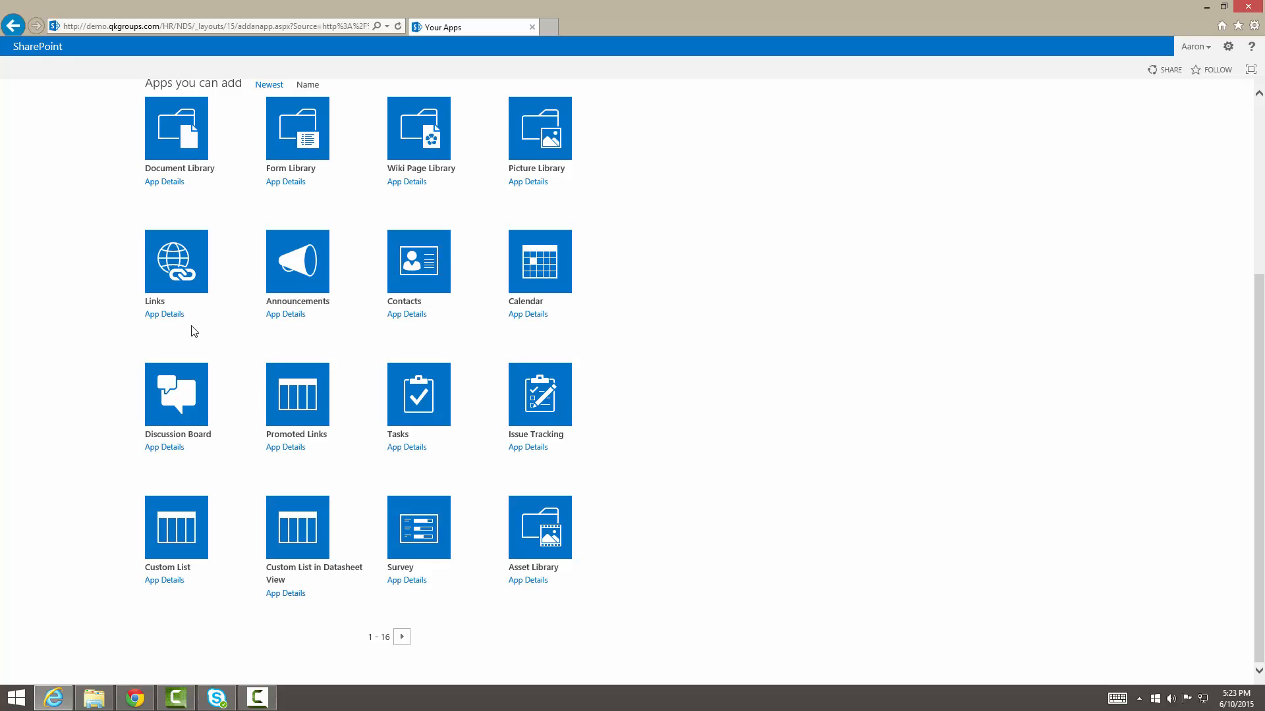
pyautogui.moveTo(734, 456)
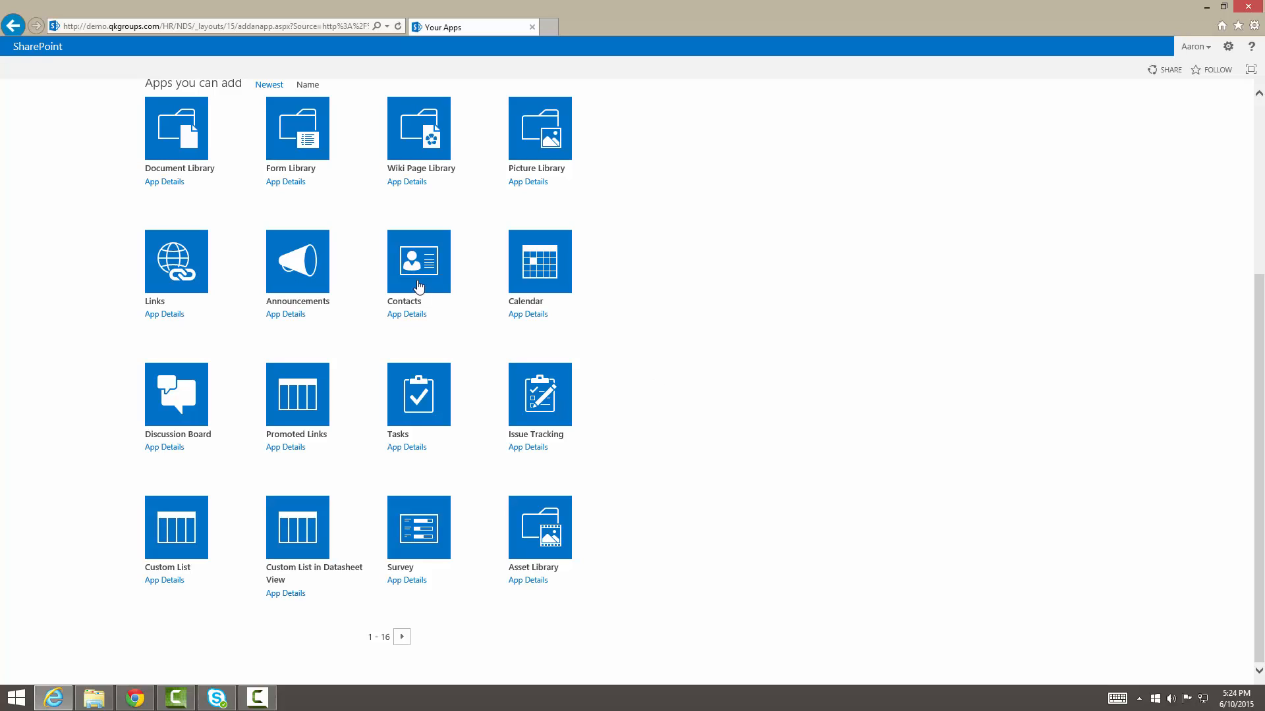
# Open the Contacts app's page and start adding it to the site.
pyautogui.click(418, 260)
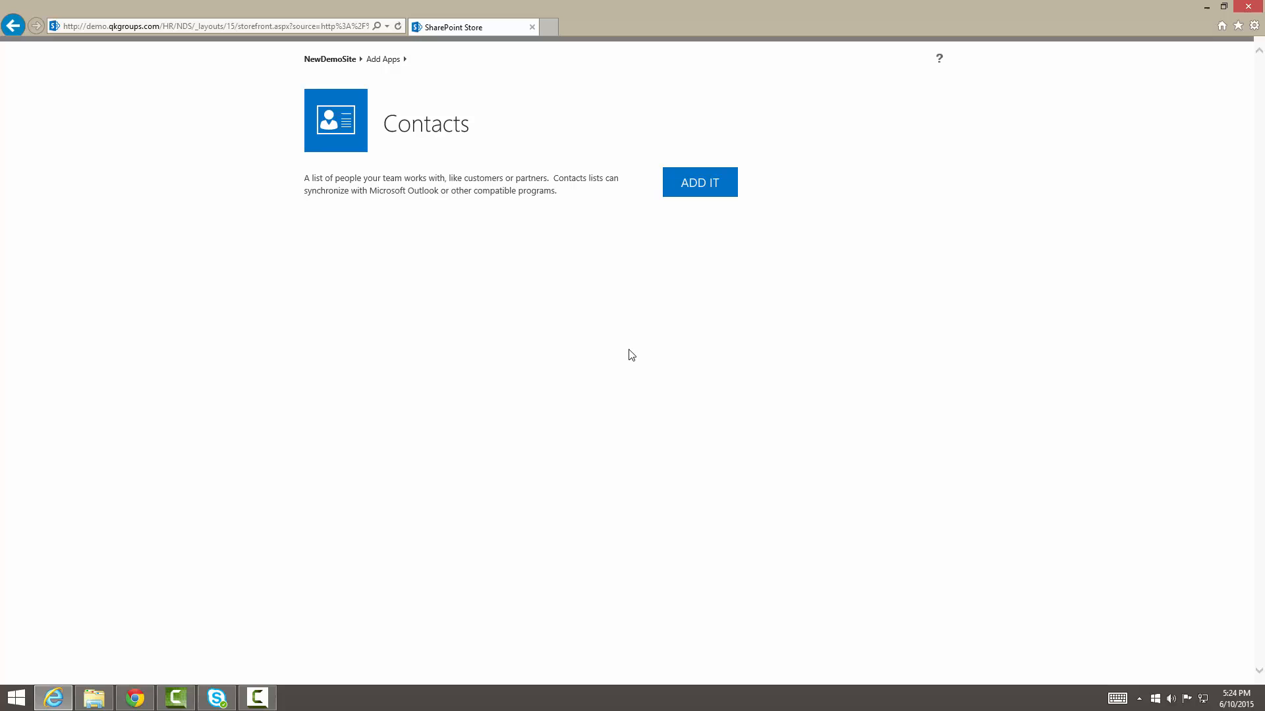
pyautogui.moveTo(324, 188)
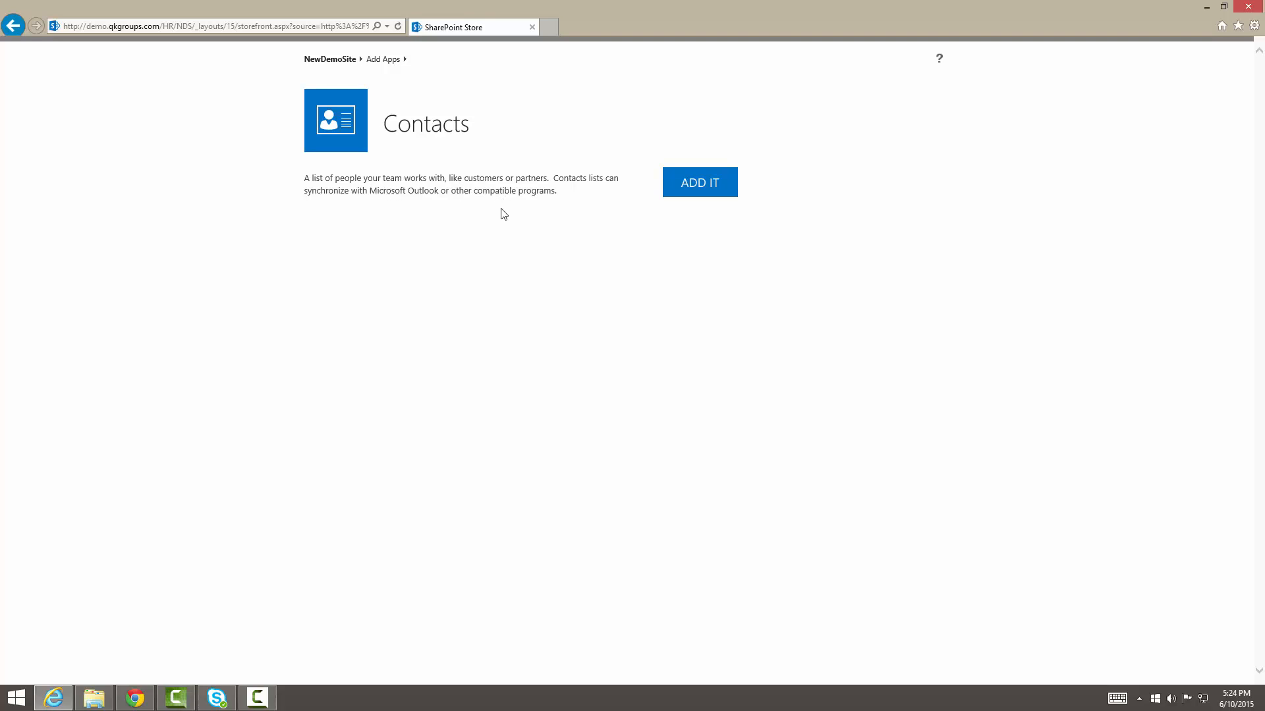
pyautogui.moveTo(804, 216)
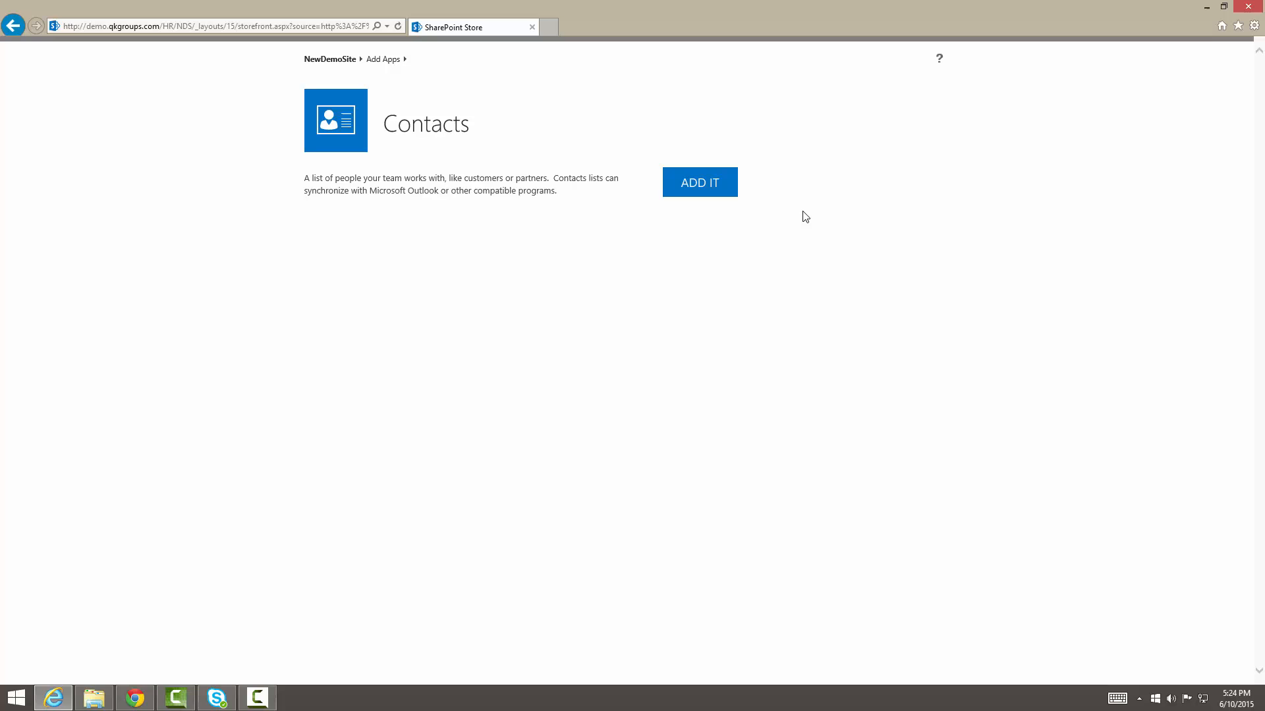
pyautogui.click(698, 183)
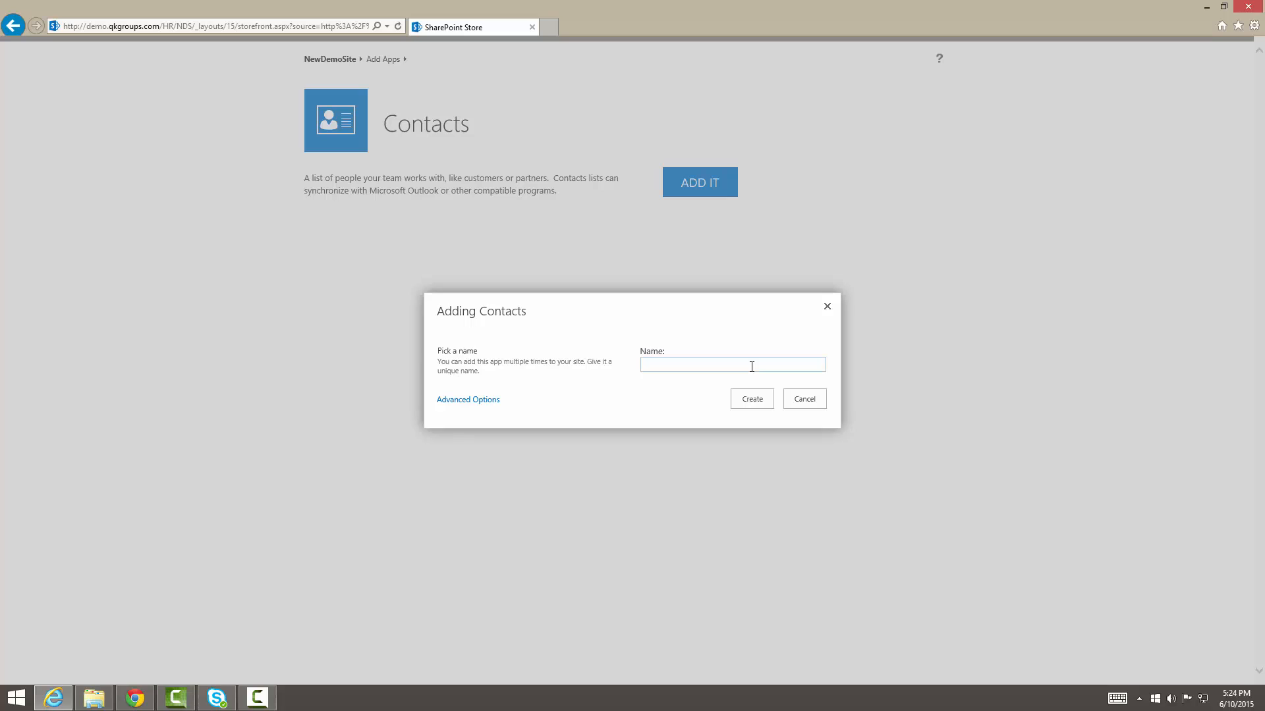
# Create the Contacts list with the name 'Candidates'.
pyautogui.click(730, 363)
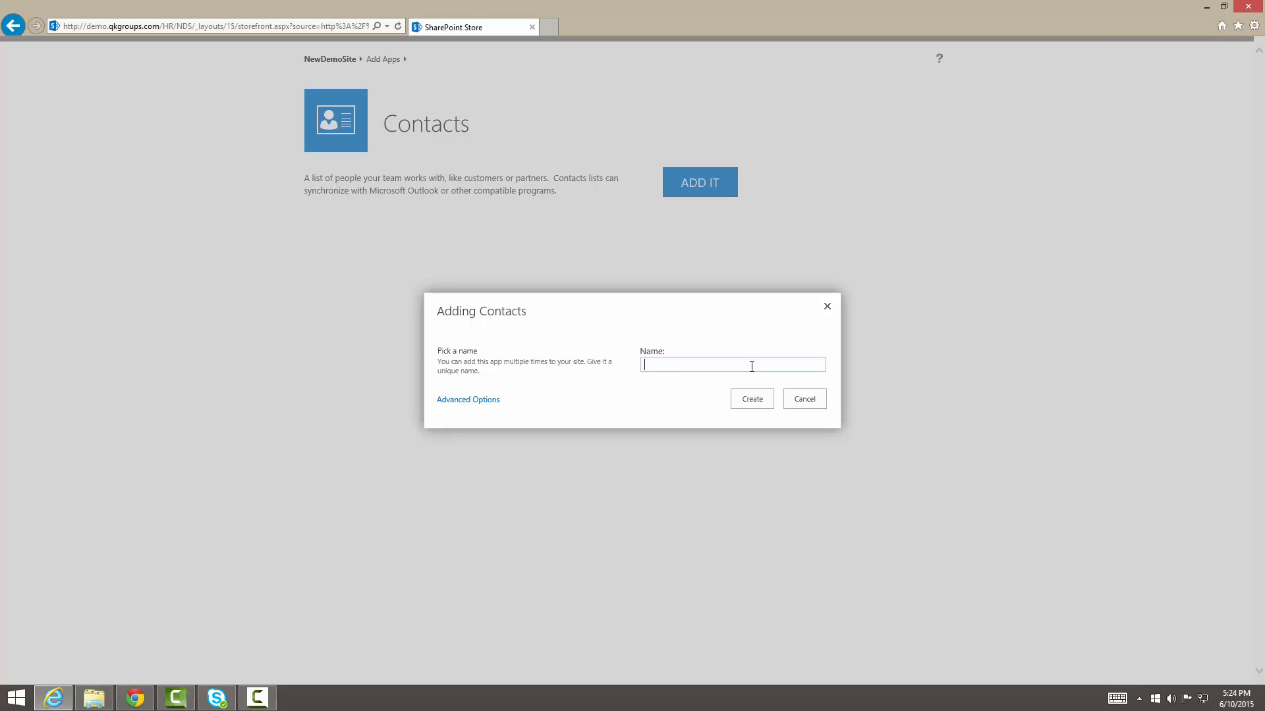
pyautogui.write('Candidates')
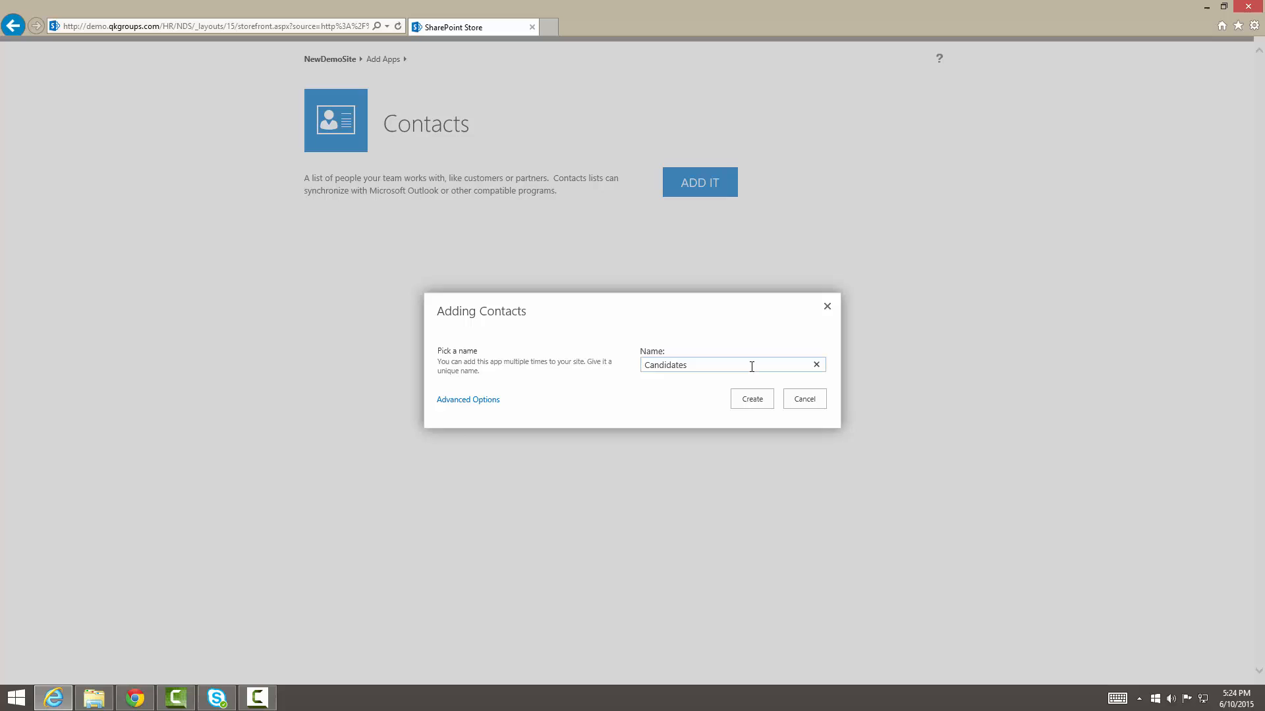
pyautogui.click(750, 399)
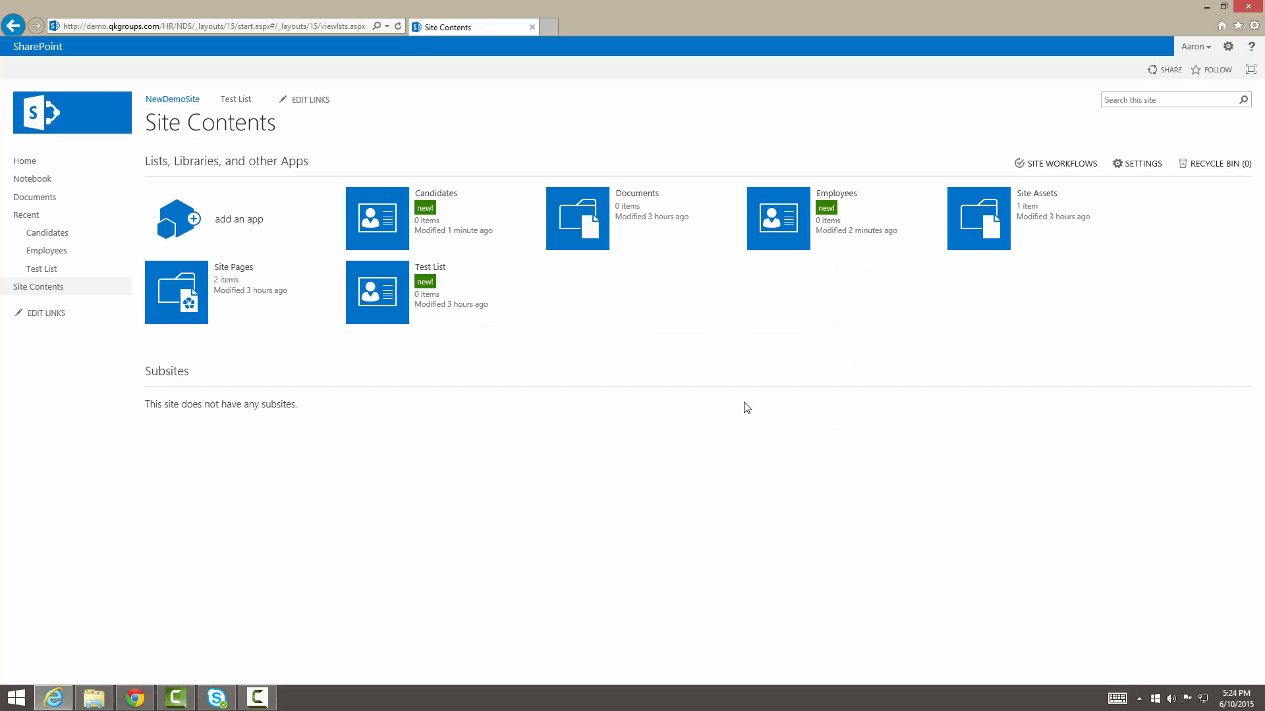
pyautogui.moveTo(458, 258)
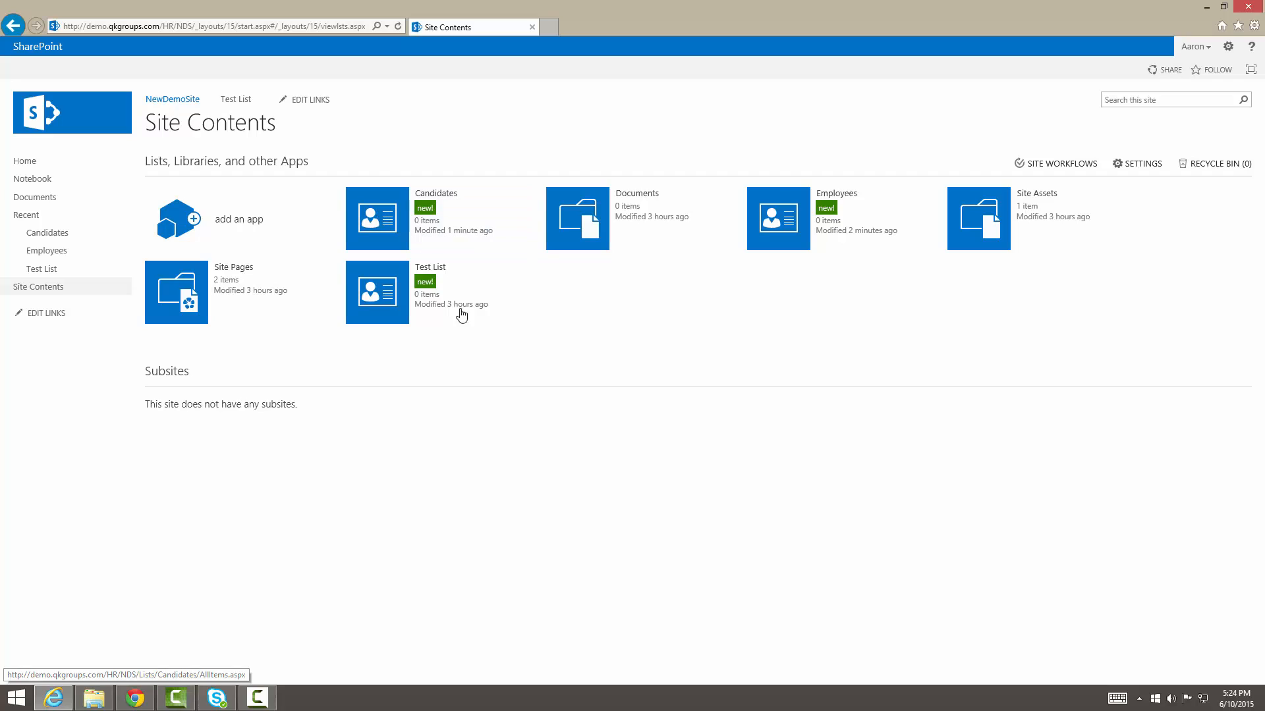
pyautogui.moveTo(395, 291)
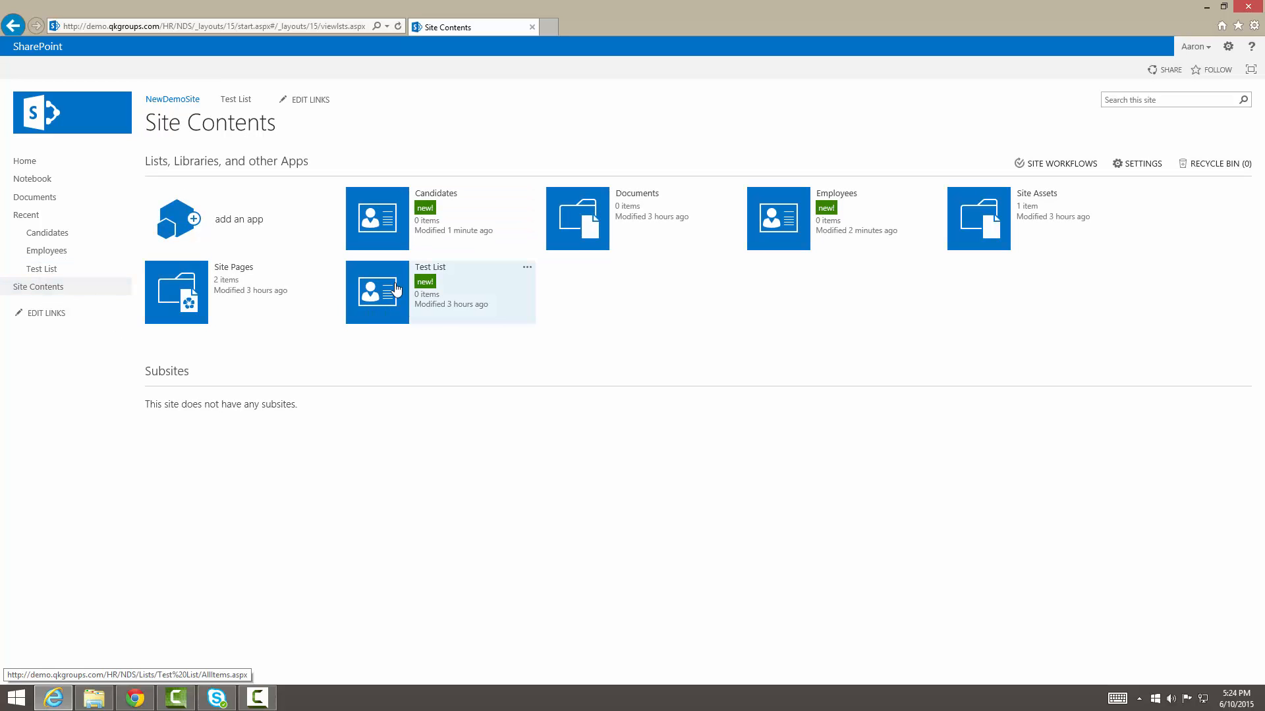
pyautogui.moveTo(235, 317)
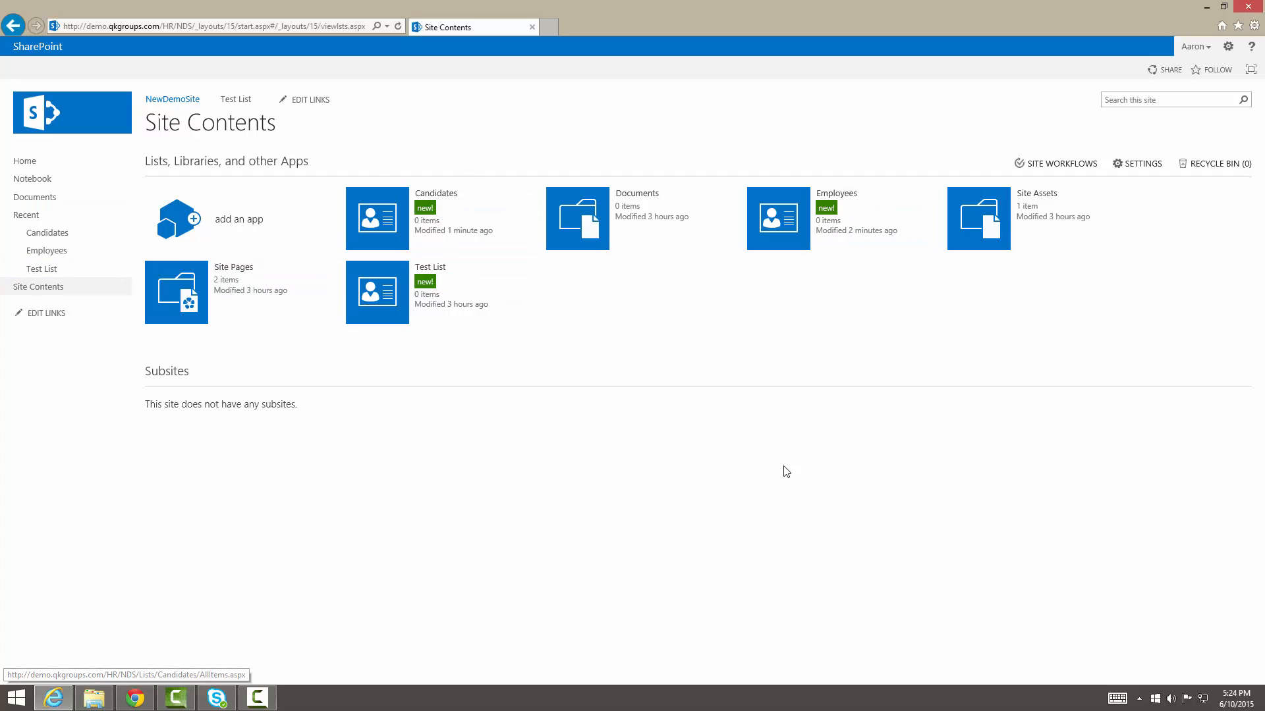
pyautogui.moveTo(634, 324)
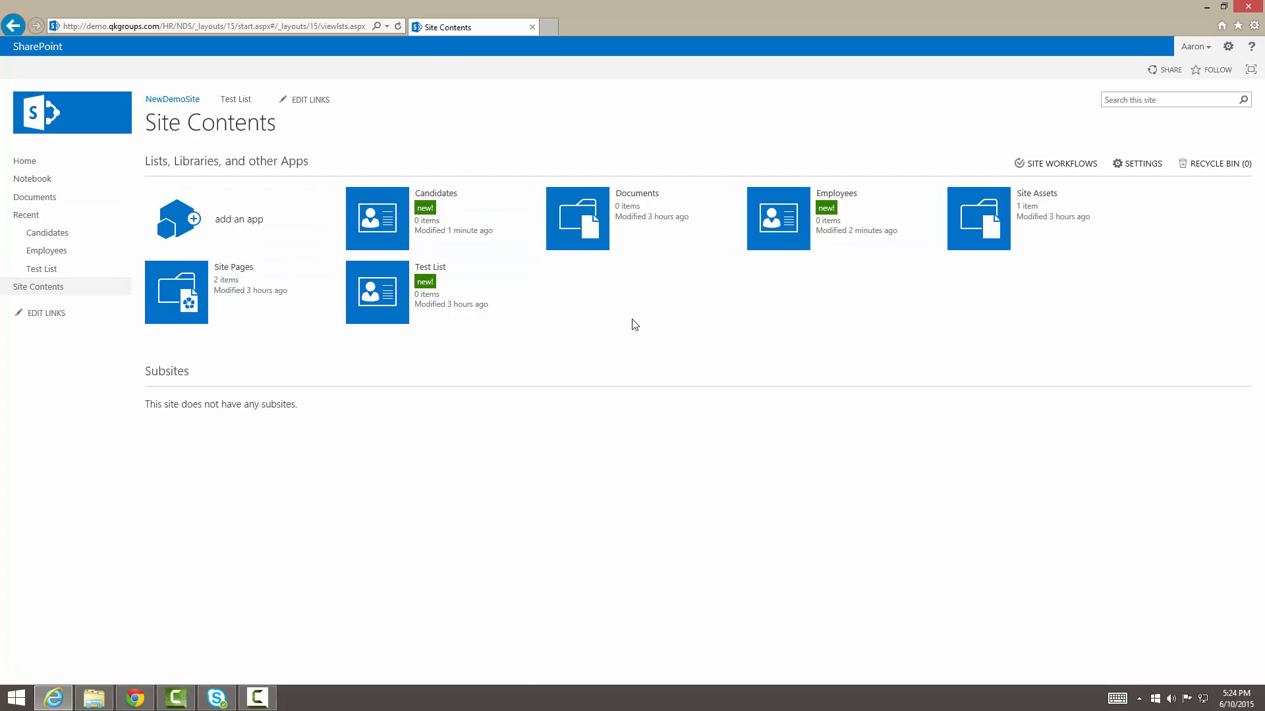
pyautogui.moveTo(305, 200)
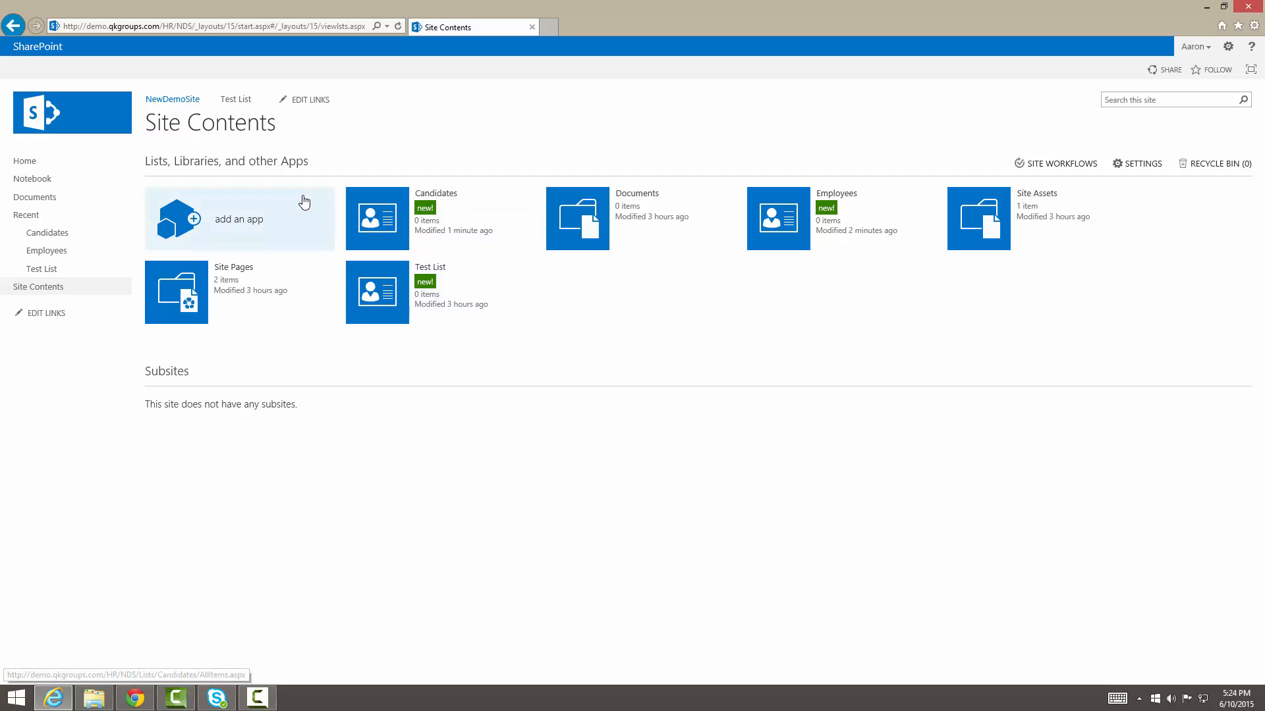
# Open the empty Candidates list from the Site Contents page.
pyautogui.click(377, 218)
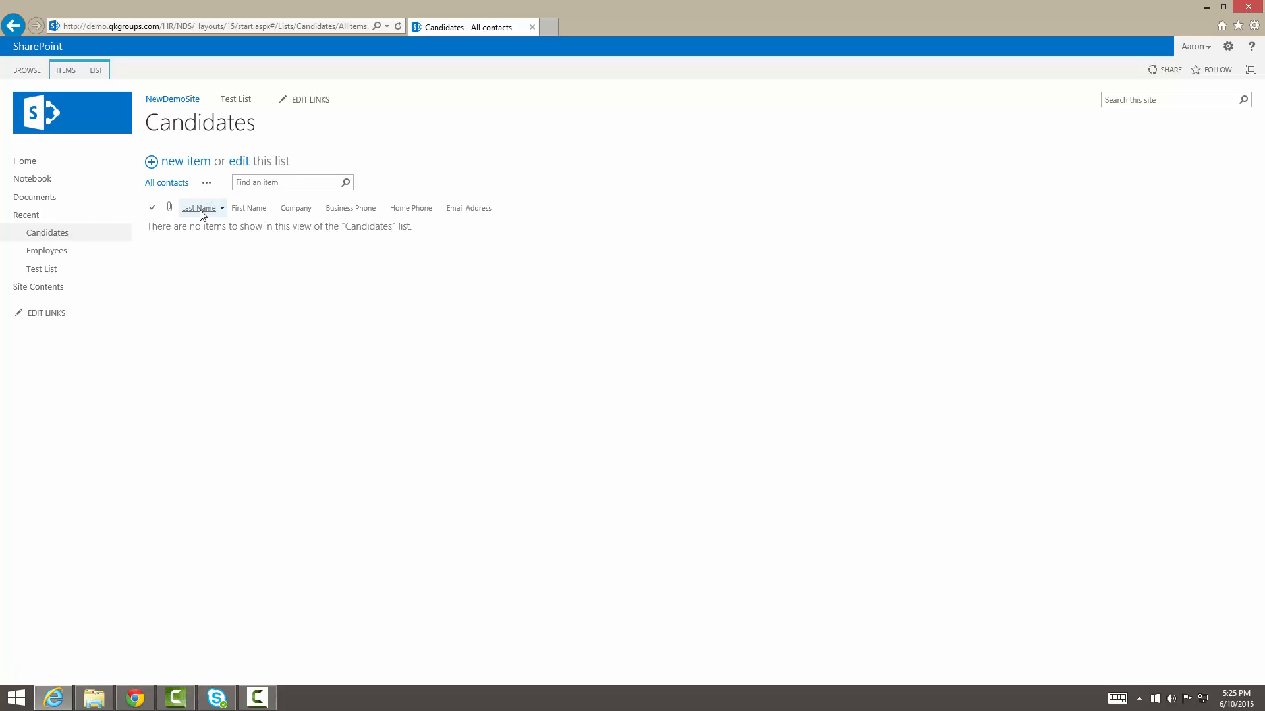
pyautogui.moveTo(351, 224)
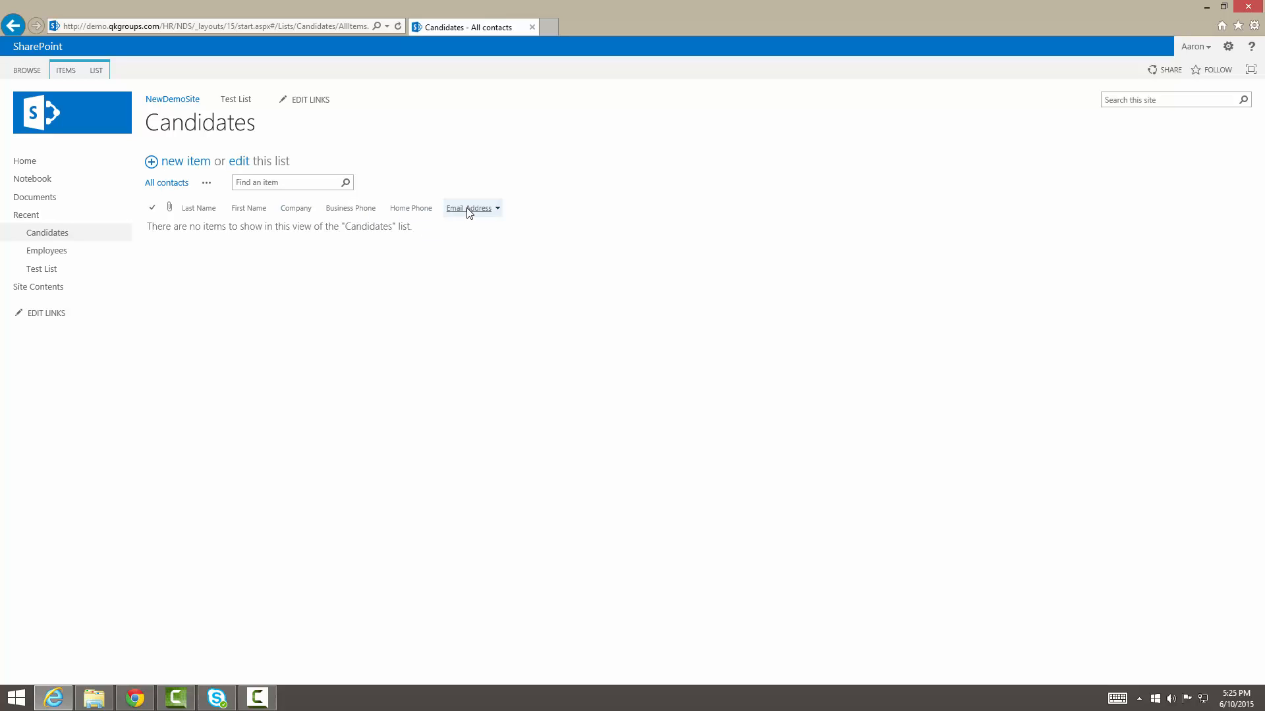
pyautogui.moveTo(179, 267)
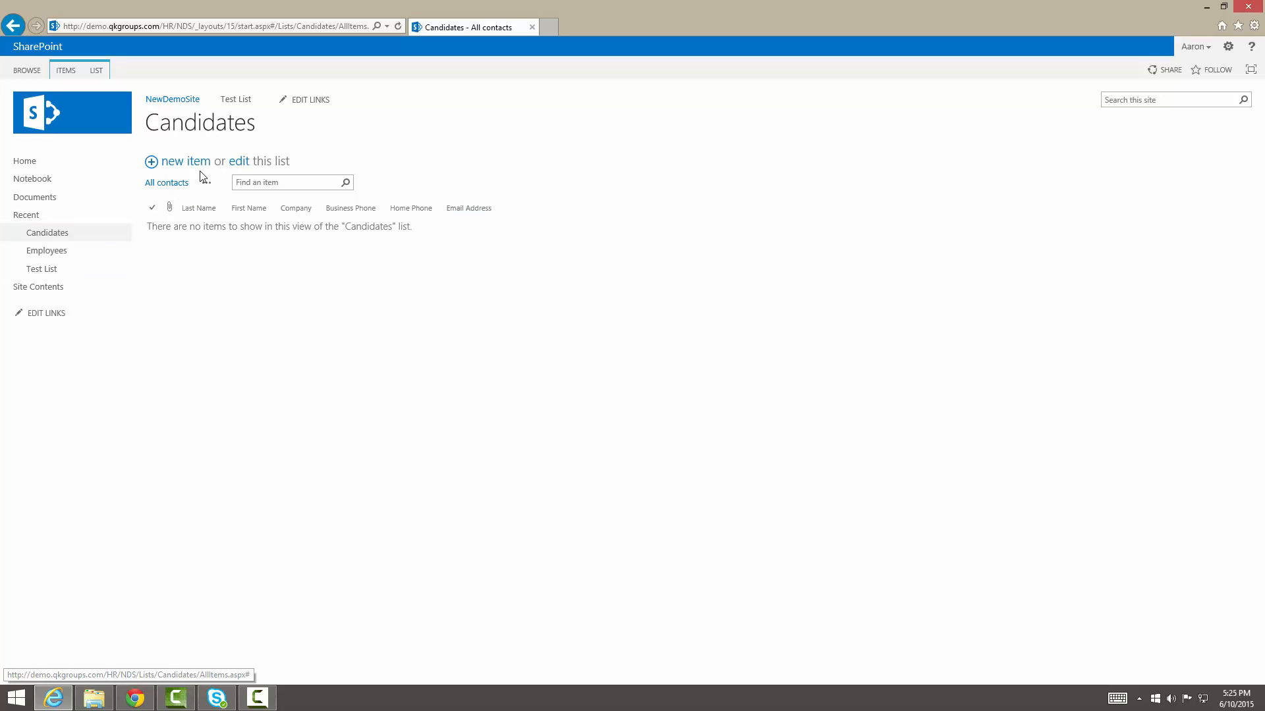
# Start a new candidate with last name Smith, first name James and email 'asdfasdf'.
pyautogui.click(184, 161)
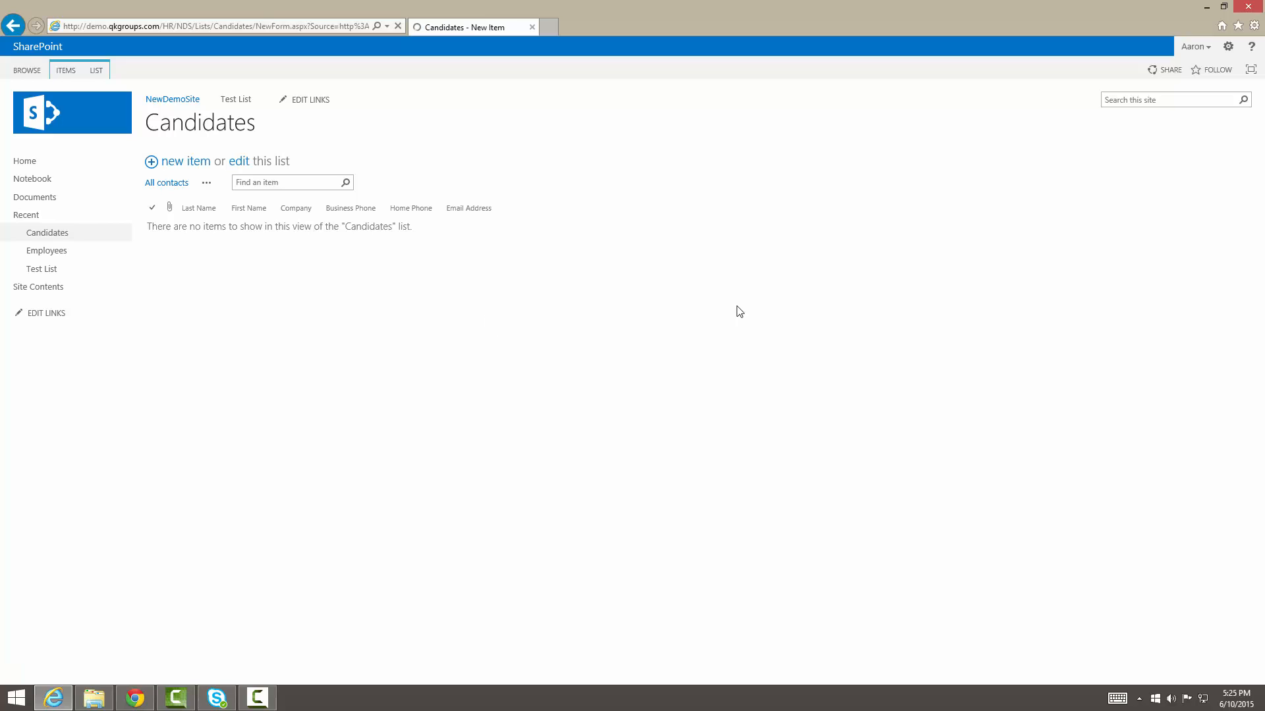
pyautogui.click(183, 161)
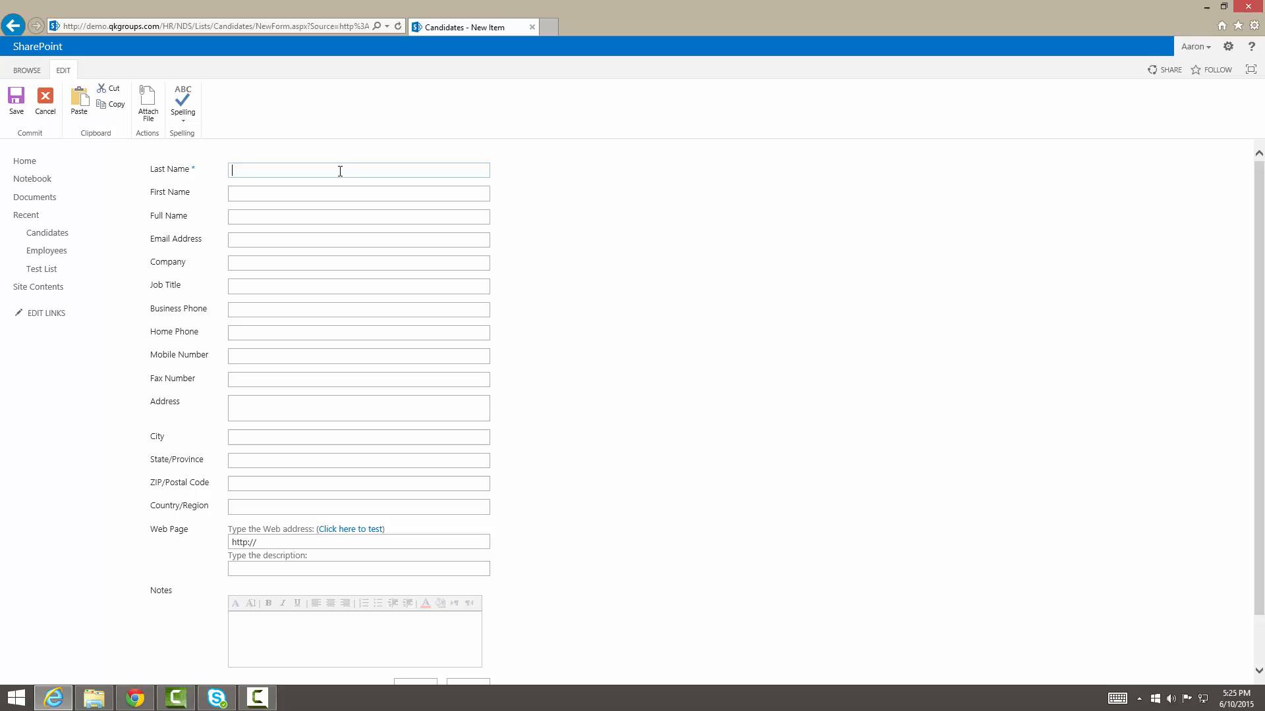
pyautogui.write('Smith')
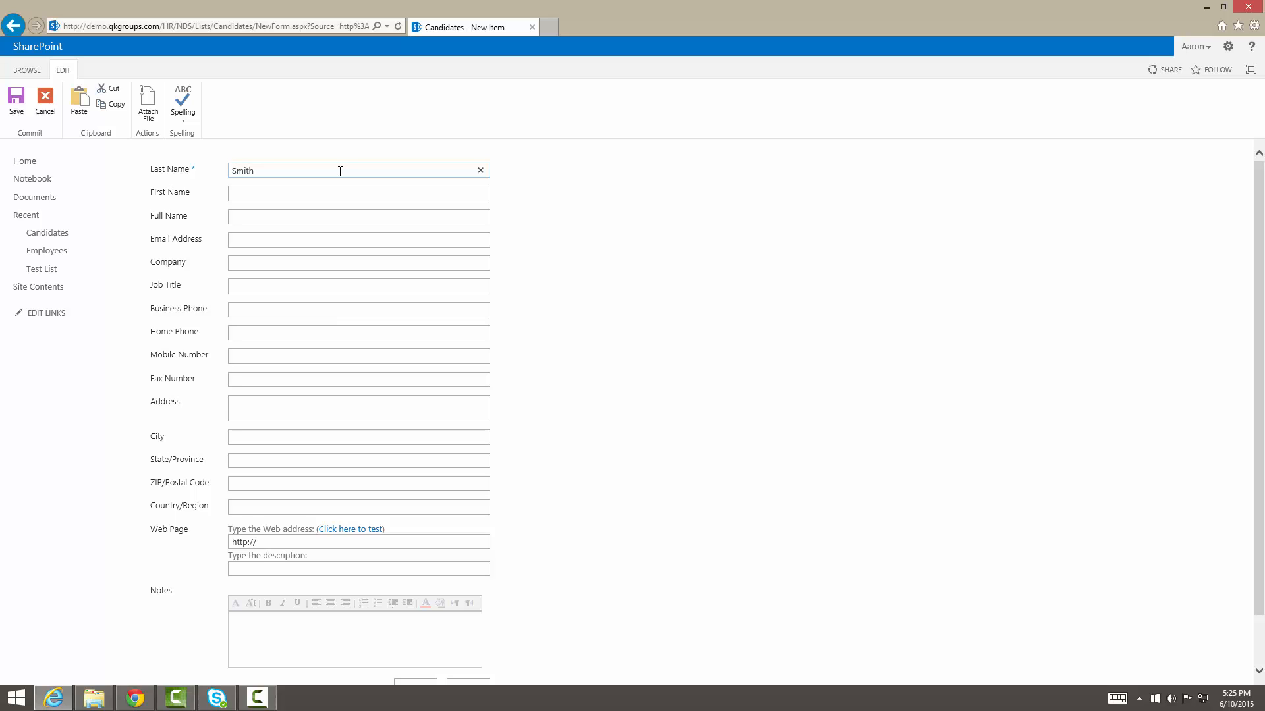
pyautogui.click(357, 193)
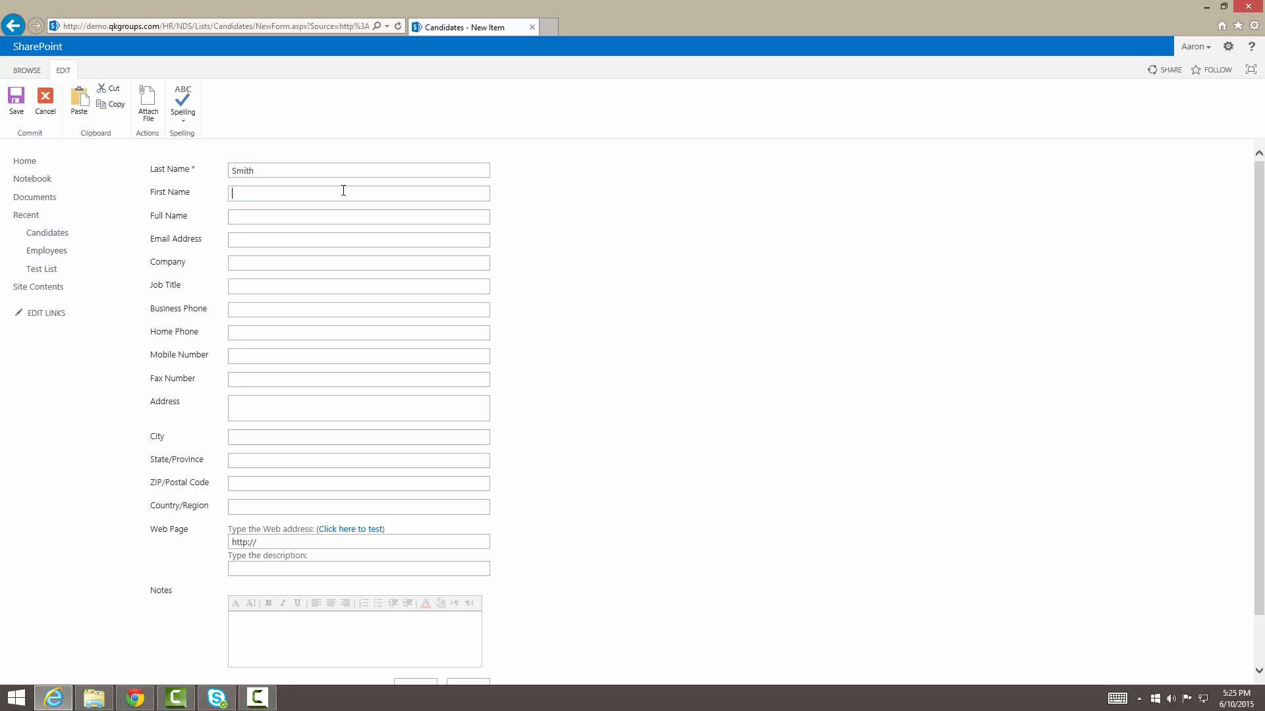
pyautogui.write('James')
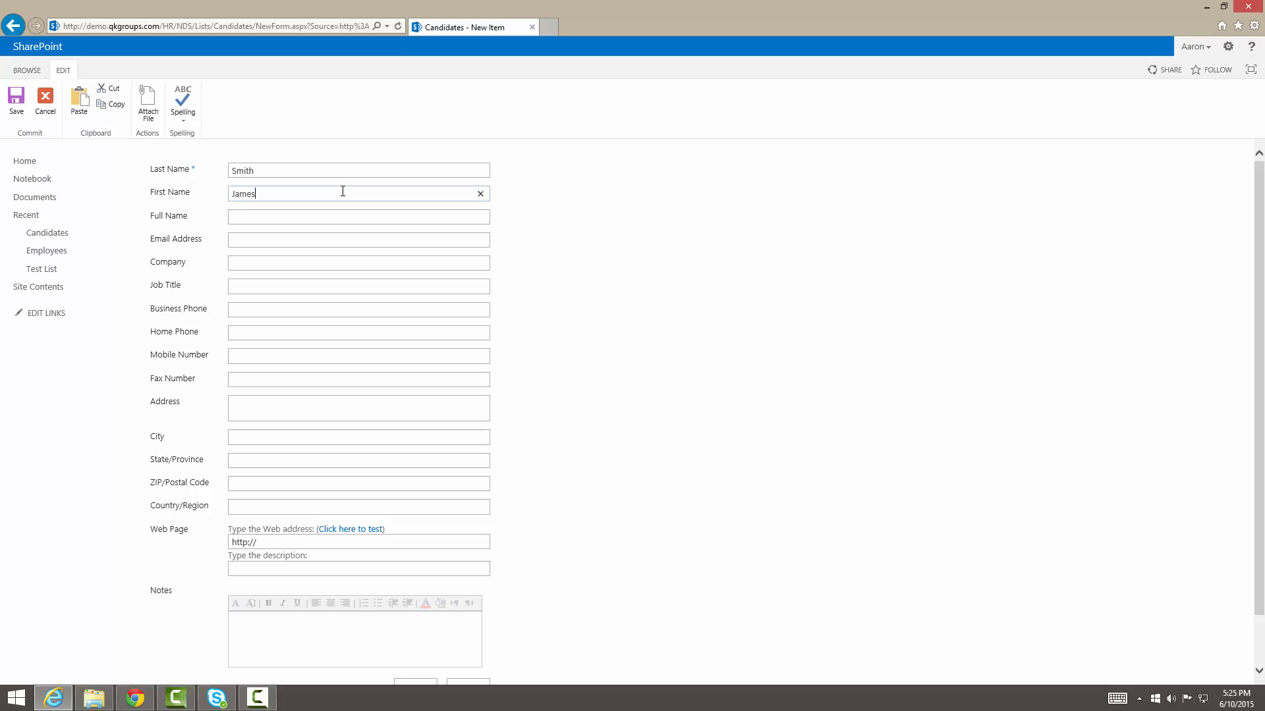
pyautogui.click(357, 239)
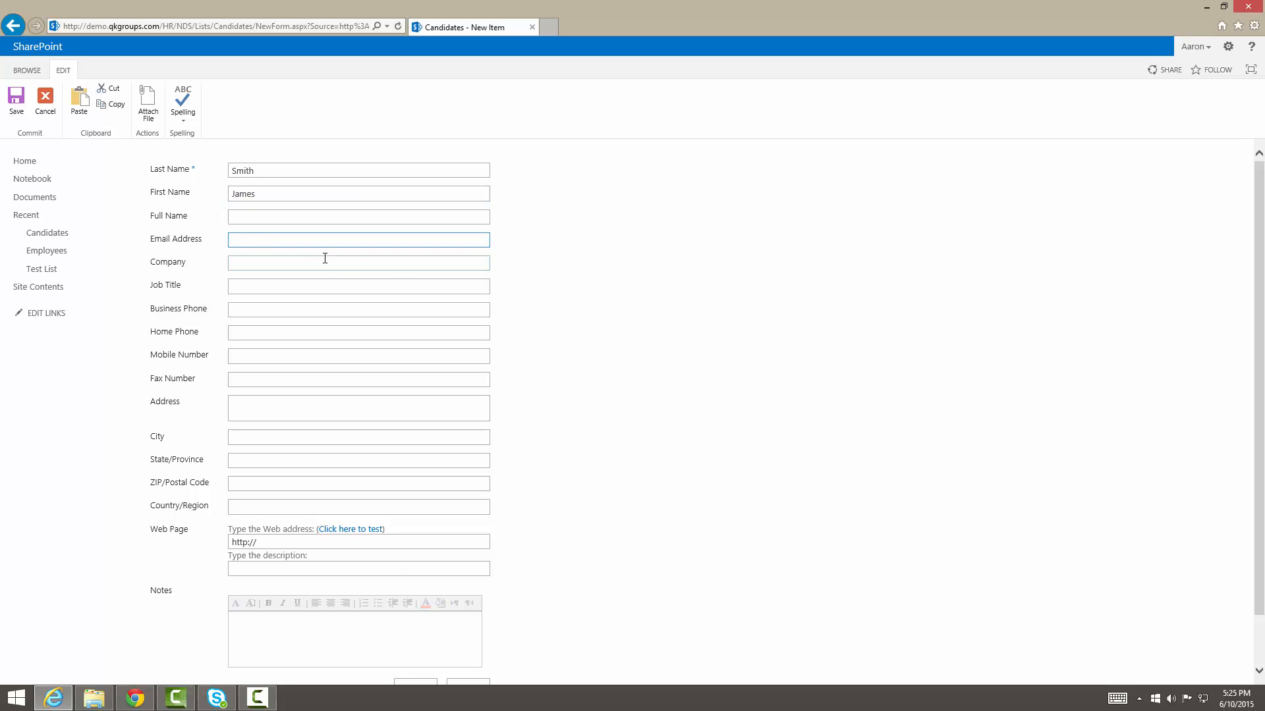
pyautogui.write('asdfasdf')
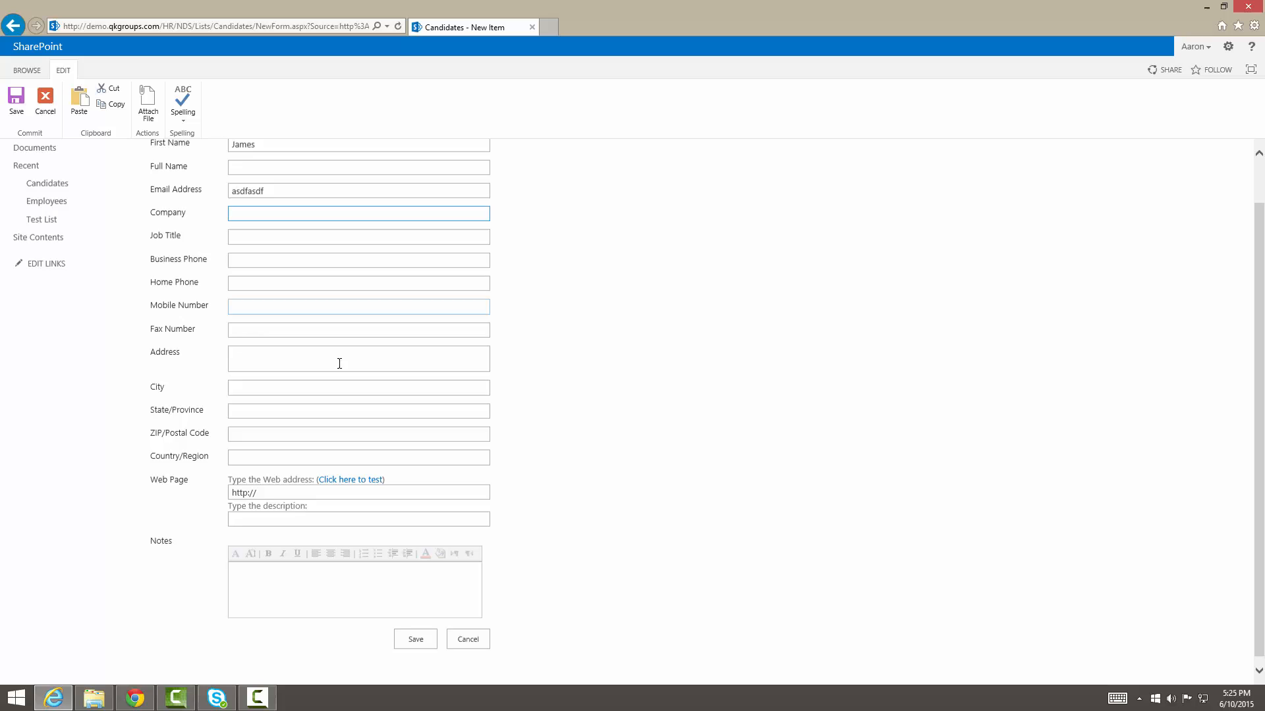
# Enter home phone 444444, mobile 5555555 and fax 'asdfasdfa5555'.
pyautogui.scroll(-3)
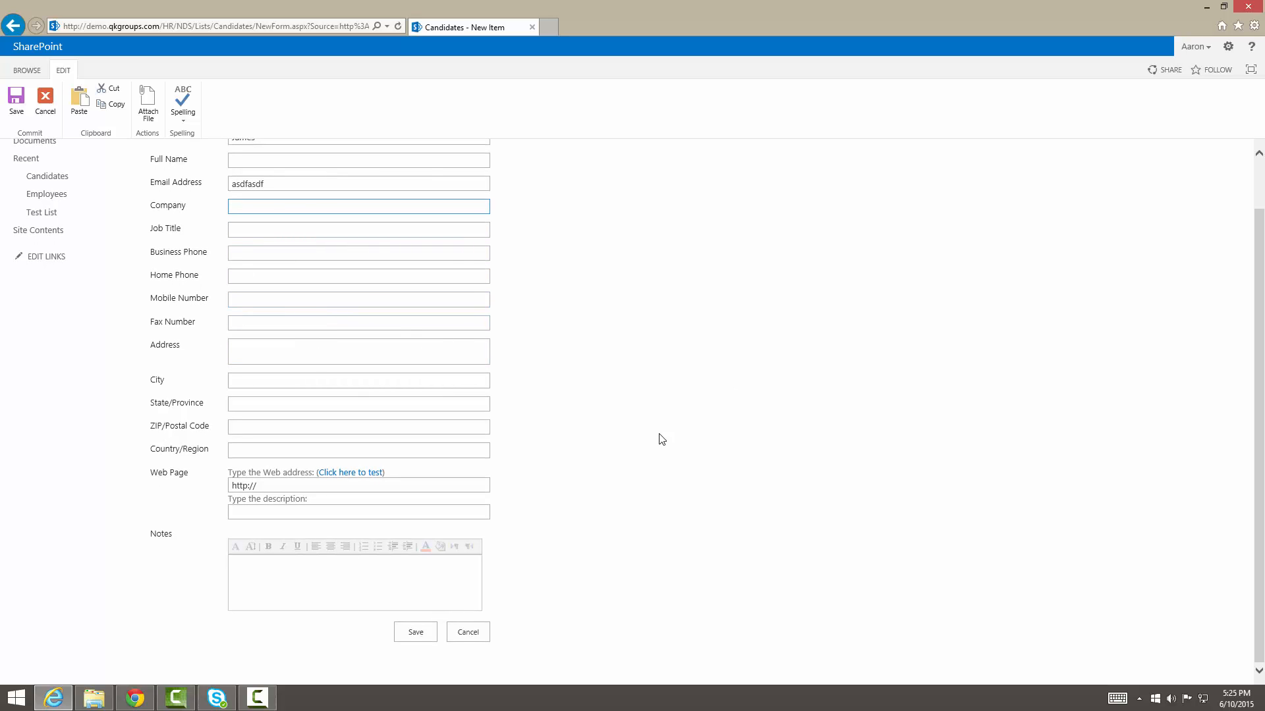
pyautogui.moveTo(266, 289)
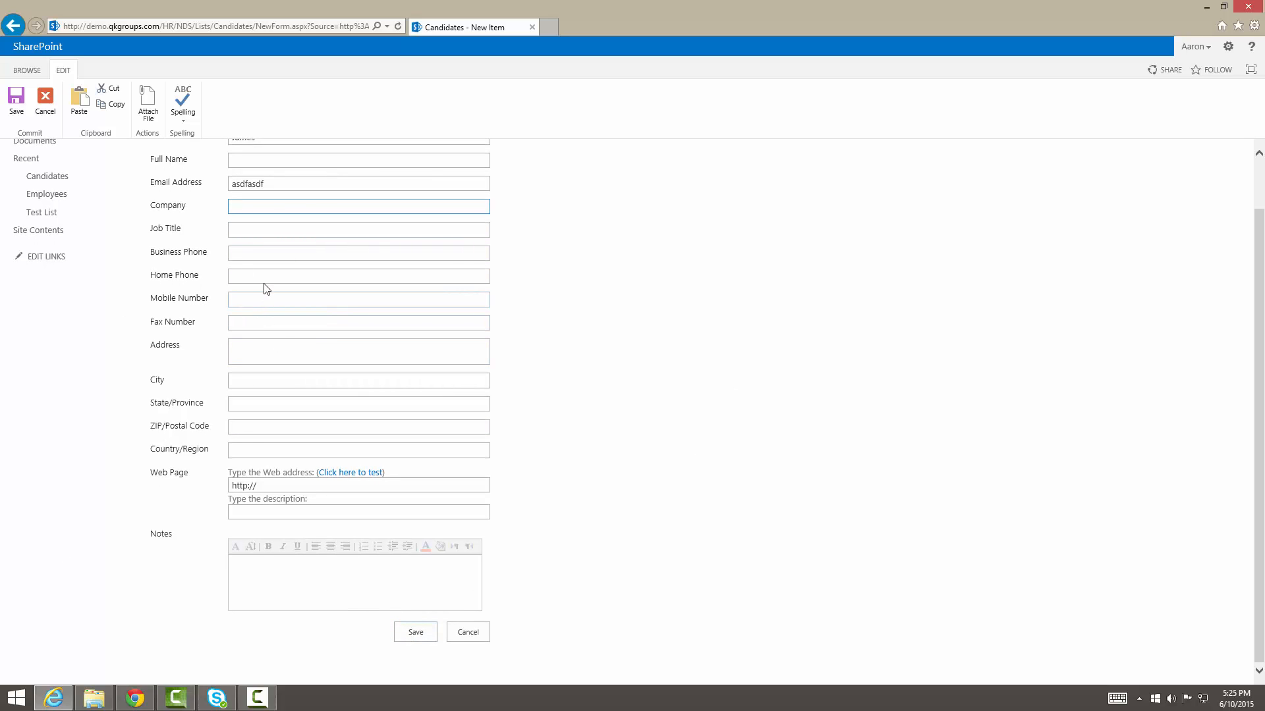
pyautogui.write('444444')
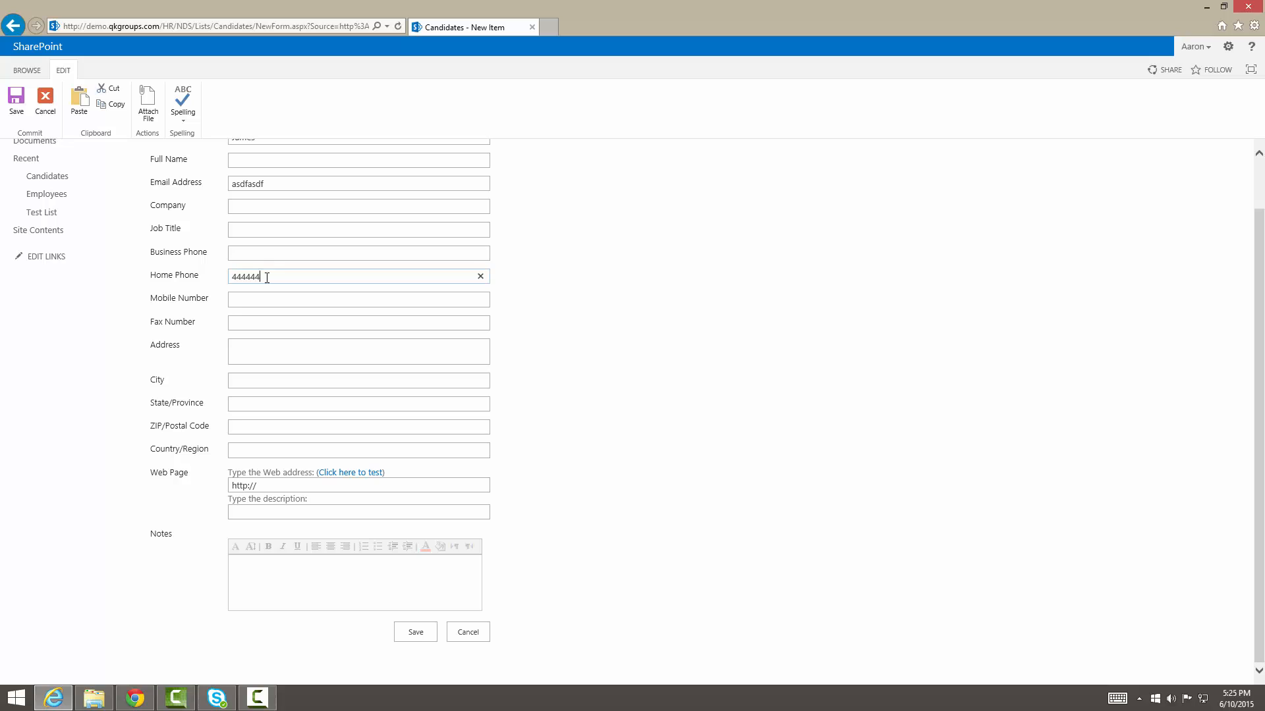
pyautogui.write('5555555')
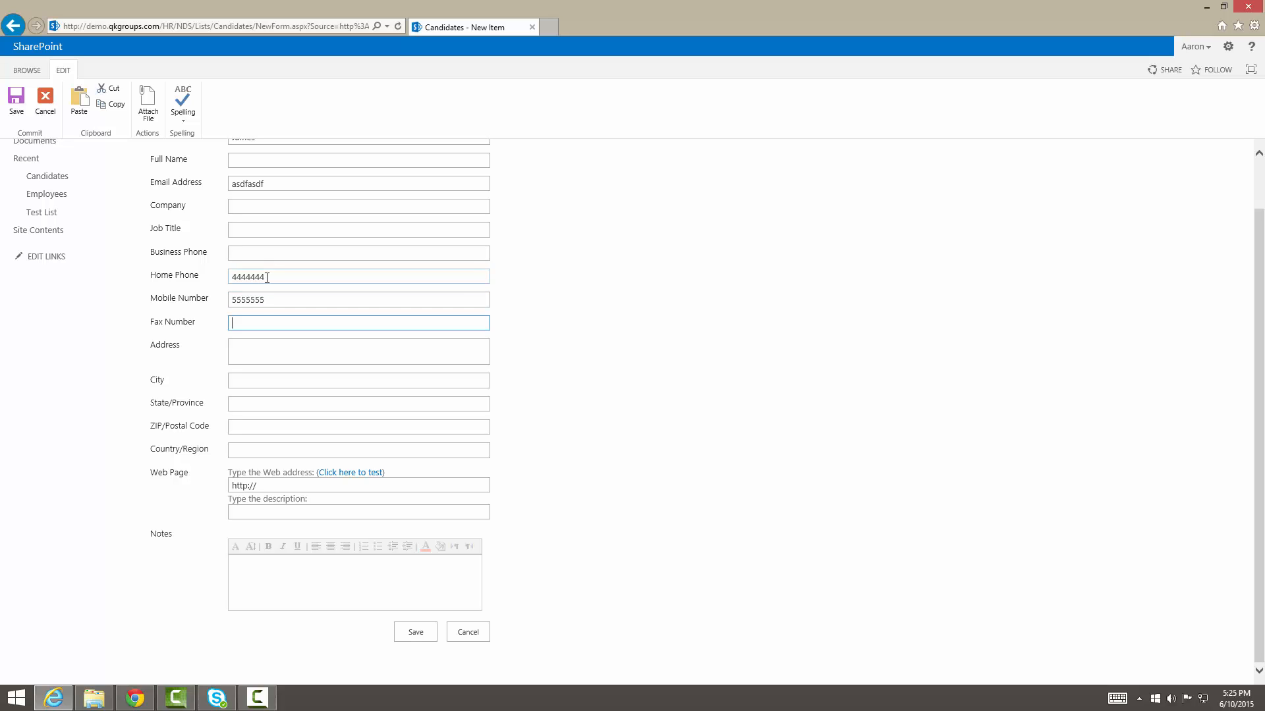
pyautogui.write('asdfasdfa5555')
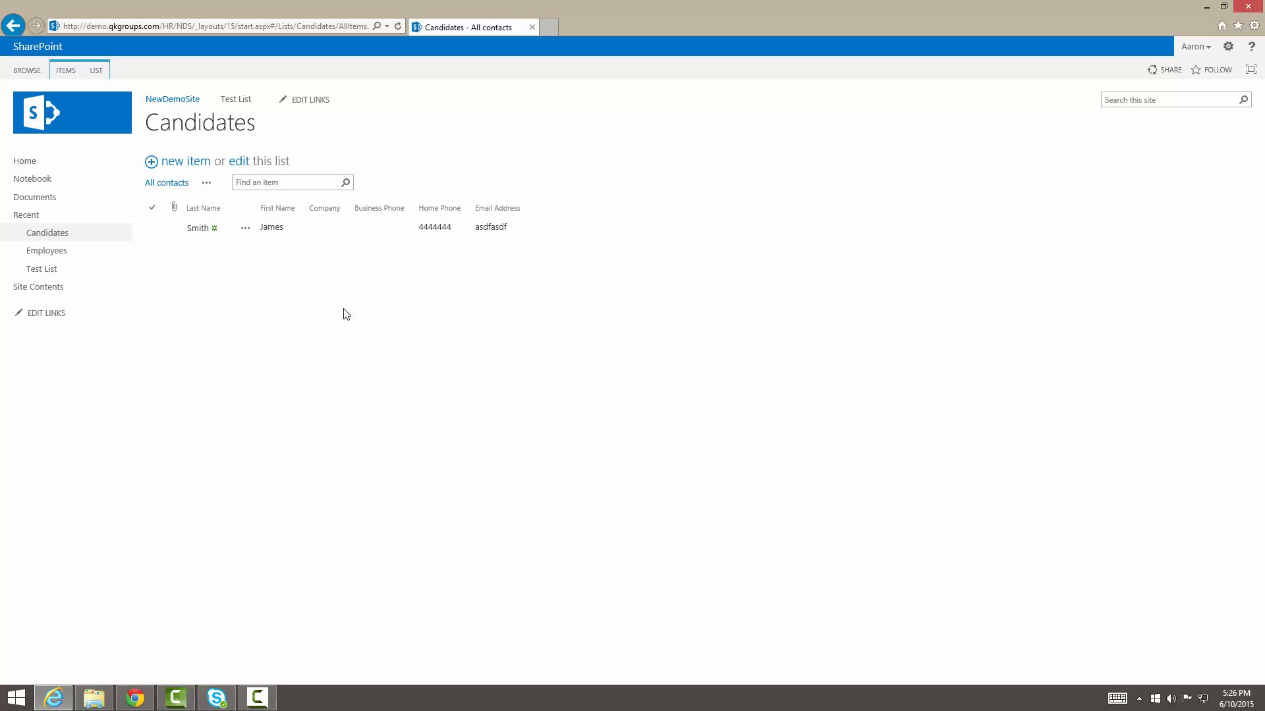
pyautogui.moveTo(205, 209)
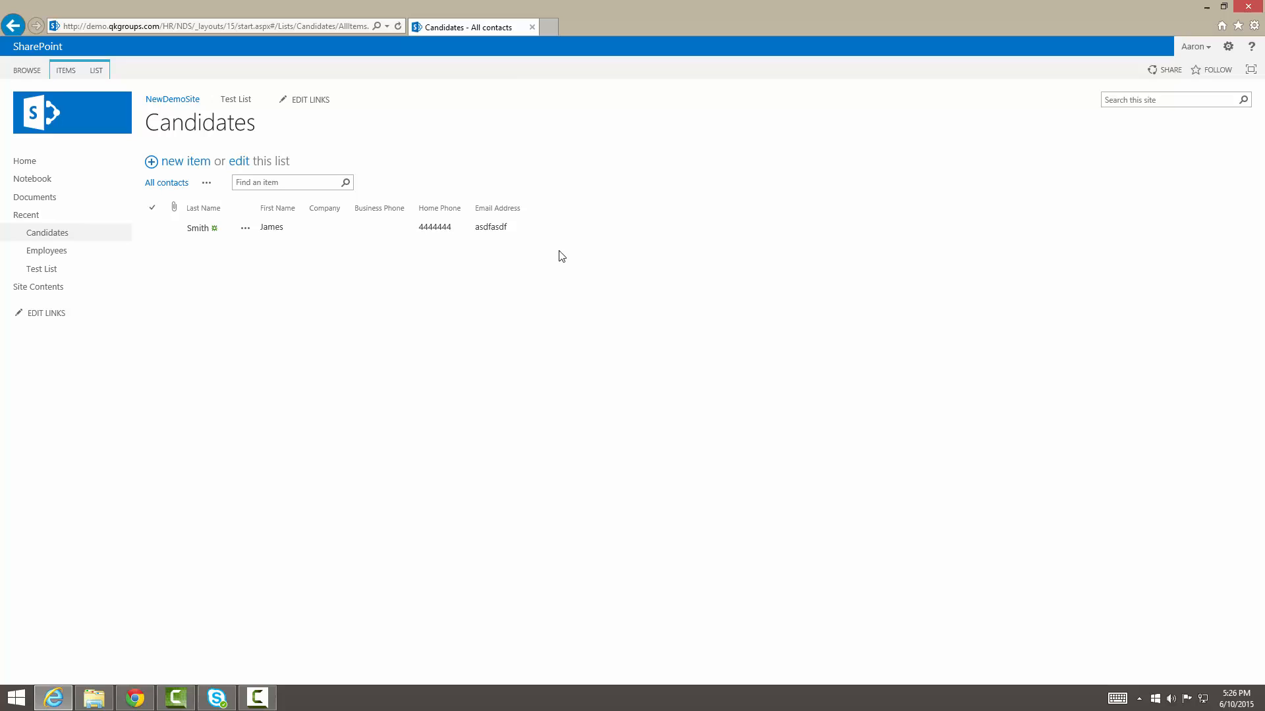
pyautogui.moveTo(193, 369)
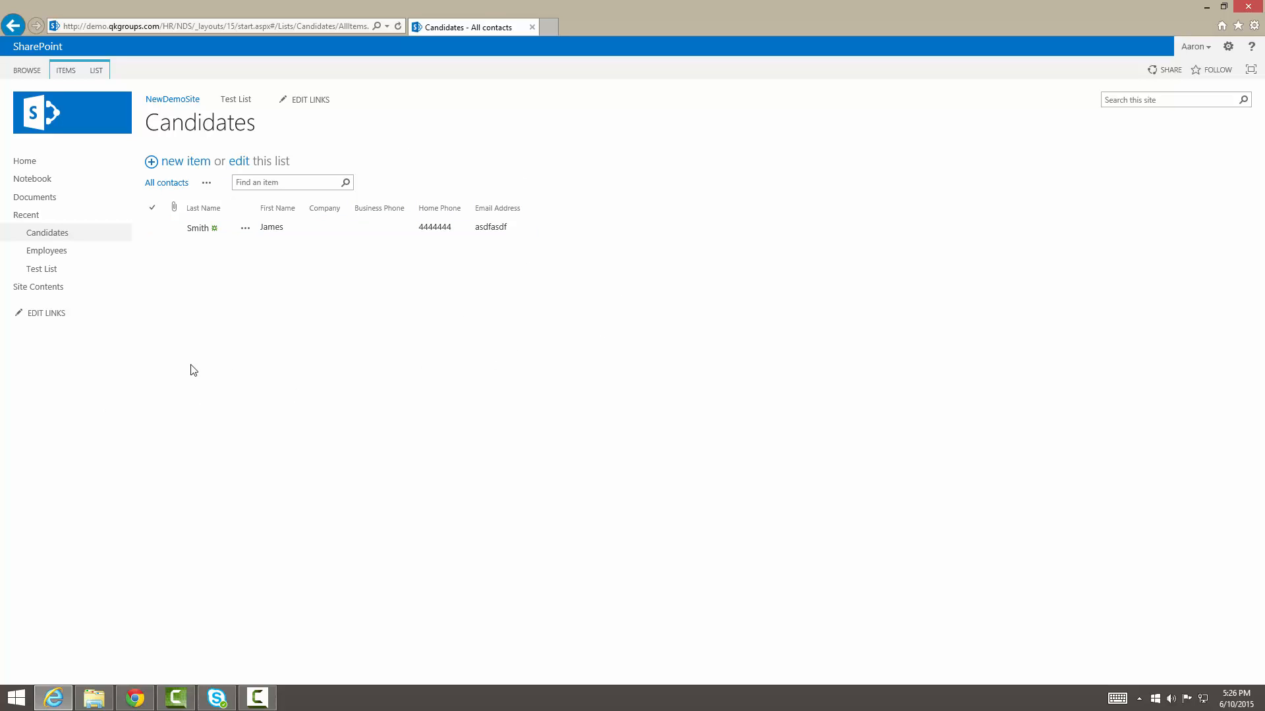
pyautogui.moveTo(208, 361)
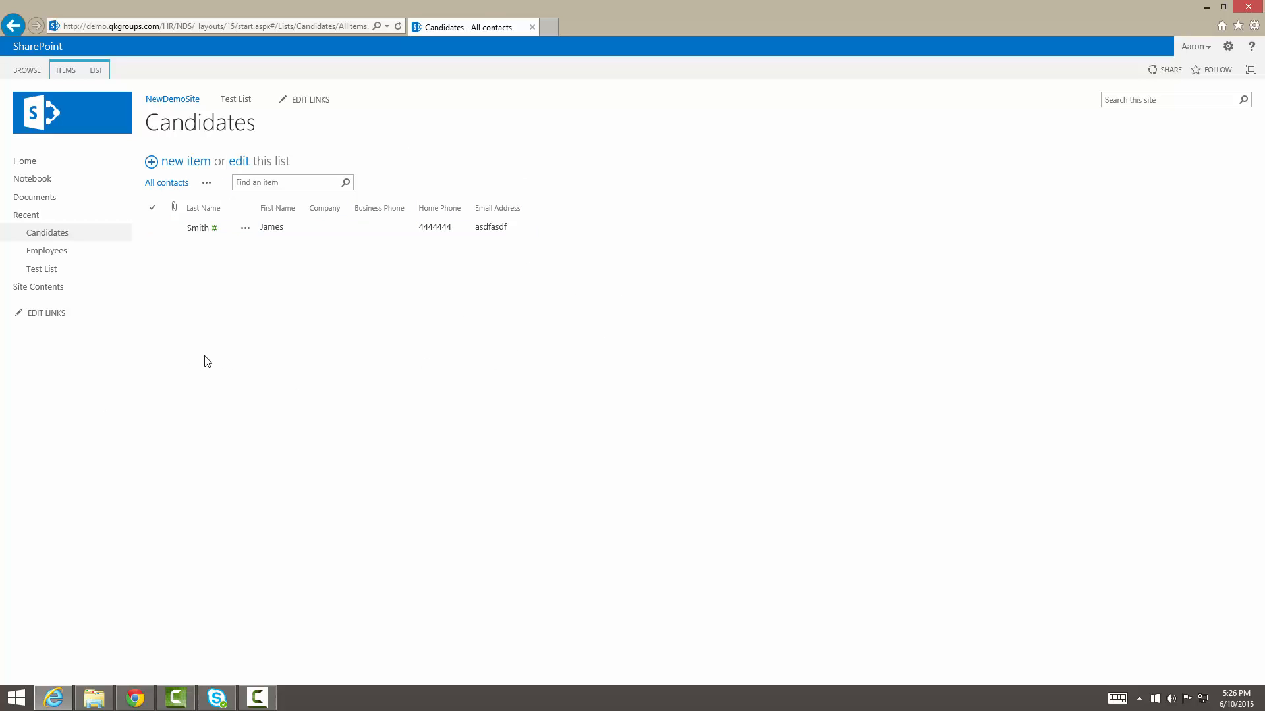
pyautogui.moveTo(193, 361)
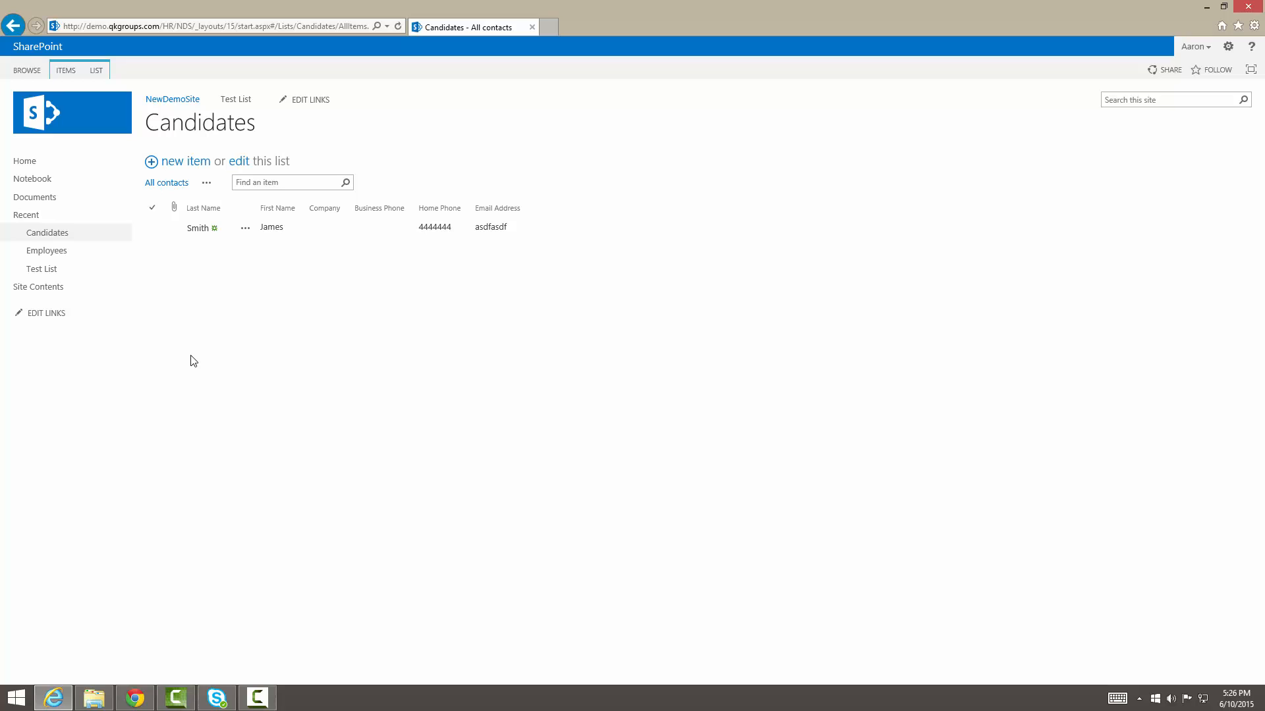
pyautogui.moveTo(215, 190)
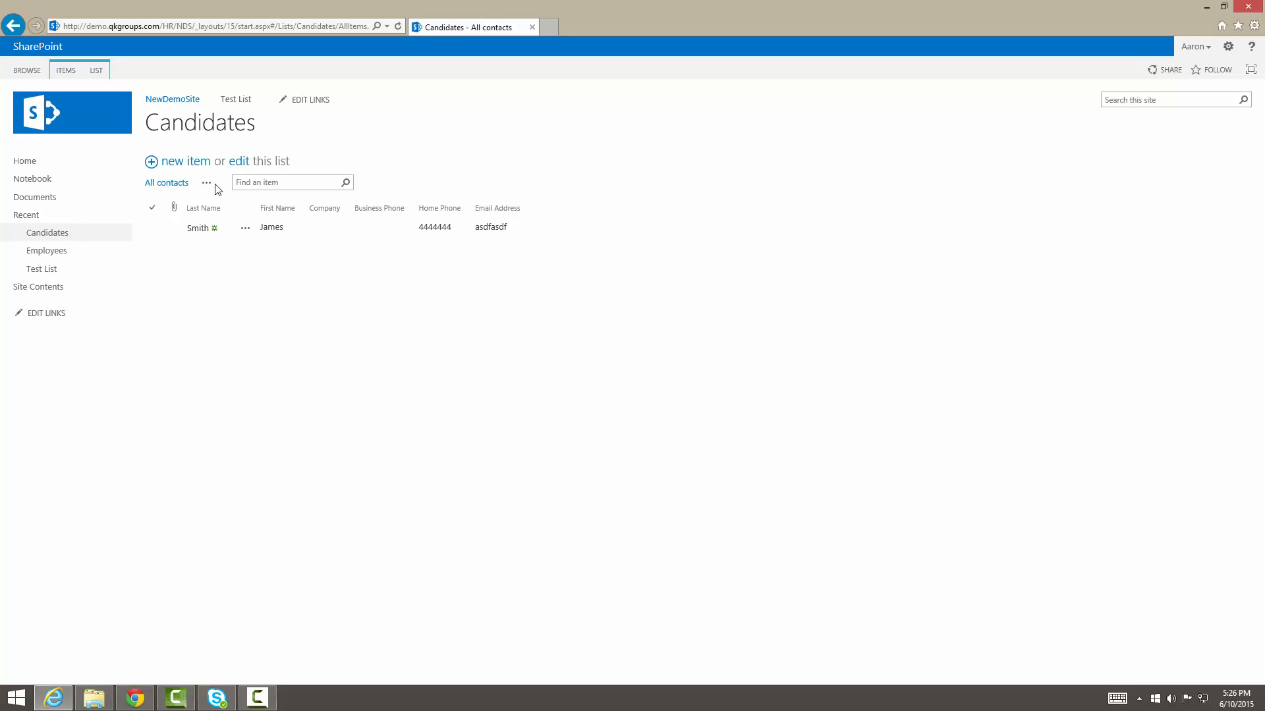
# Open the ellipsis menu of the All contacts view.
pyautogui.click(206, 183)
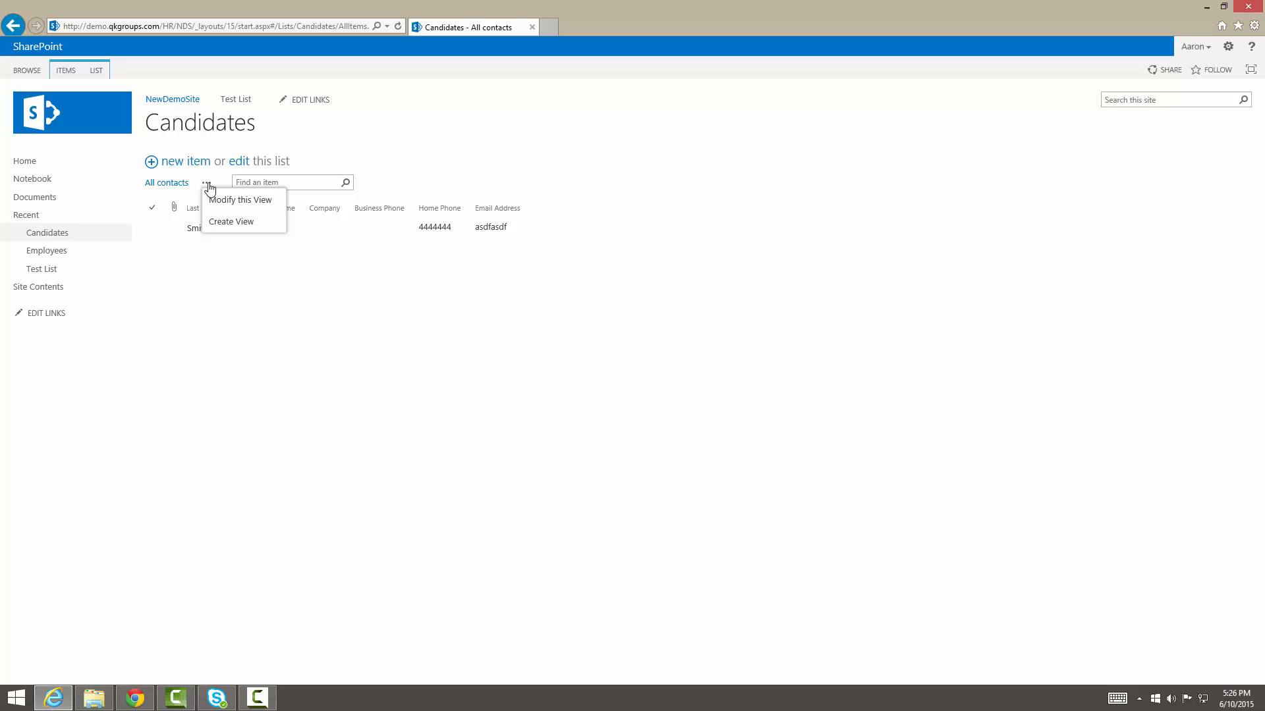
pyautogui.moveTo(239, 199)
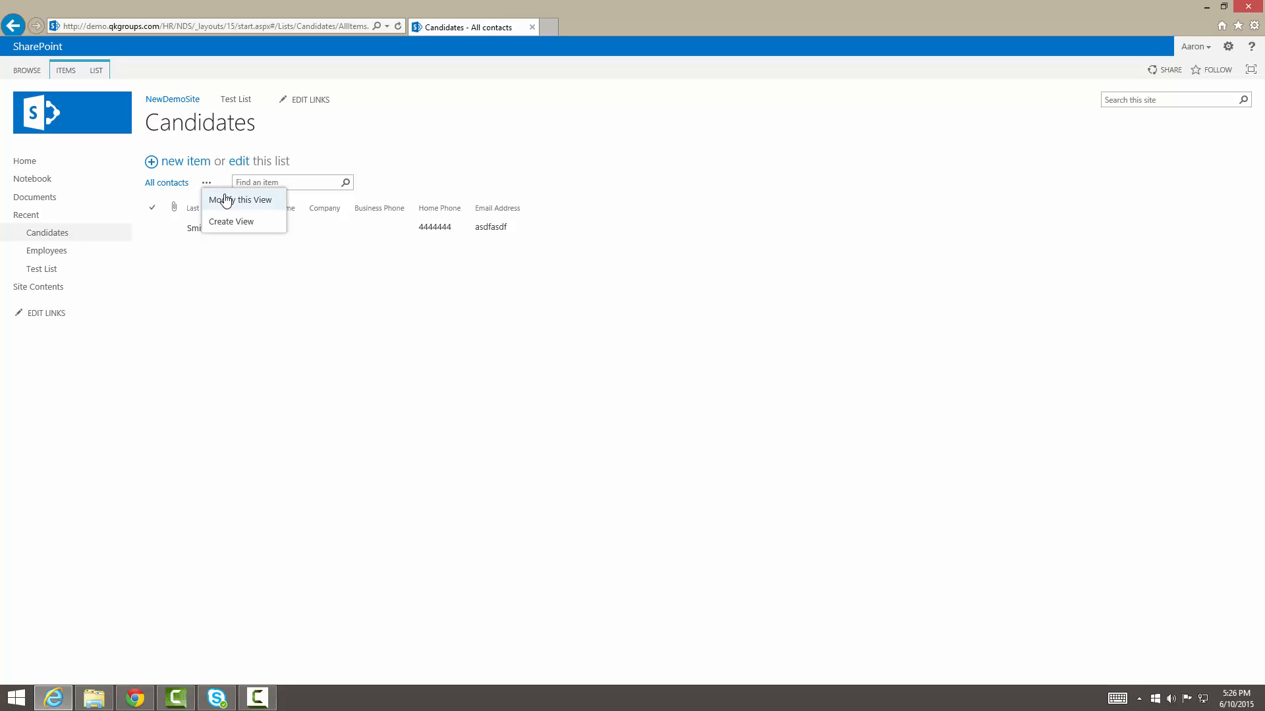
# Modify the All contacts view to show the Job Title and ZIP/Postal Code columns.
pyautogui.click(241, 199)
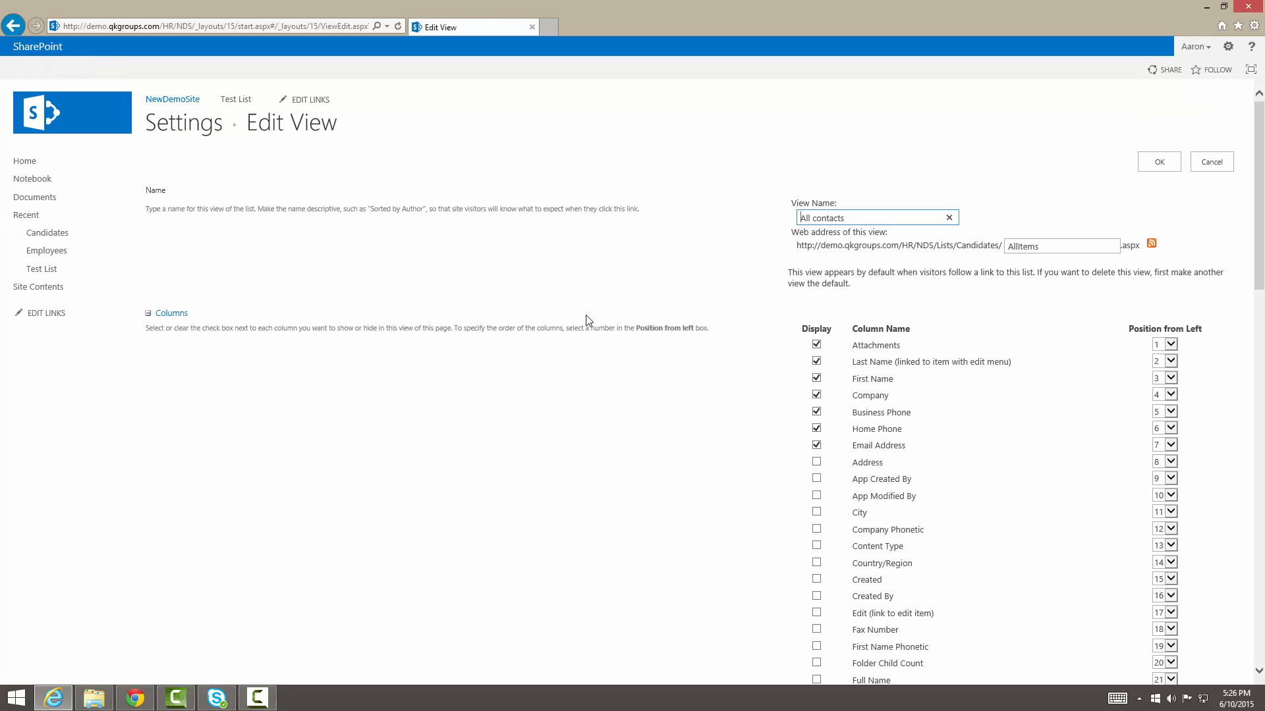
pyautogui.scroll(-3)
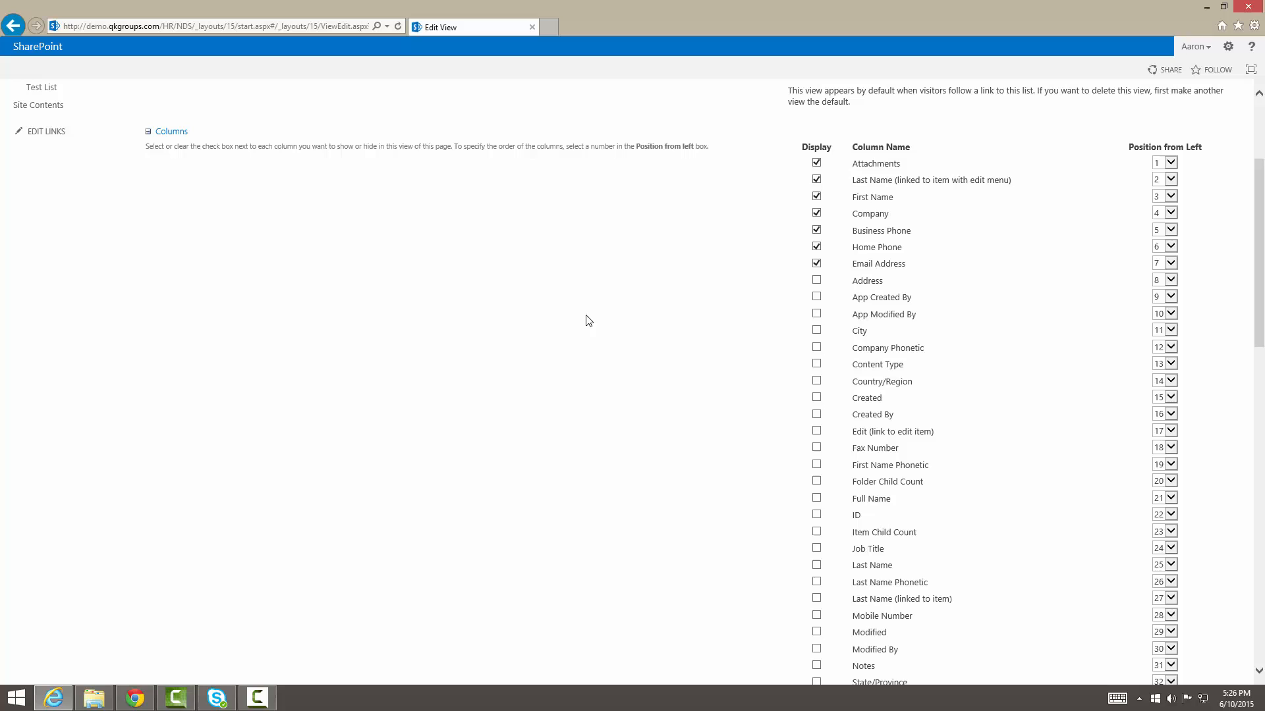
pyautogui.scroll(-3)
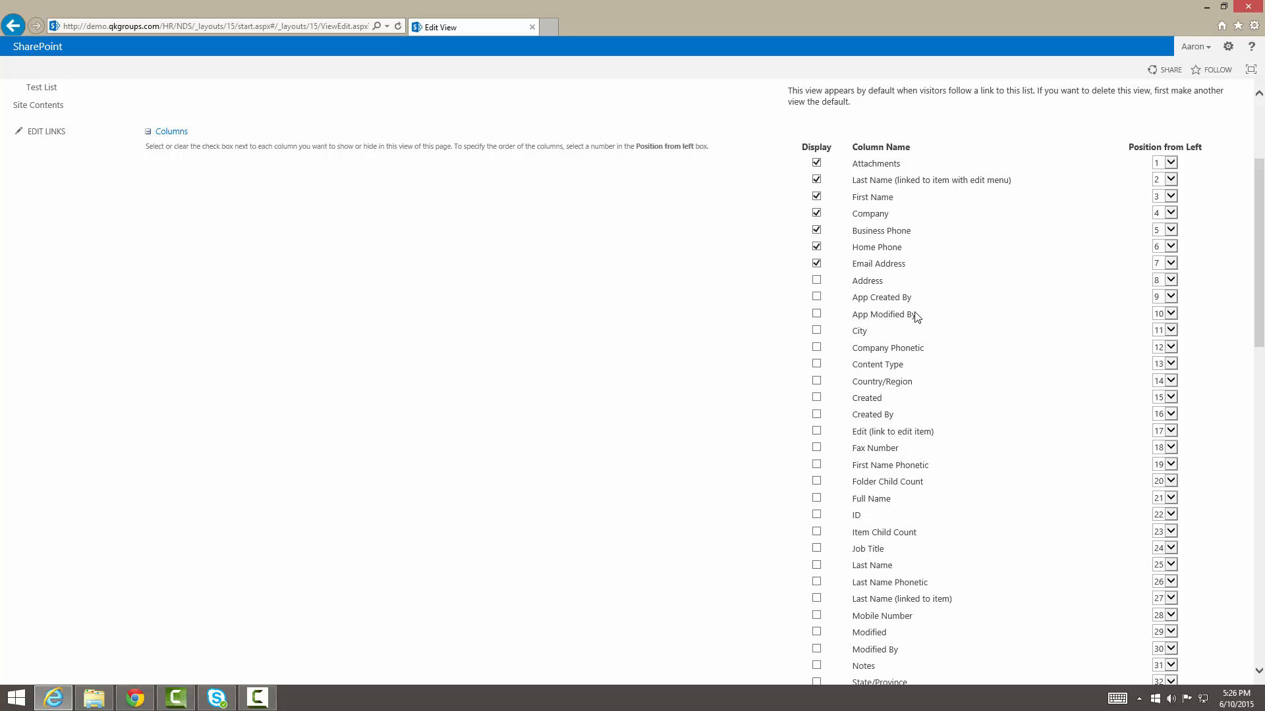
pyautogui.scroll(-3)
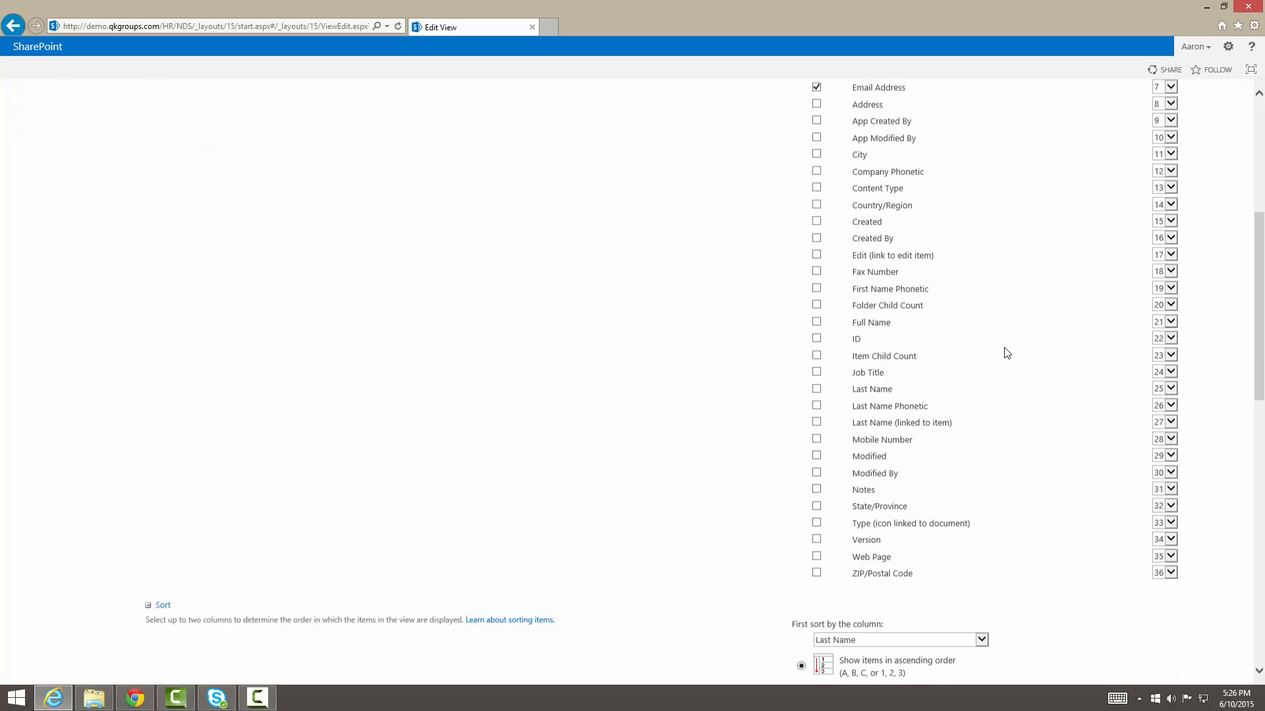
pyautogui.scroll(-3)
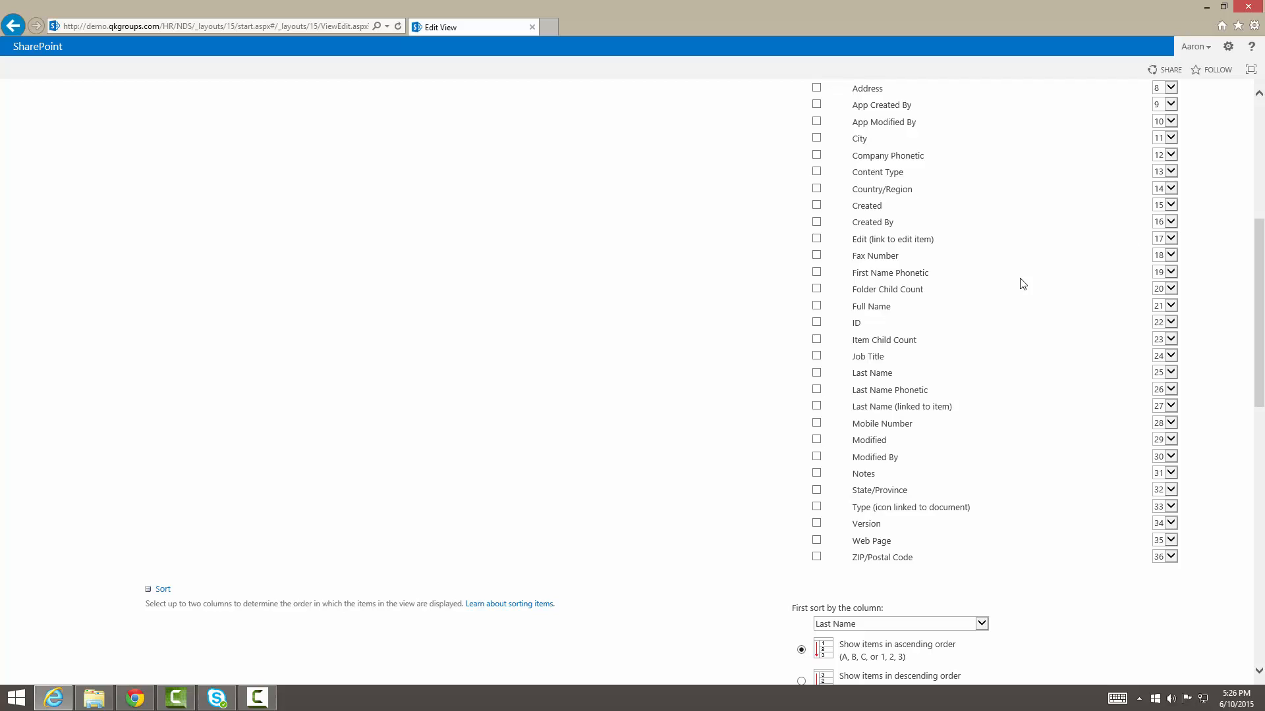
pyautogui.moveTo(817, 356)
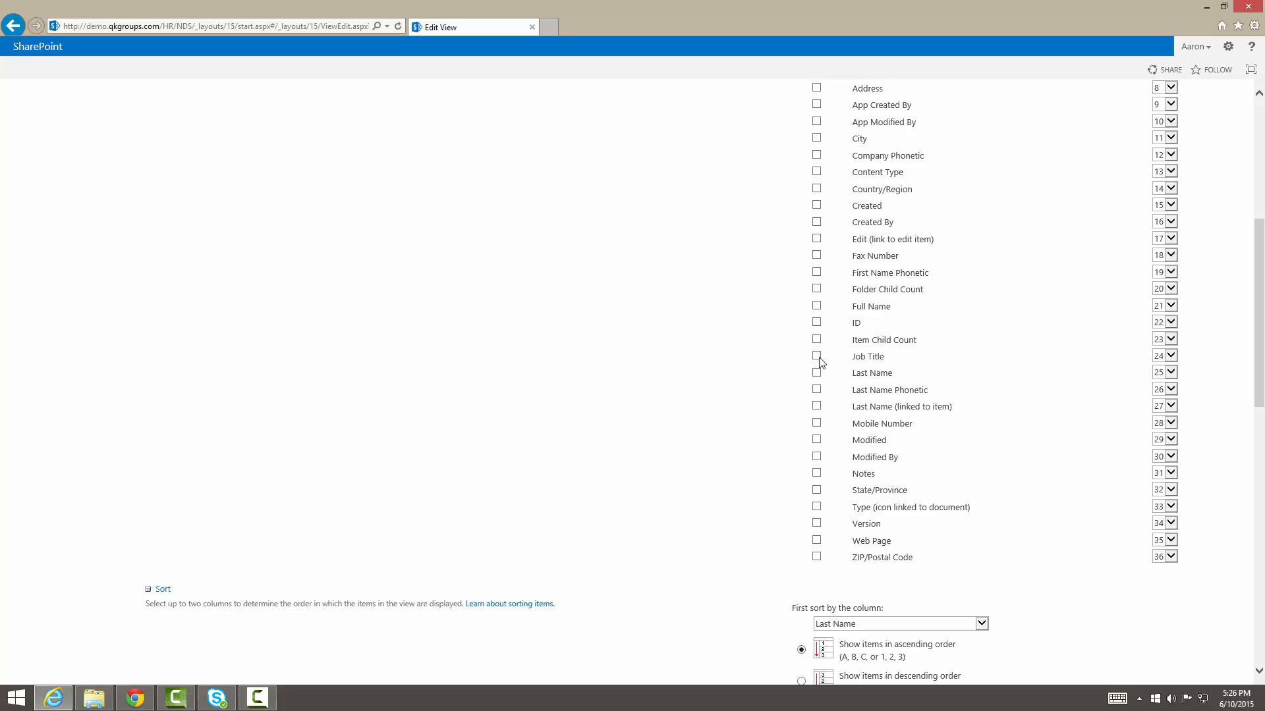
pyautogui.click(816, 356)
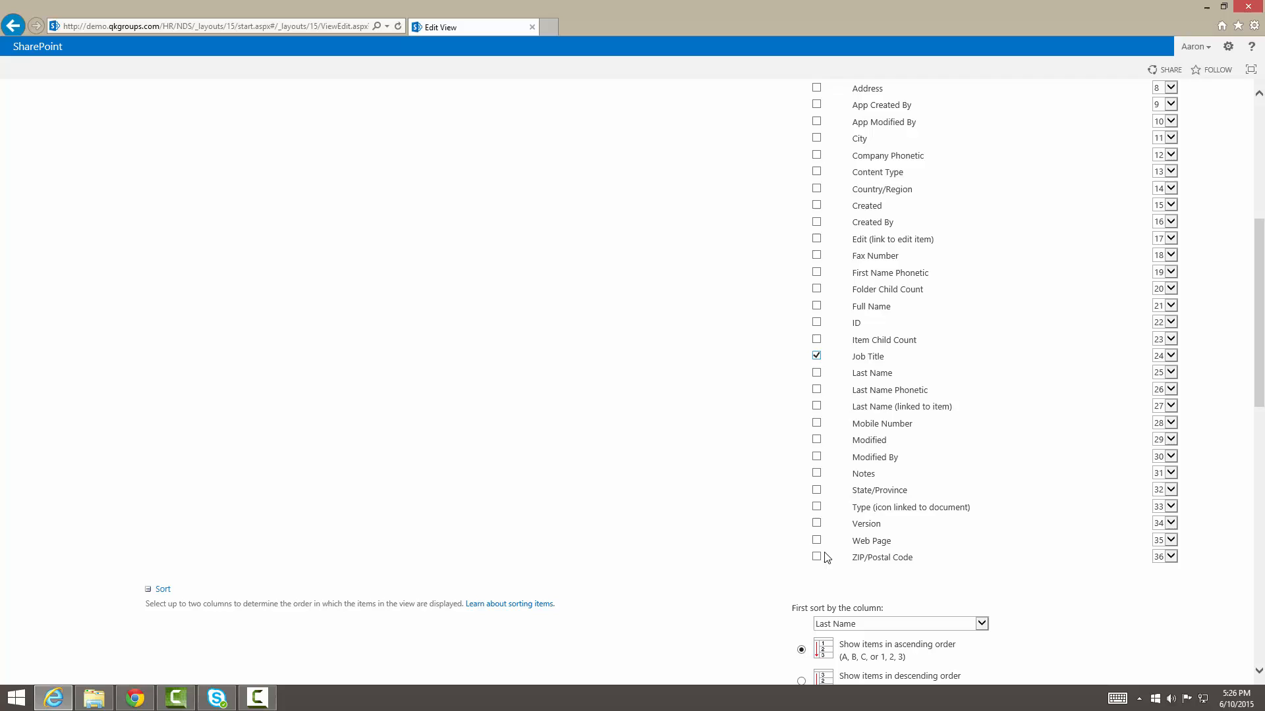
pyautogui.click(816, 557)
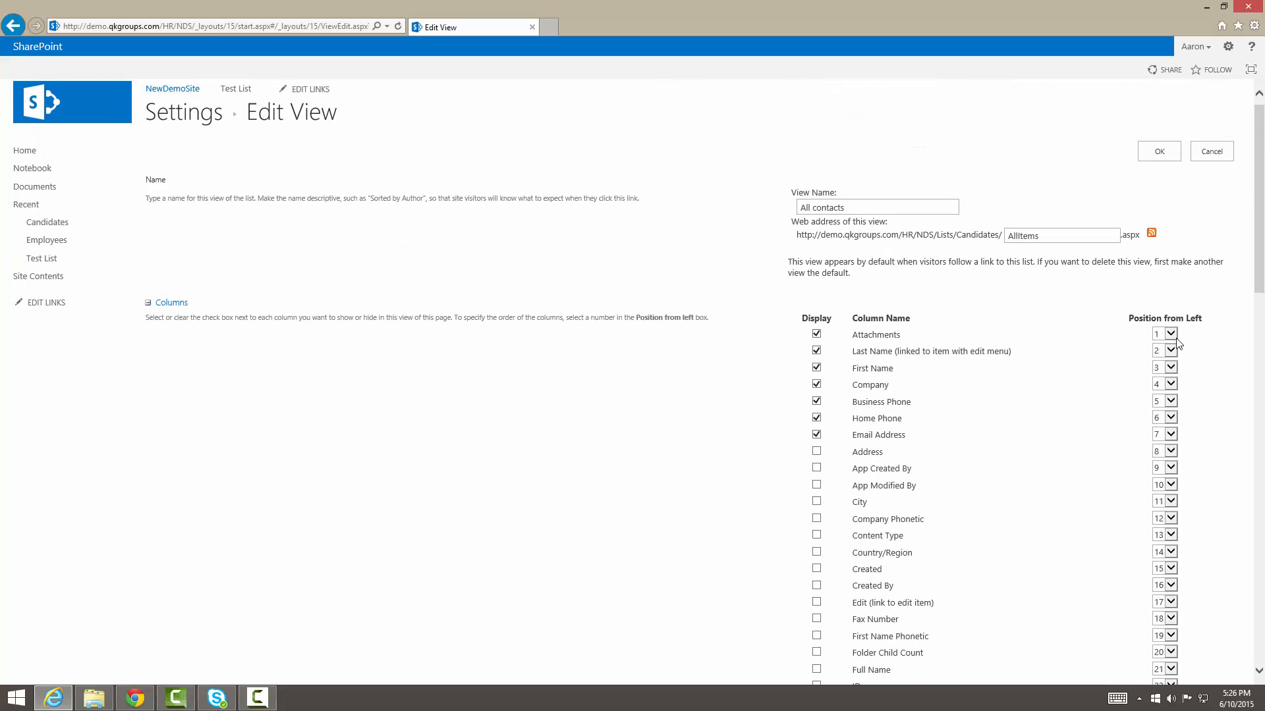
pyautogui.moveTo(1169, 333)
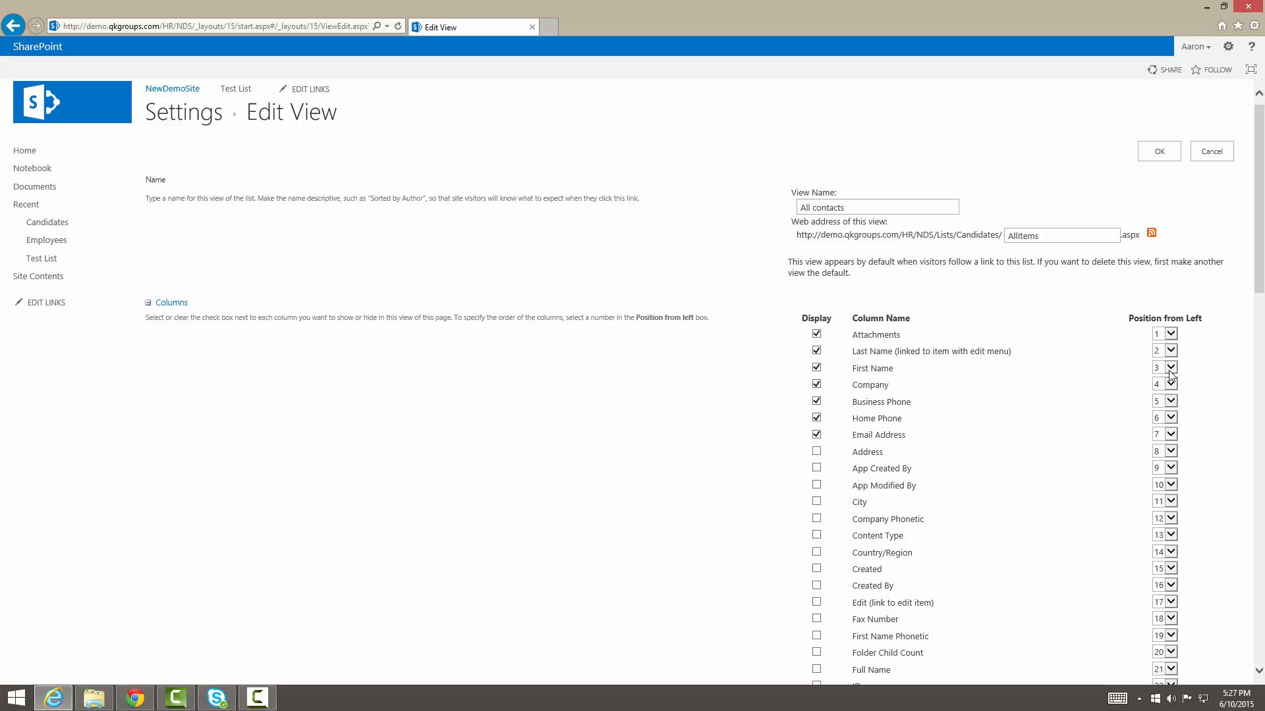
# Move First Name to position 1 in the view's column order.
pyautogui.click(1160, 368)
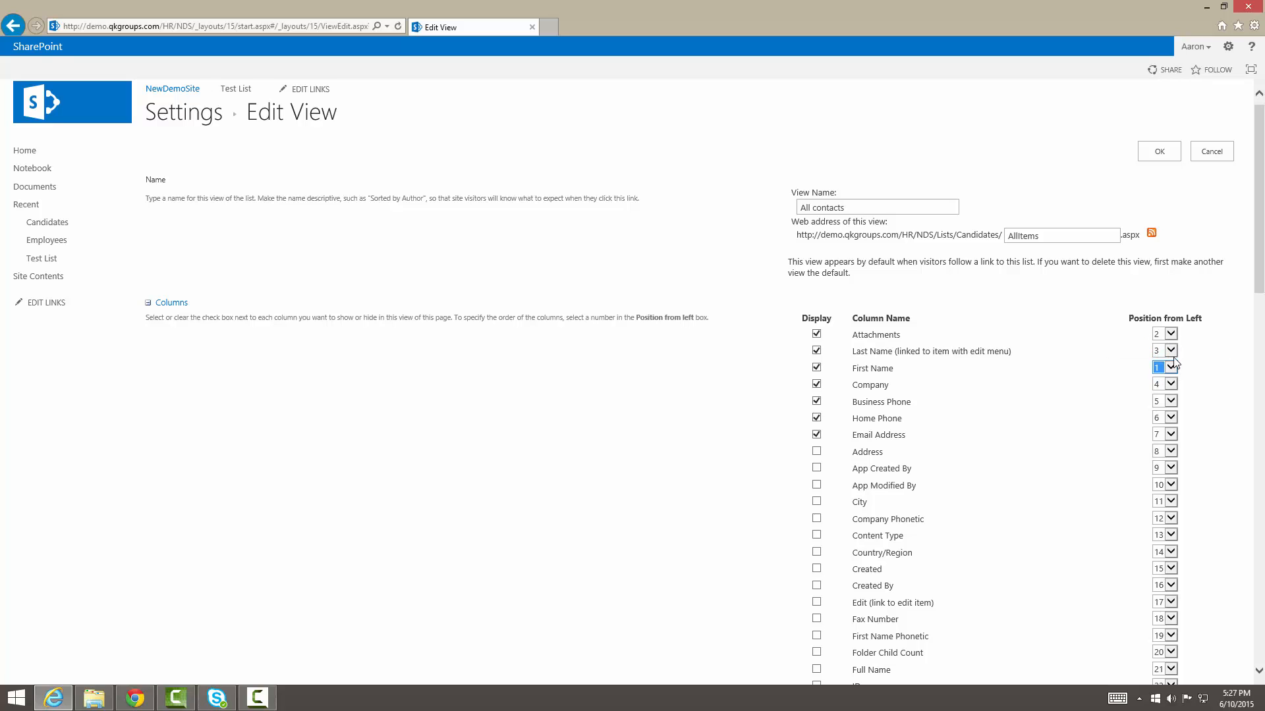
pyautogui.click(1171, 368)
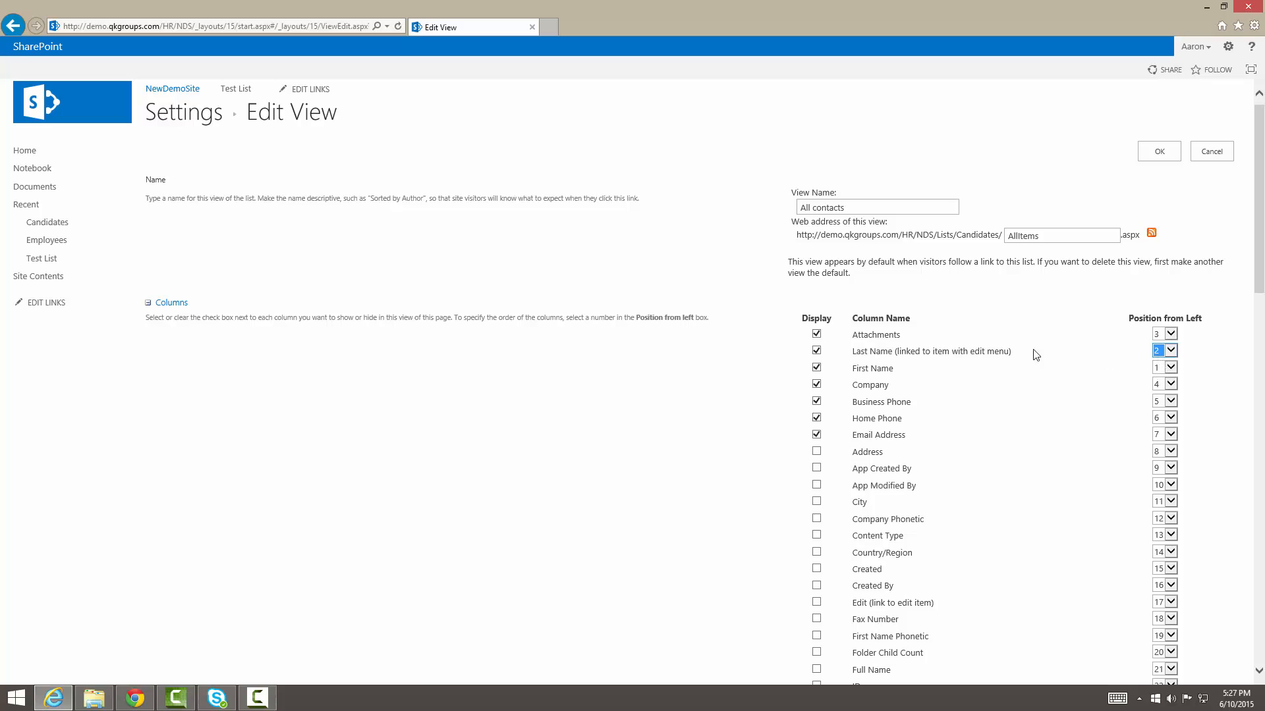
pyautogui.moveTo(1145, 345)
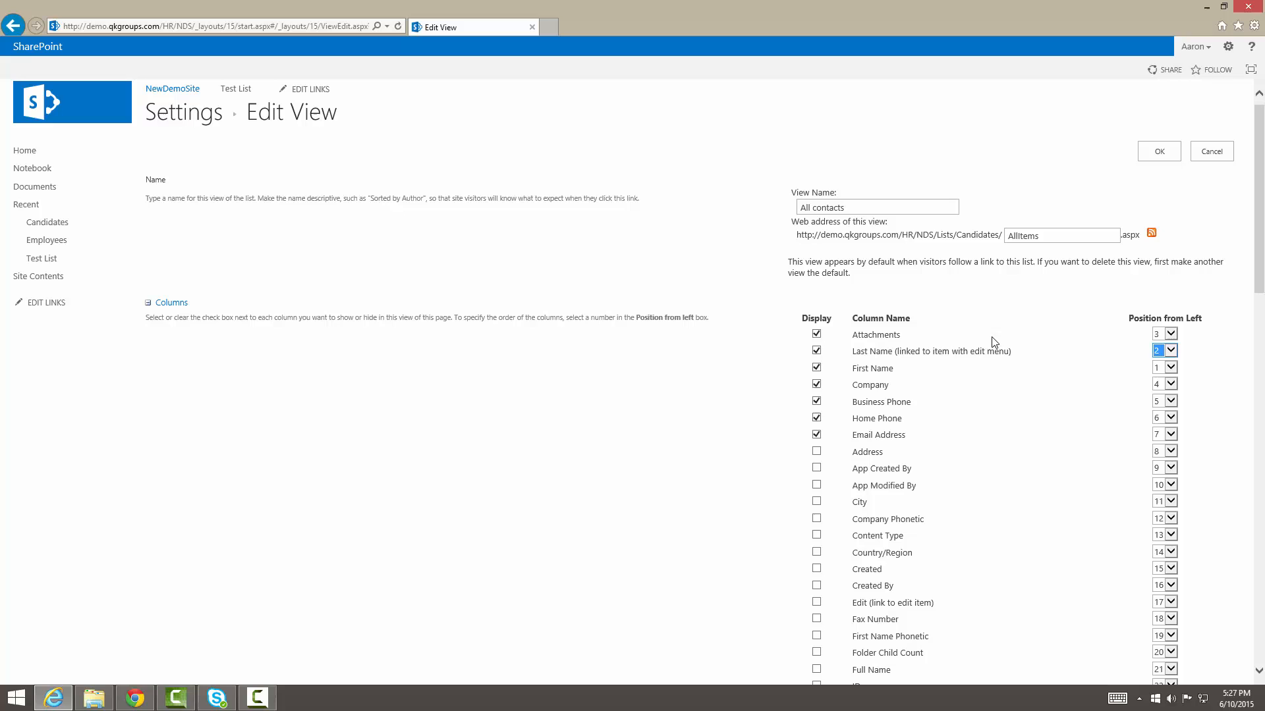
pyautogui.scroll(-3)
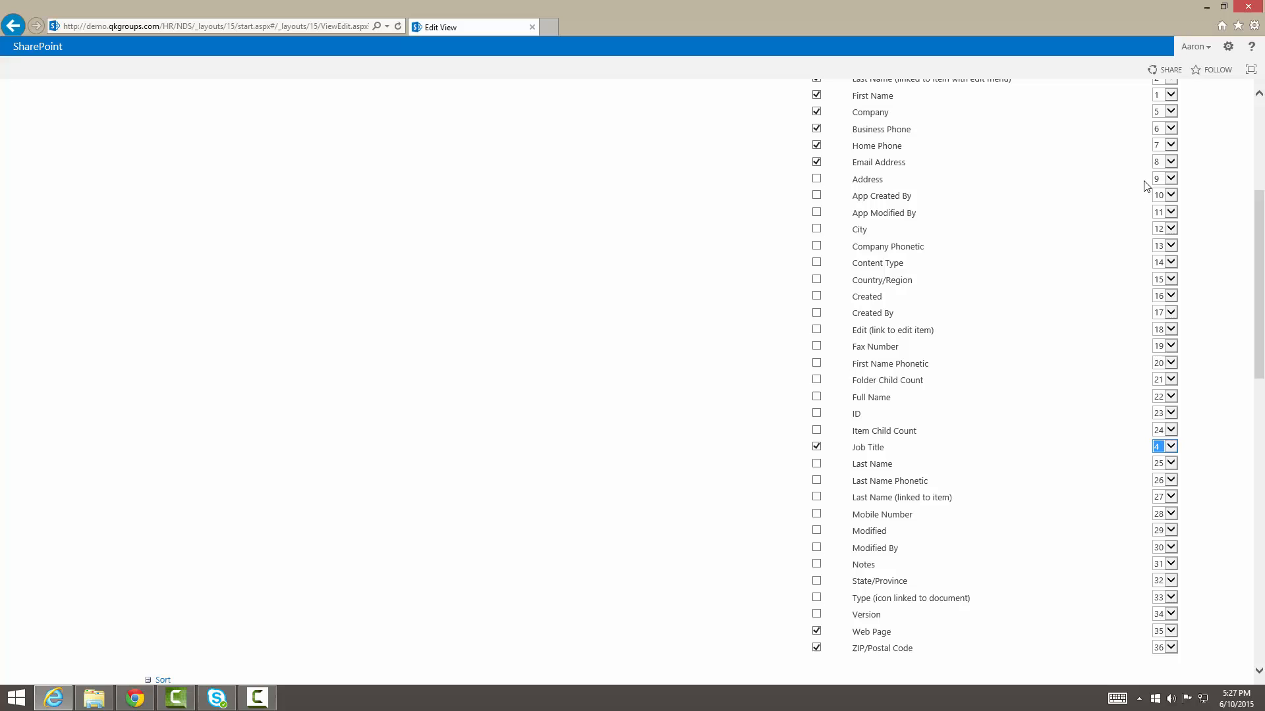
pyautogui.moveTo(982, 555)
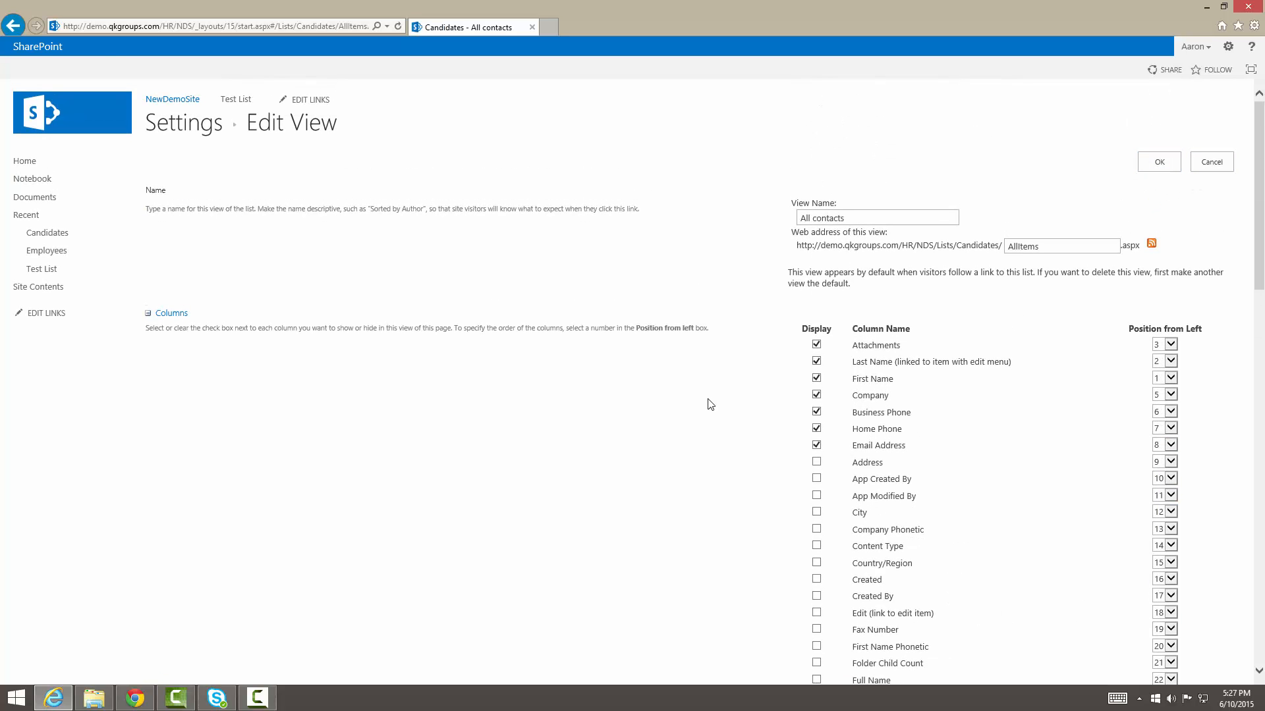
# Save the All contacts view with OK and return to the Candidates list.
pyautogui.click(1210, 162)
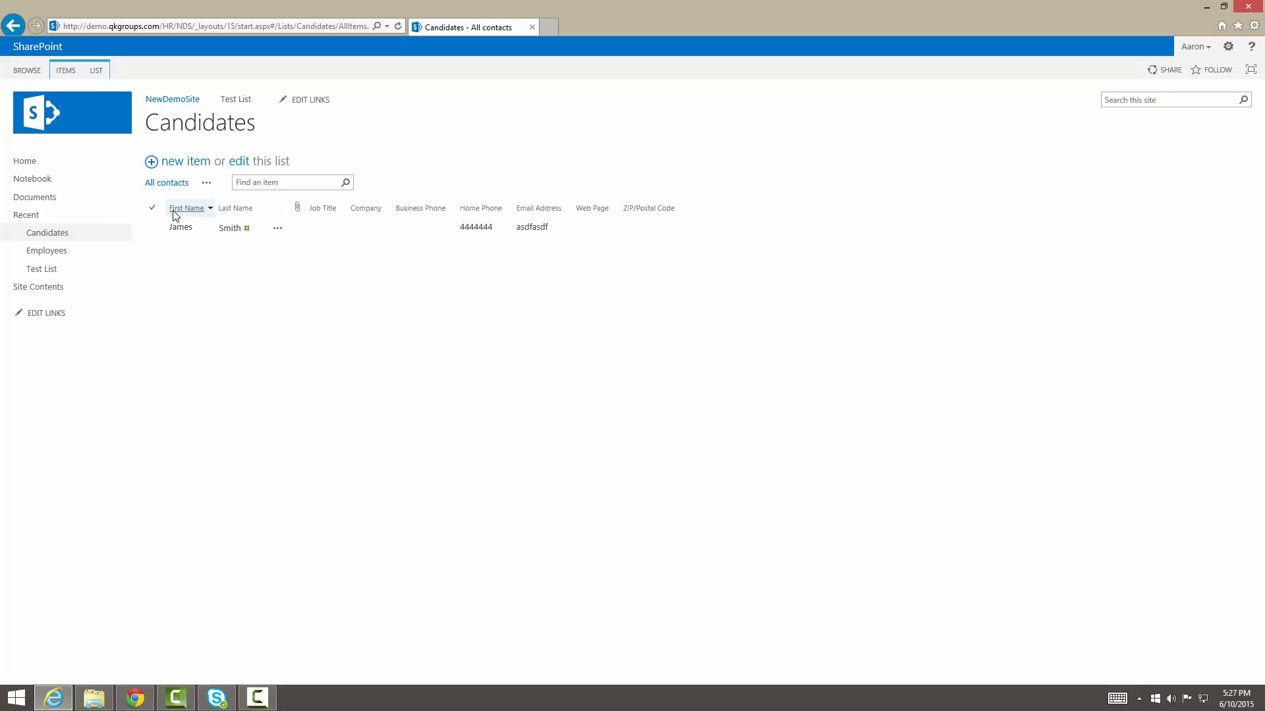
pyautogui.moveTo(357, 240)
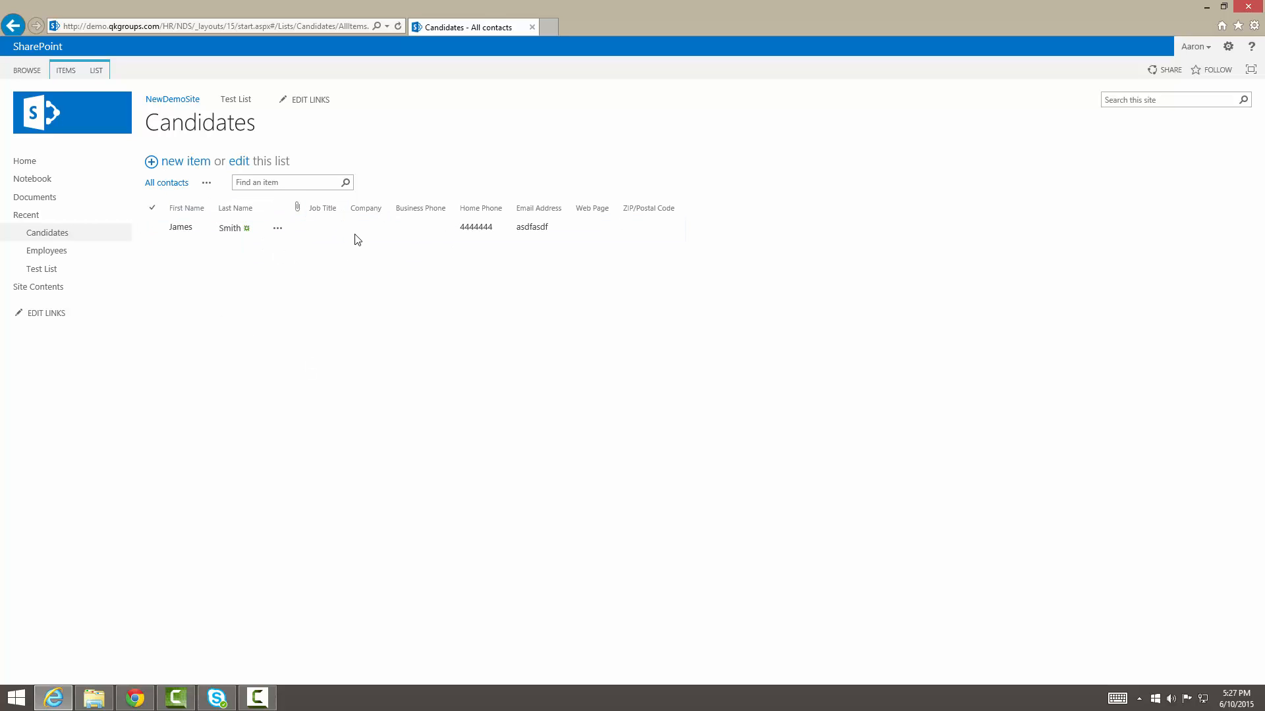
pyautogui.moveTo(516, 244)
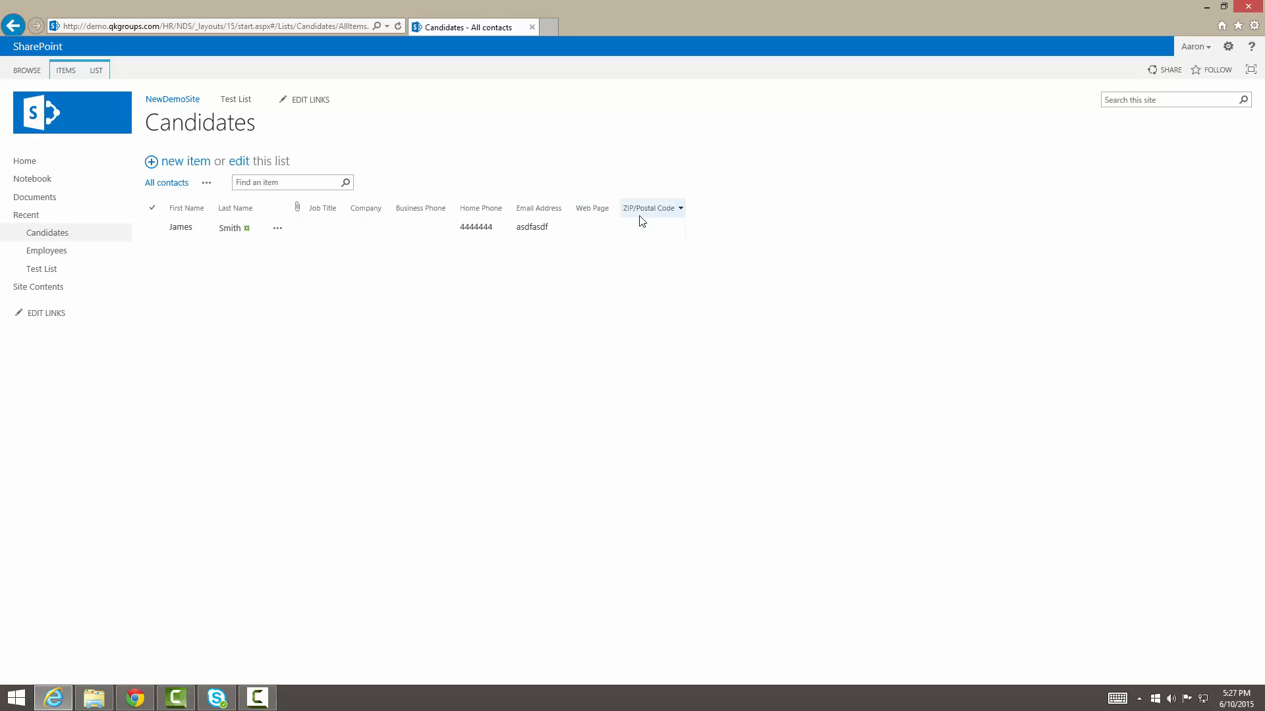
pyautogui.moveTo(630, 287)
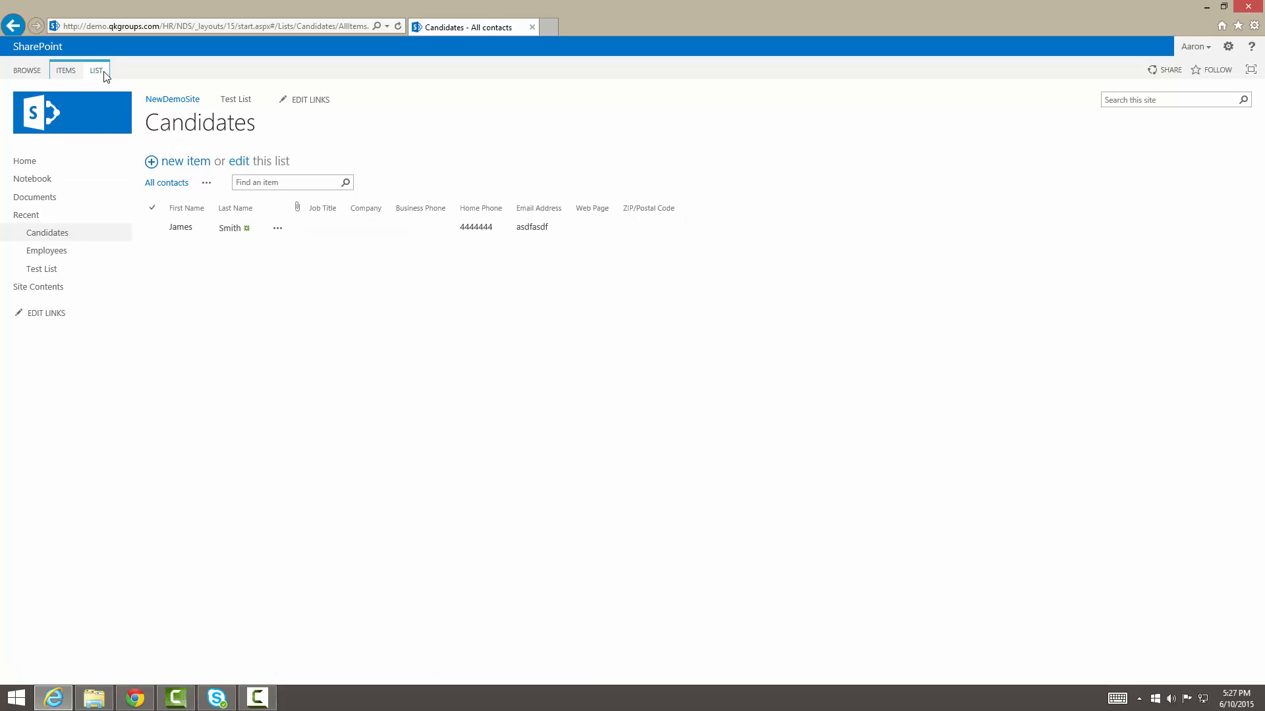
# Open the Candidates List Settings and choose Create column.
pyautogui.click(95, 71)
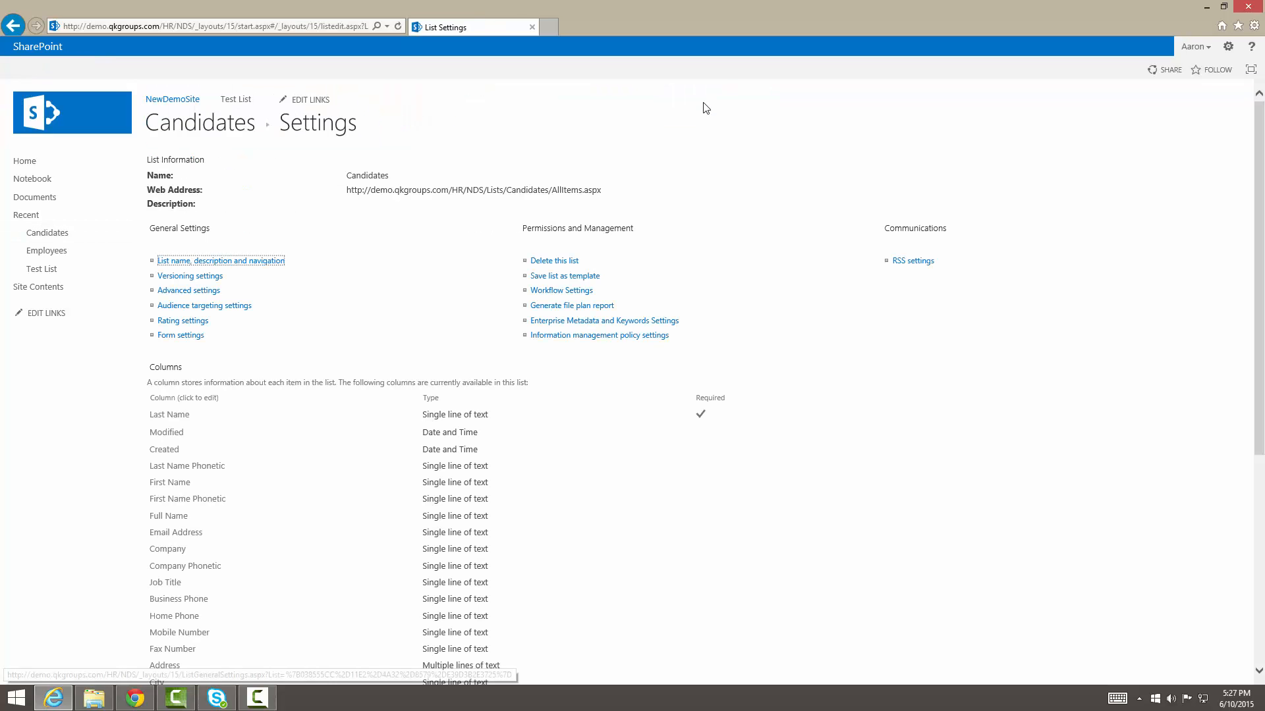
pyautogui.scroll(-3)
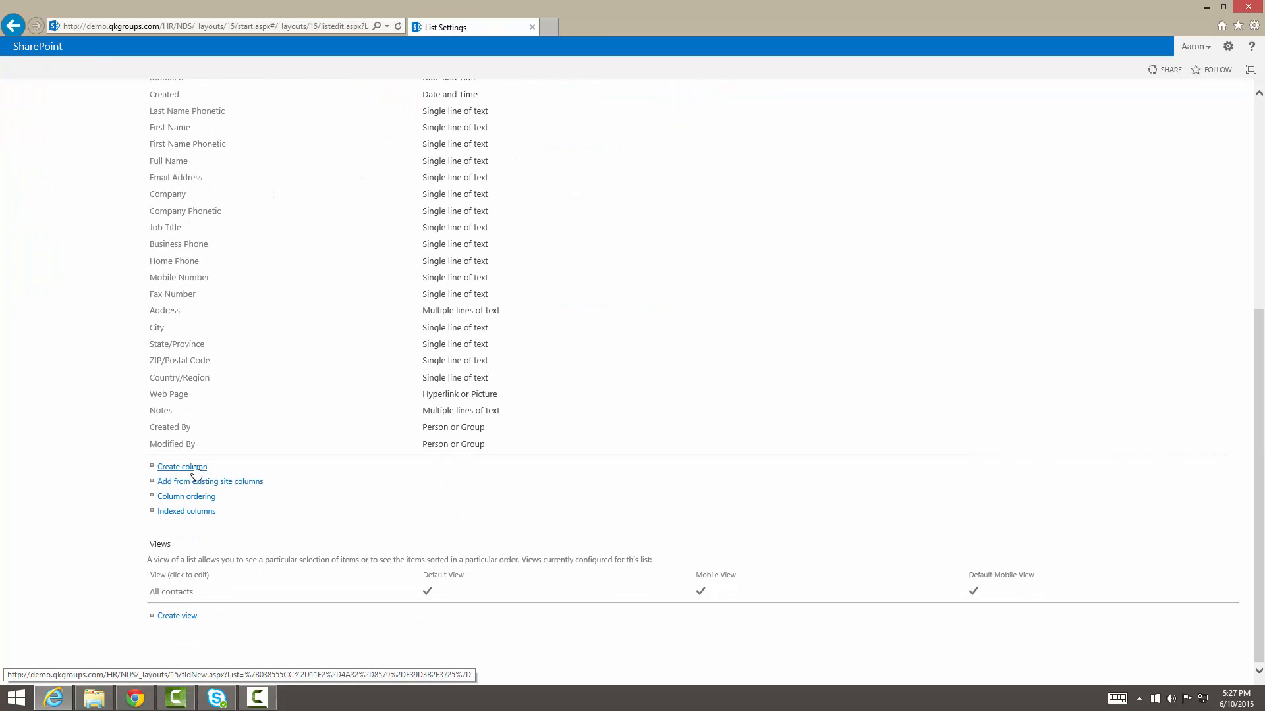
pyautogui.moveTo(844, 626)
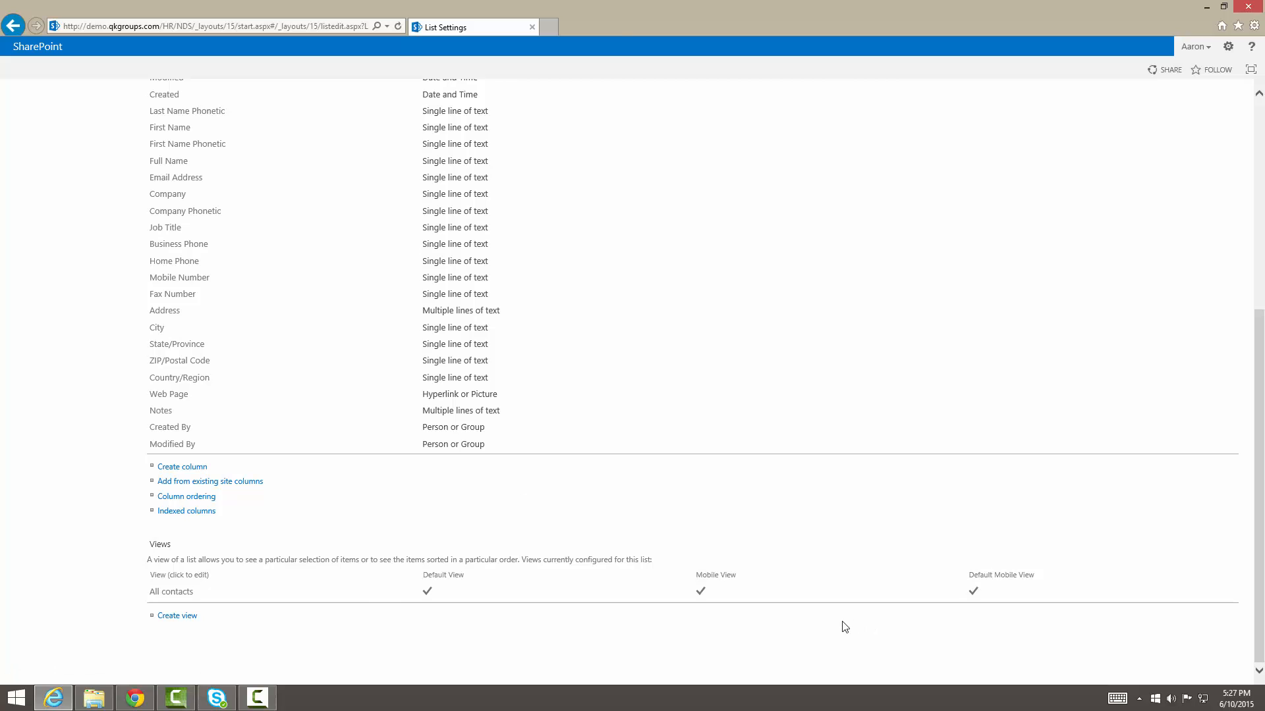
pyautogui.click(182, 466)
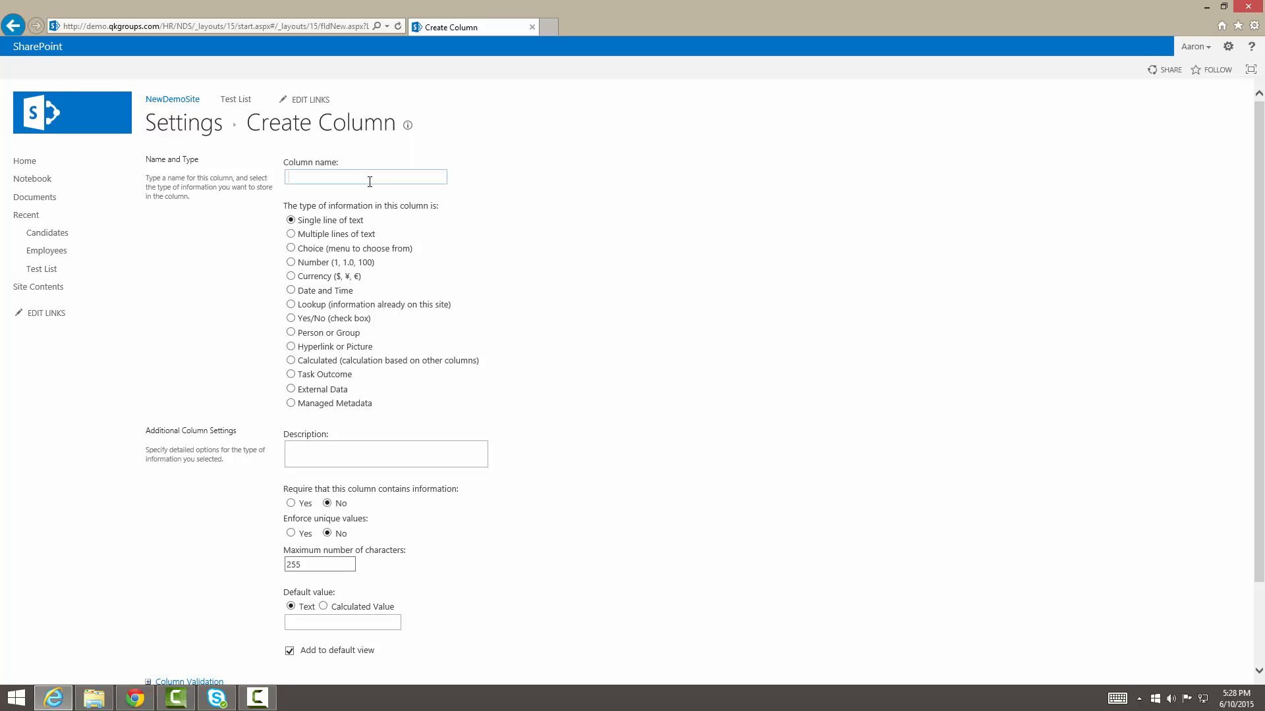
# Name the new column 'Cost'.
pyautogui.click(365, 176)
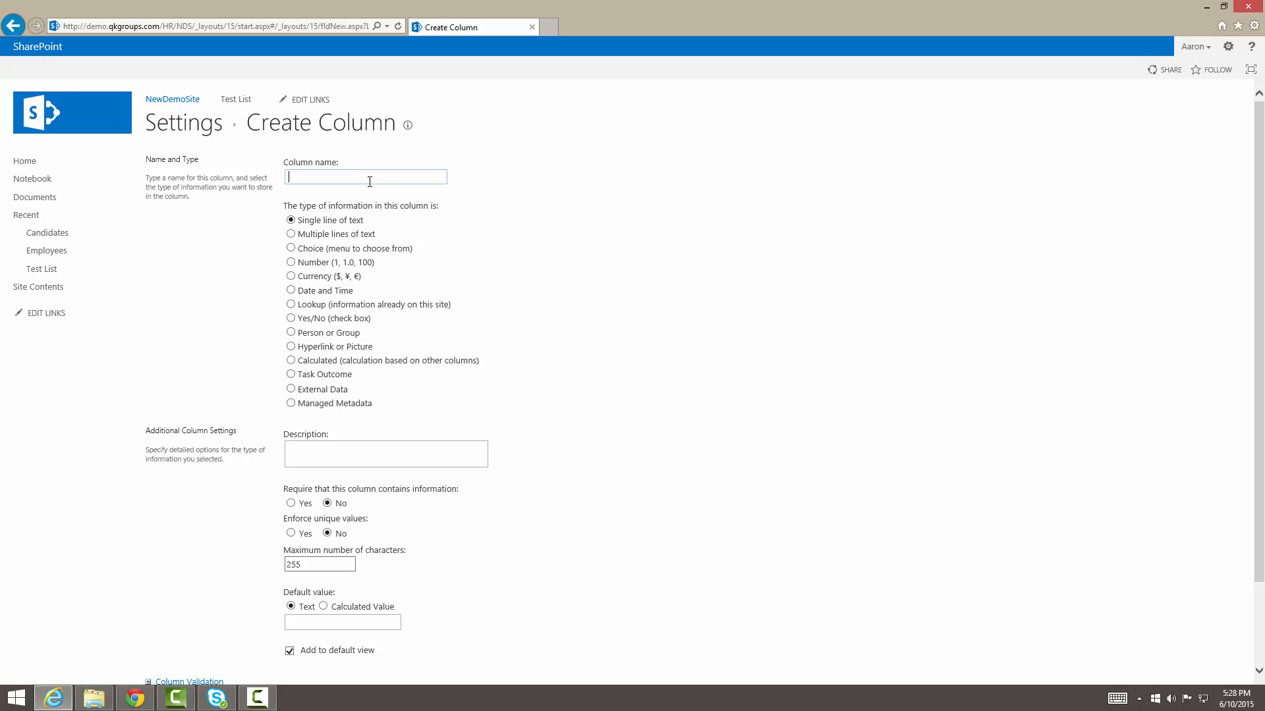
pyautogui.write('c')
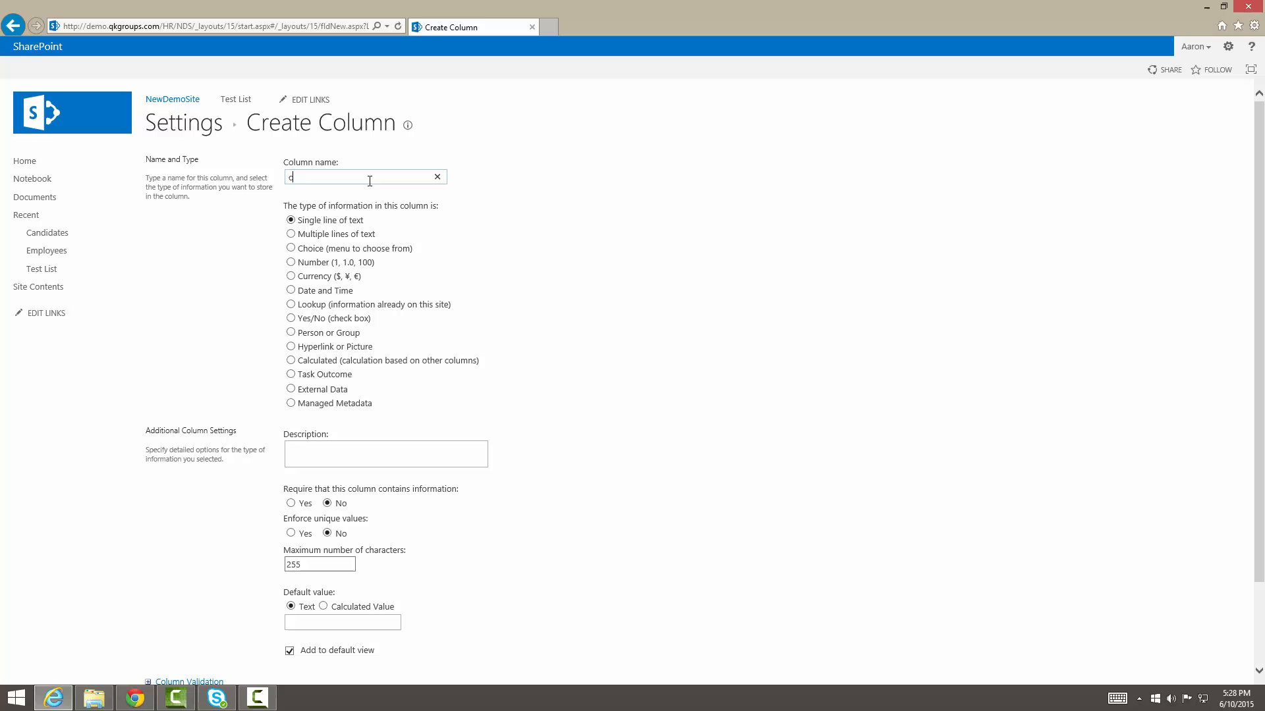
pyautogui.write('ost')
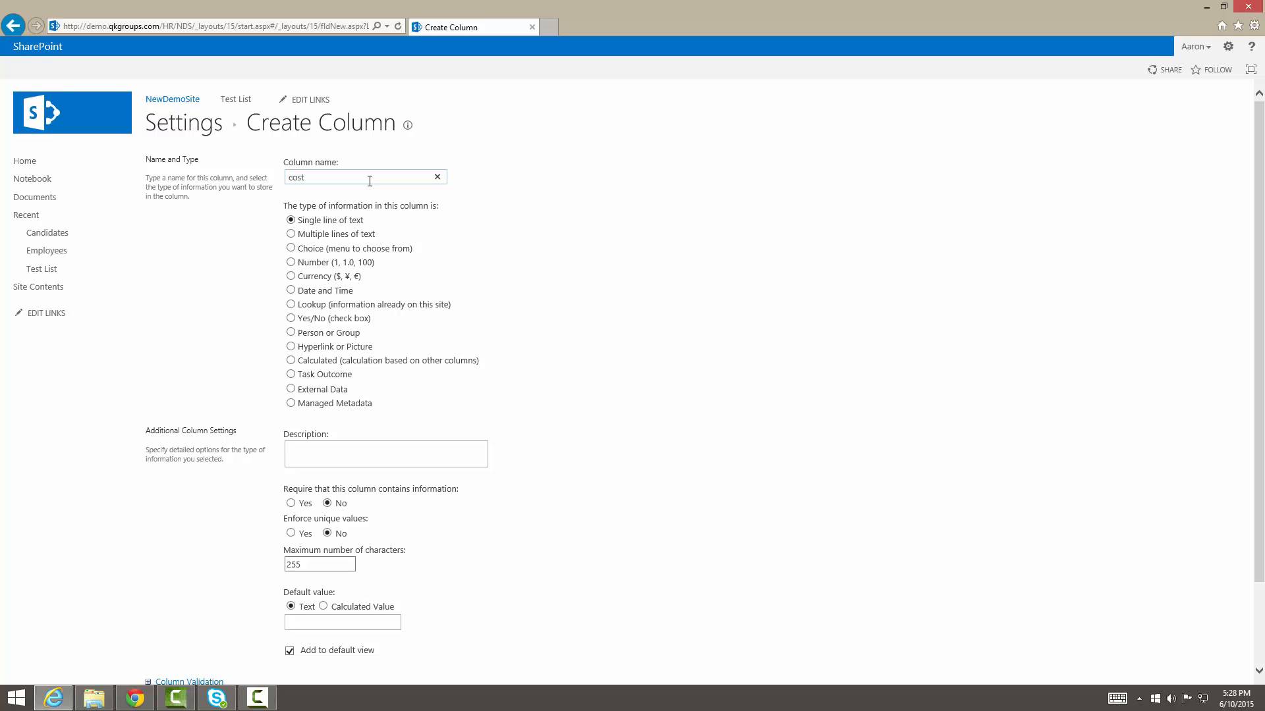
pyautogui.click(363, 177)
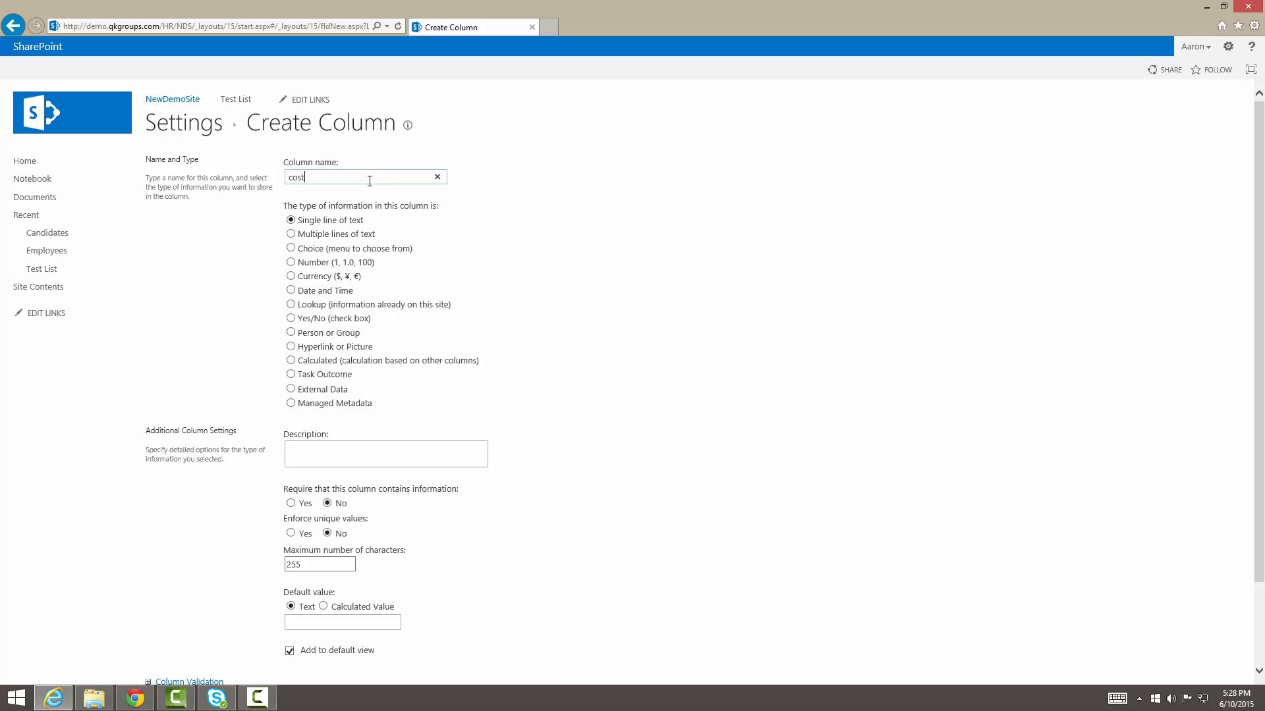
pyautogui.write('Cost')
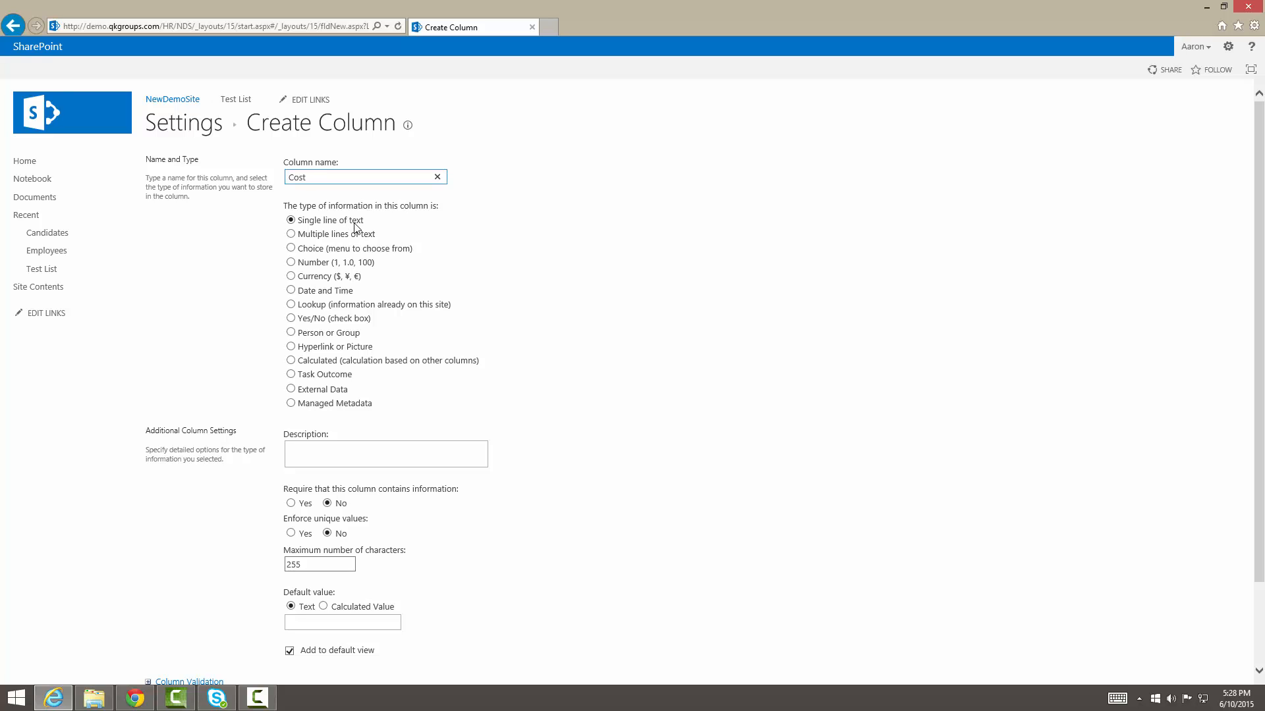
# Switch the column type from Multiple lines of text to Choice and edit the choice list.
pyautogui.click(291, 233)
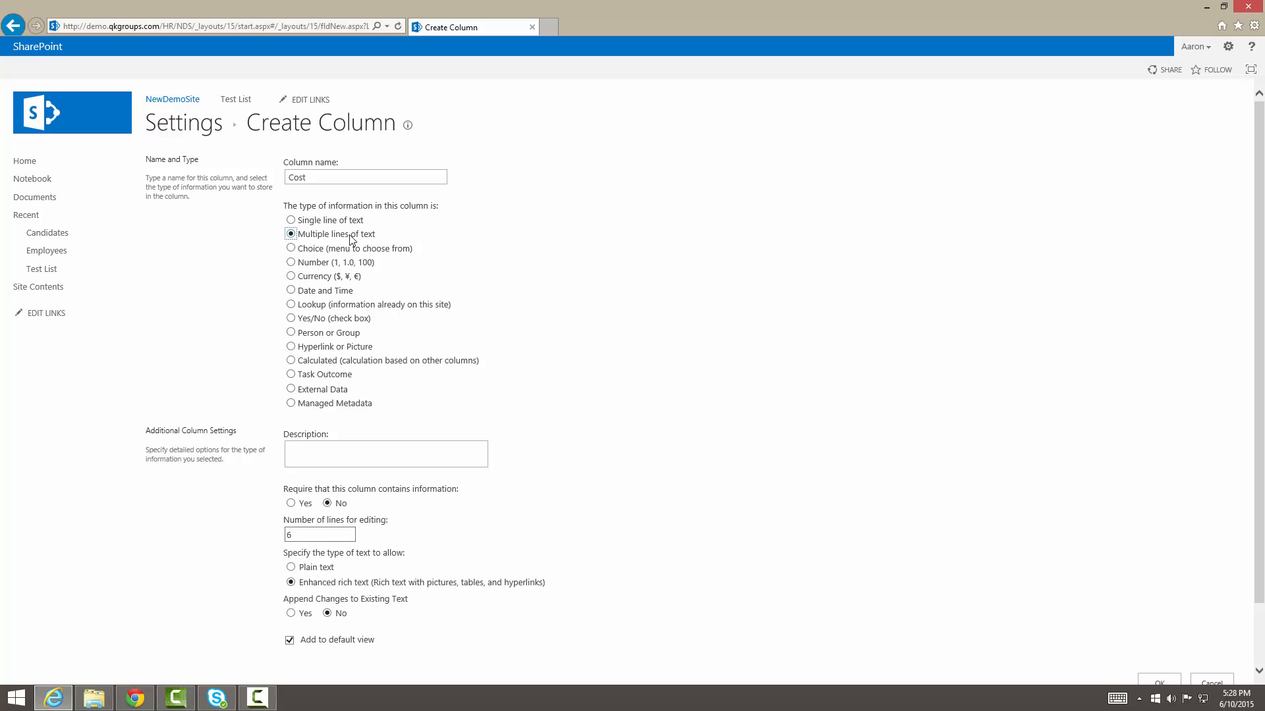
pyautogui.click(386, 453)
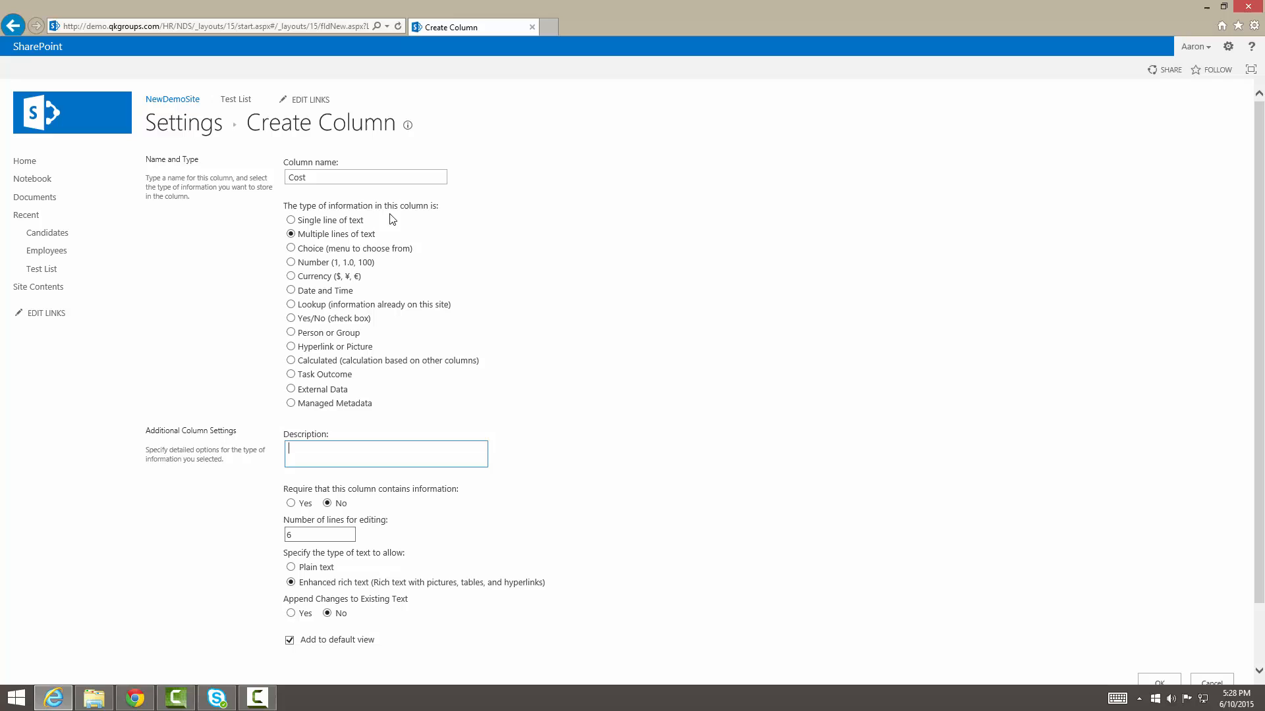
pyautogui.click(290, 249)
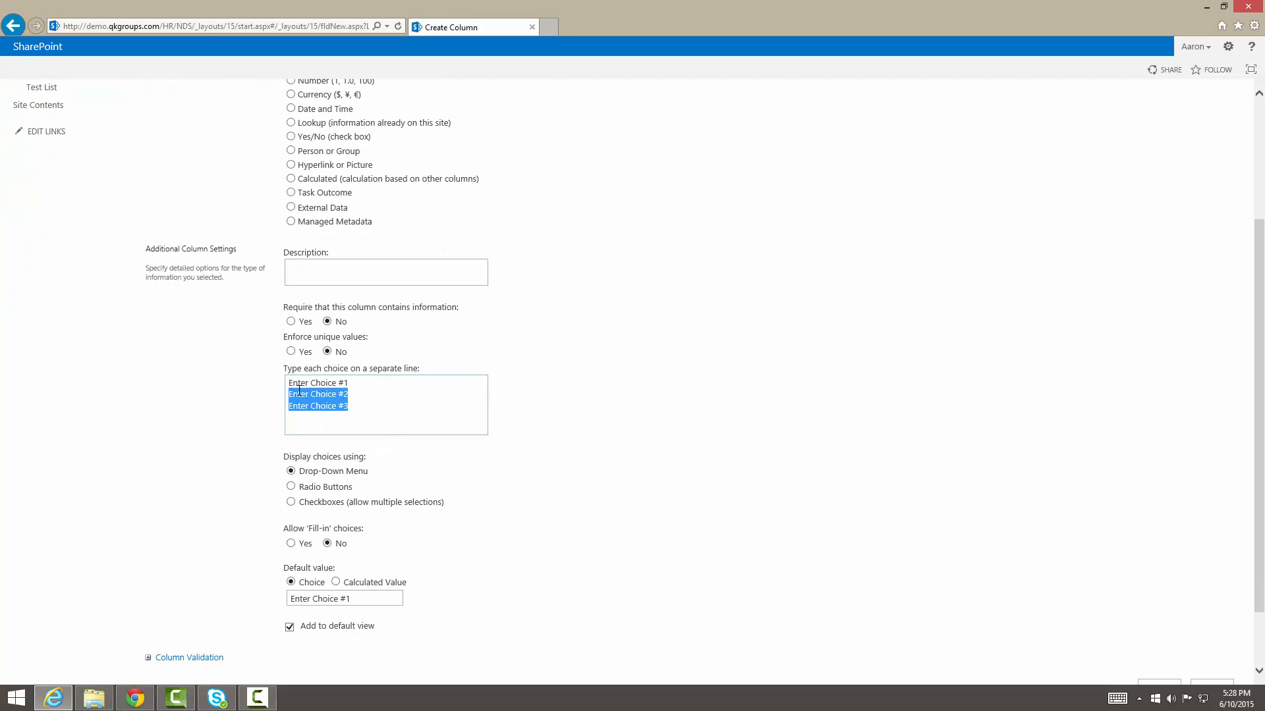
pyautogui.write('4x')
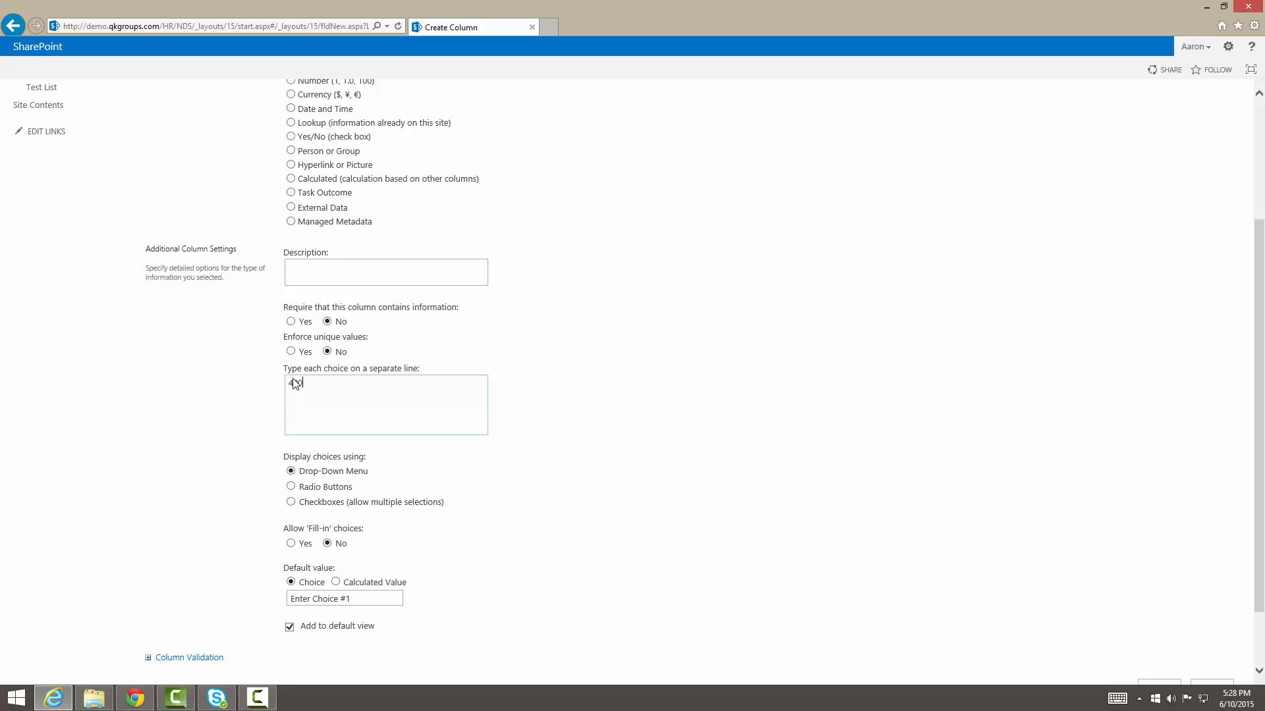
pyautogui.write('400')
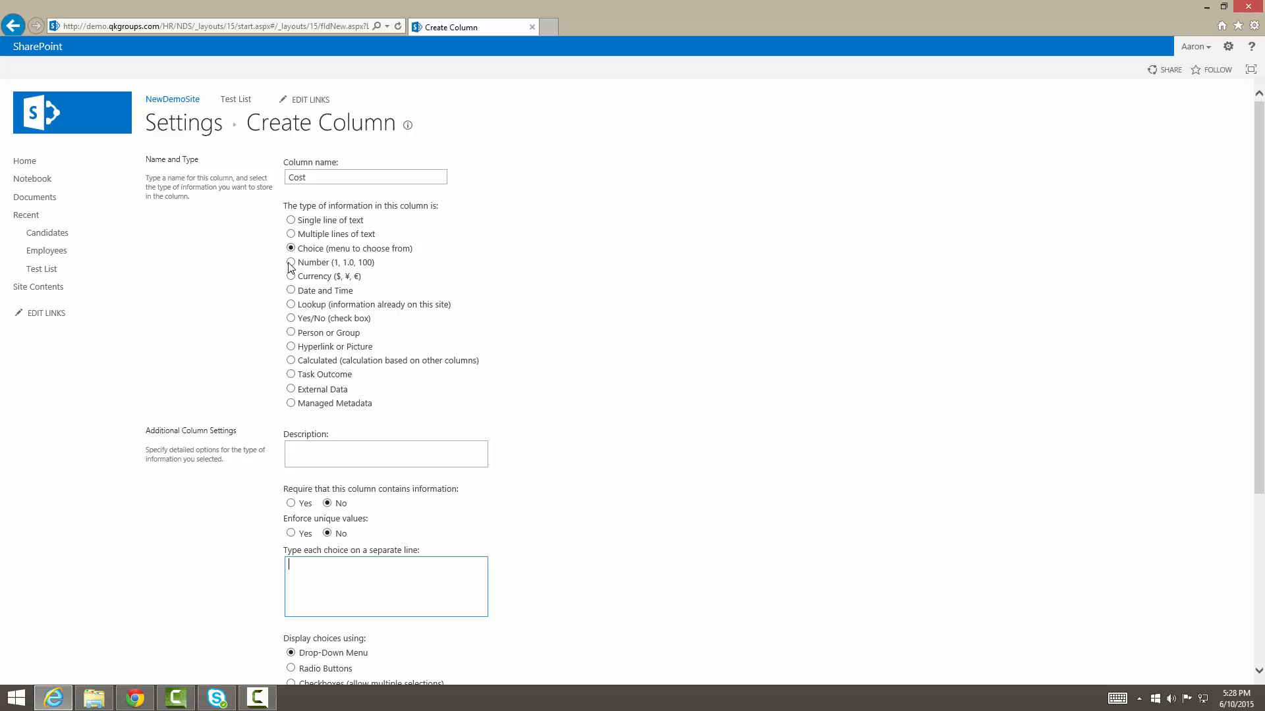
# Change the Cost column from Number to Currency with the $123,456.00 (United States) format.
pyautogui.click(291, 262)
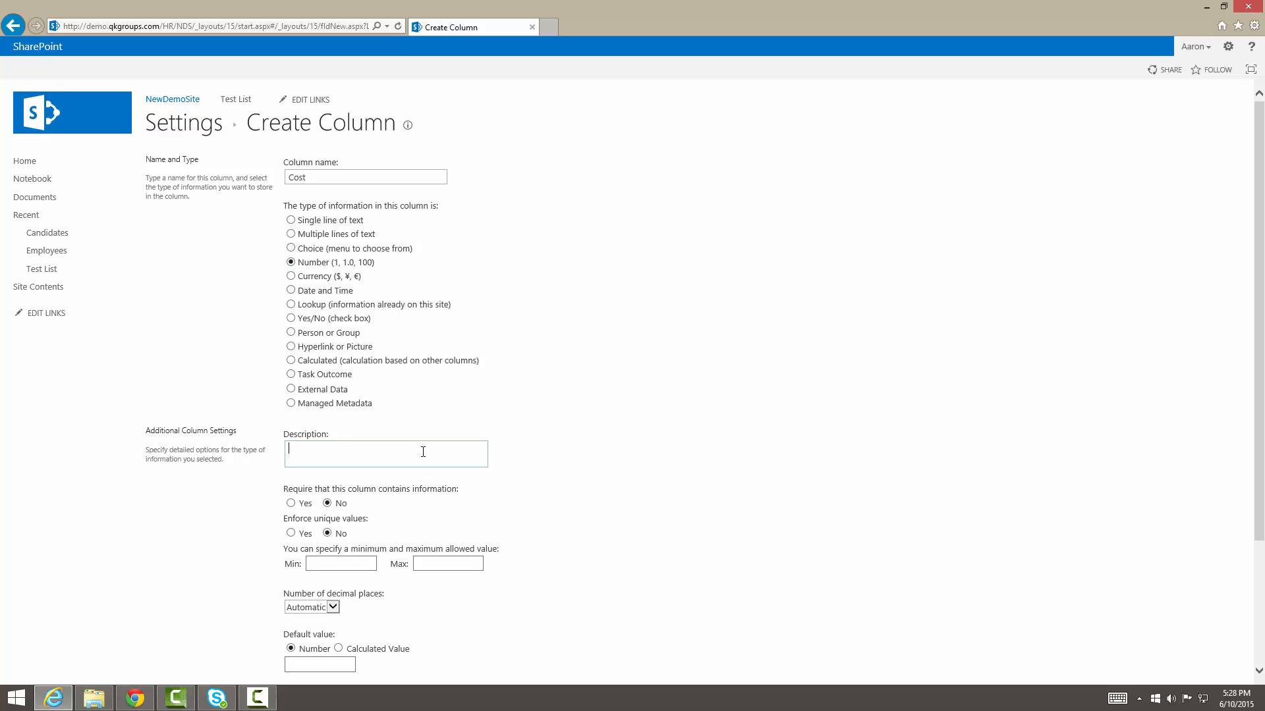
pyautogui.write('400')
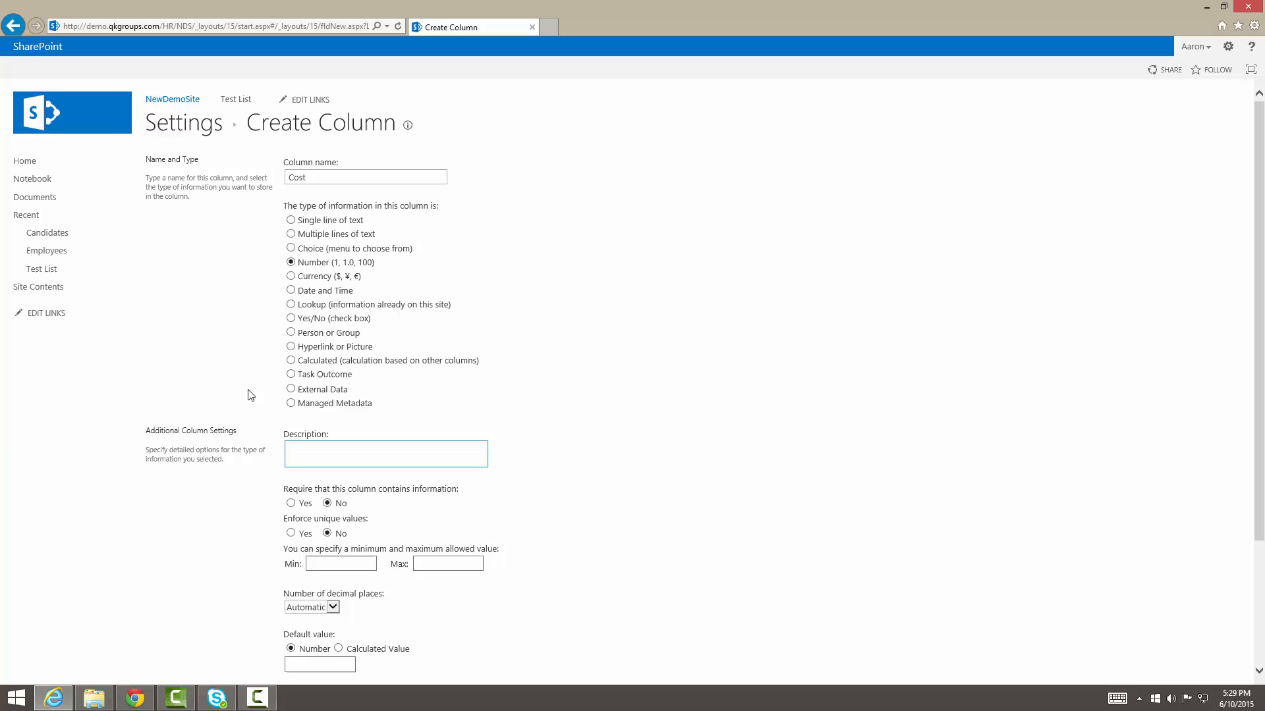
pyautogui.click(290, 276)
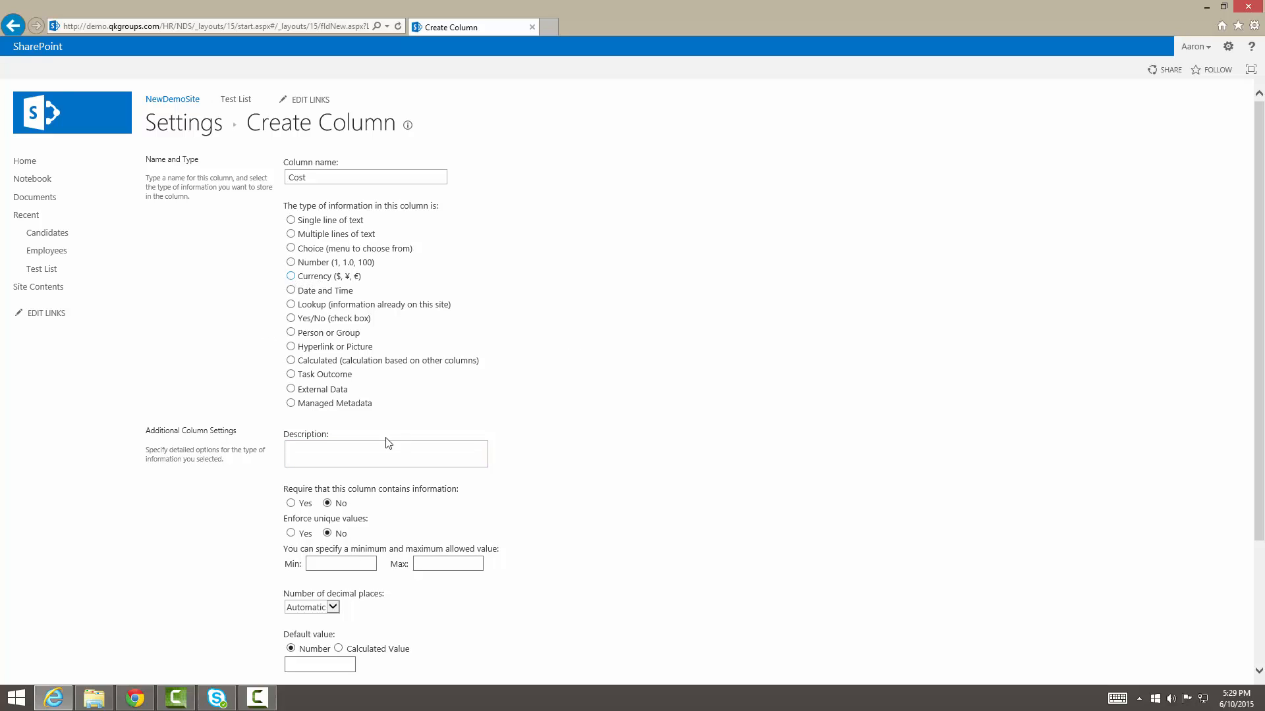
pyautogui.click(291, 276)
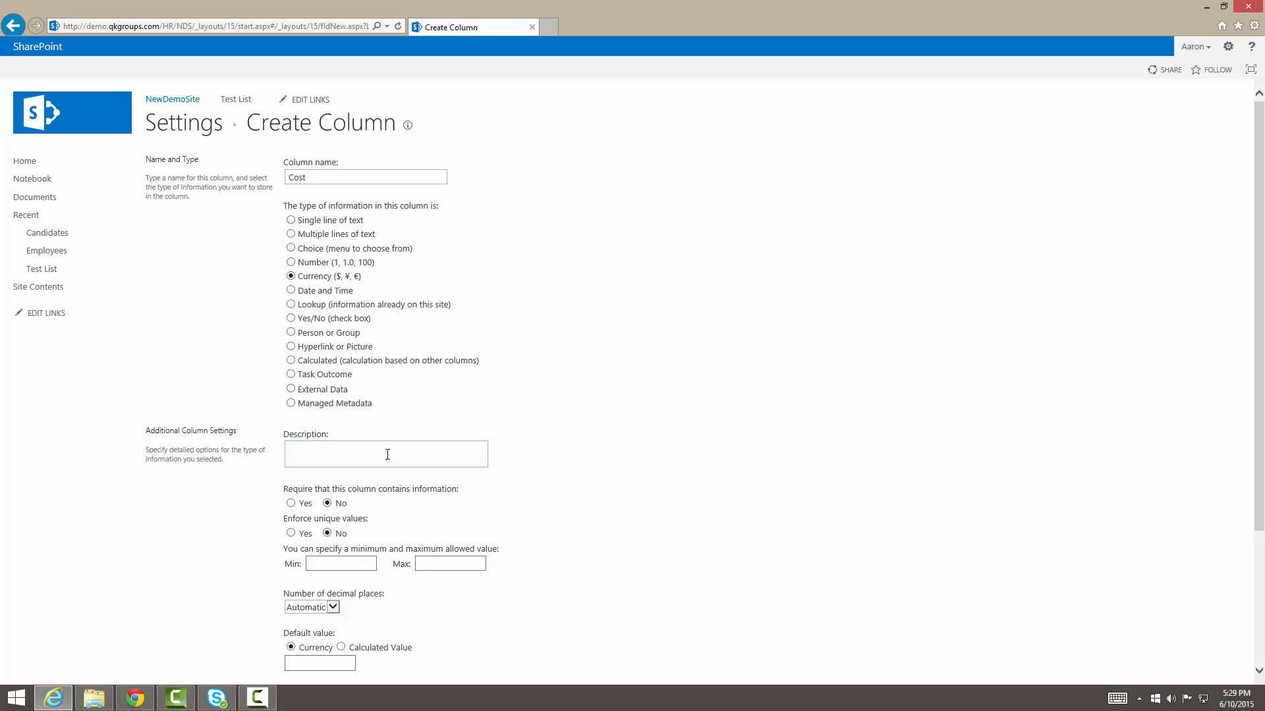
pyautogui.write('400.00')
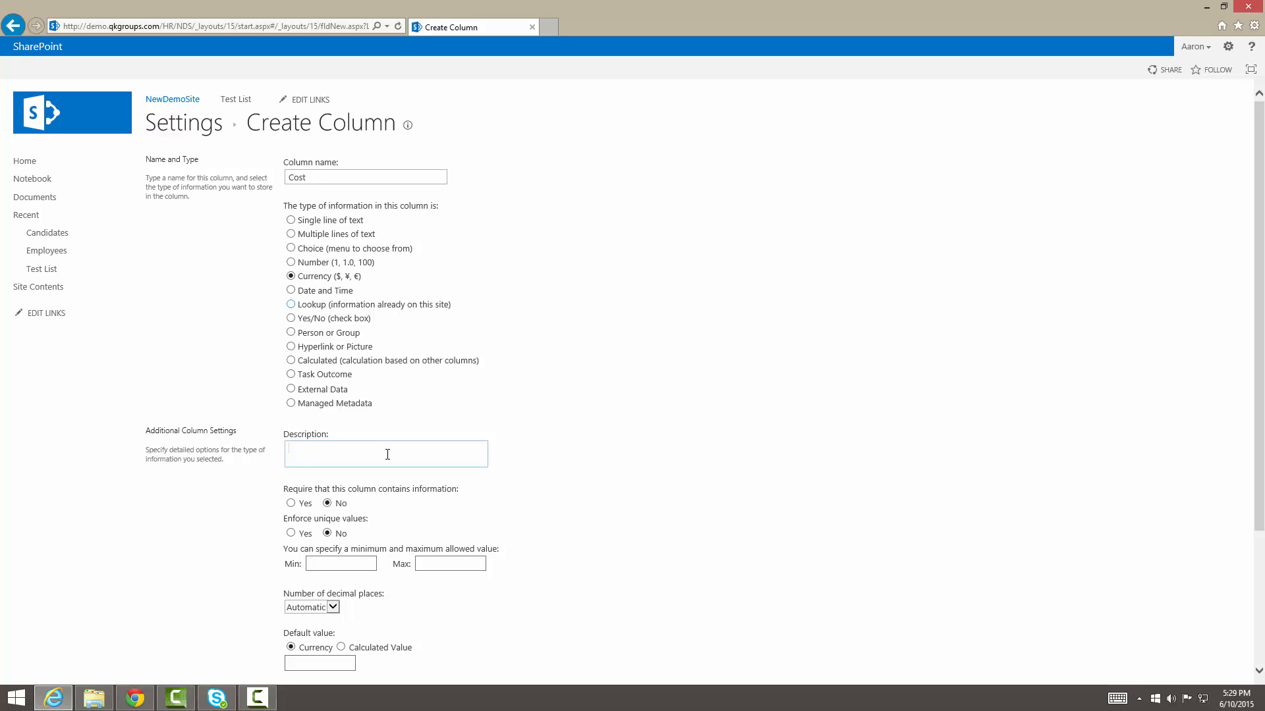
pyautogui.scroll(-3)
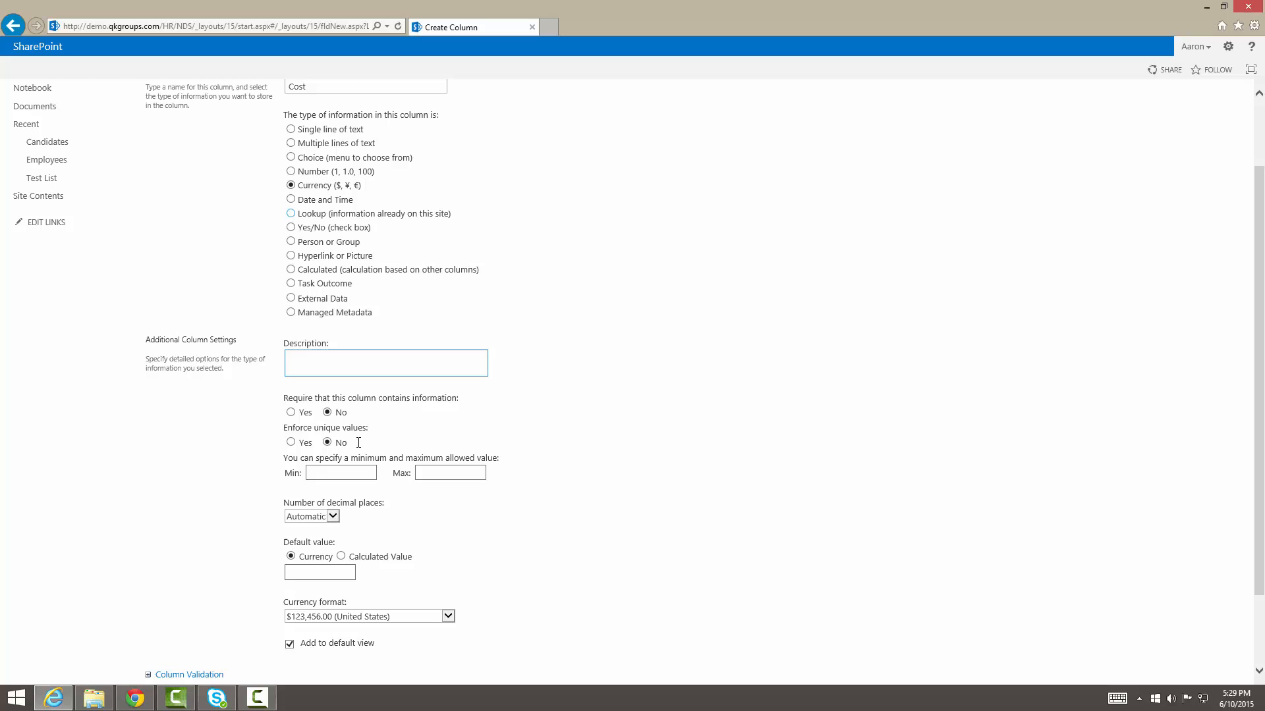
pyautogui.scroll(3)
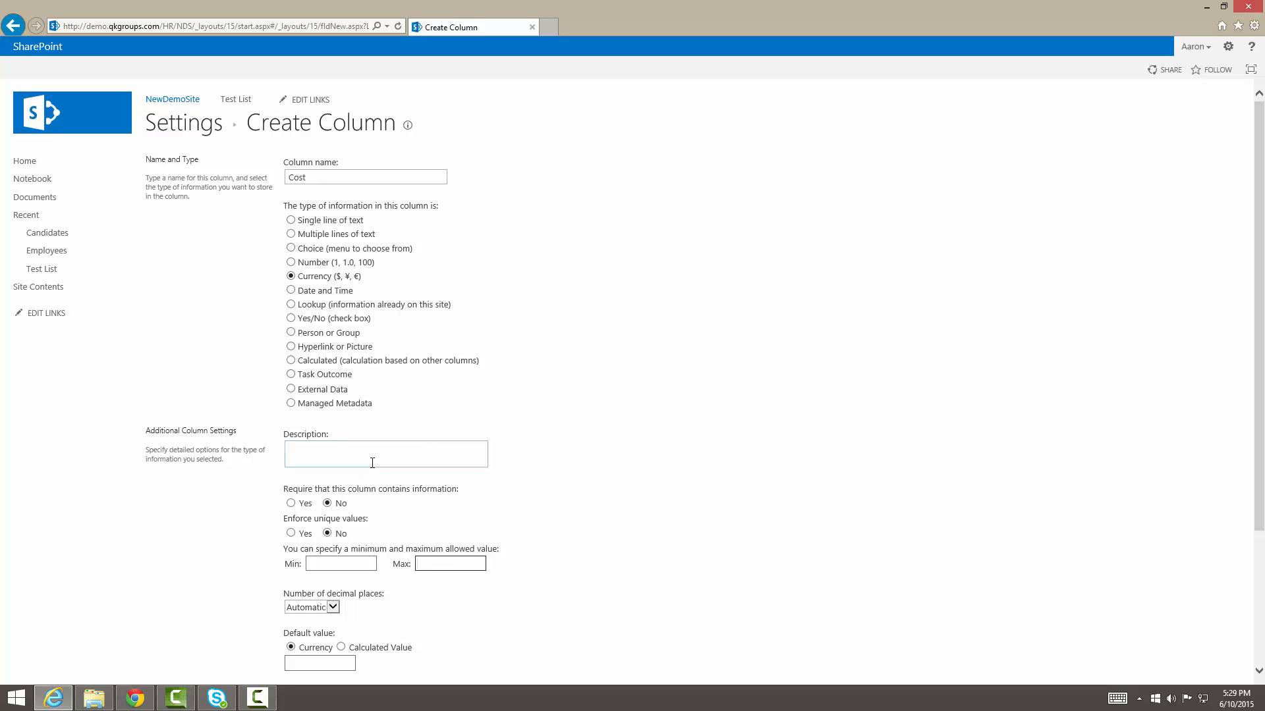
pyautogui.scroll(-3)
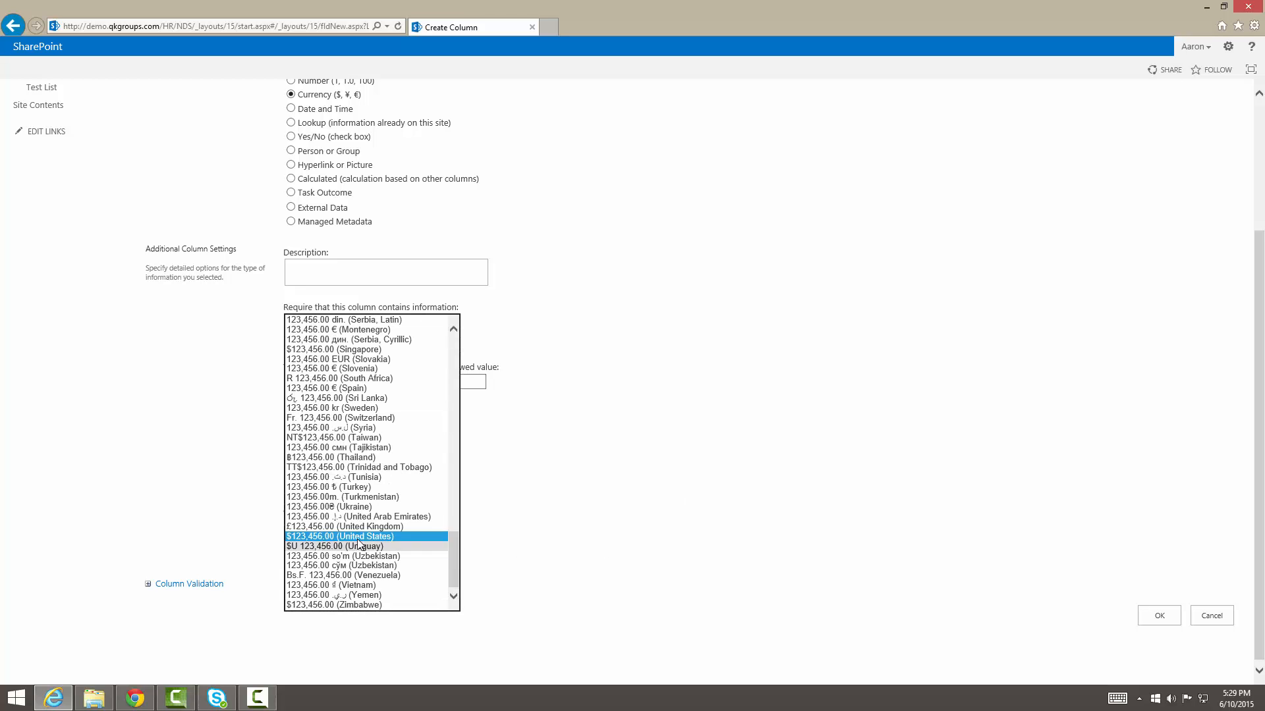
pyautogui.click(358, 527)
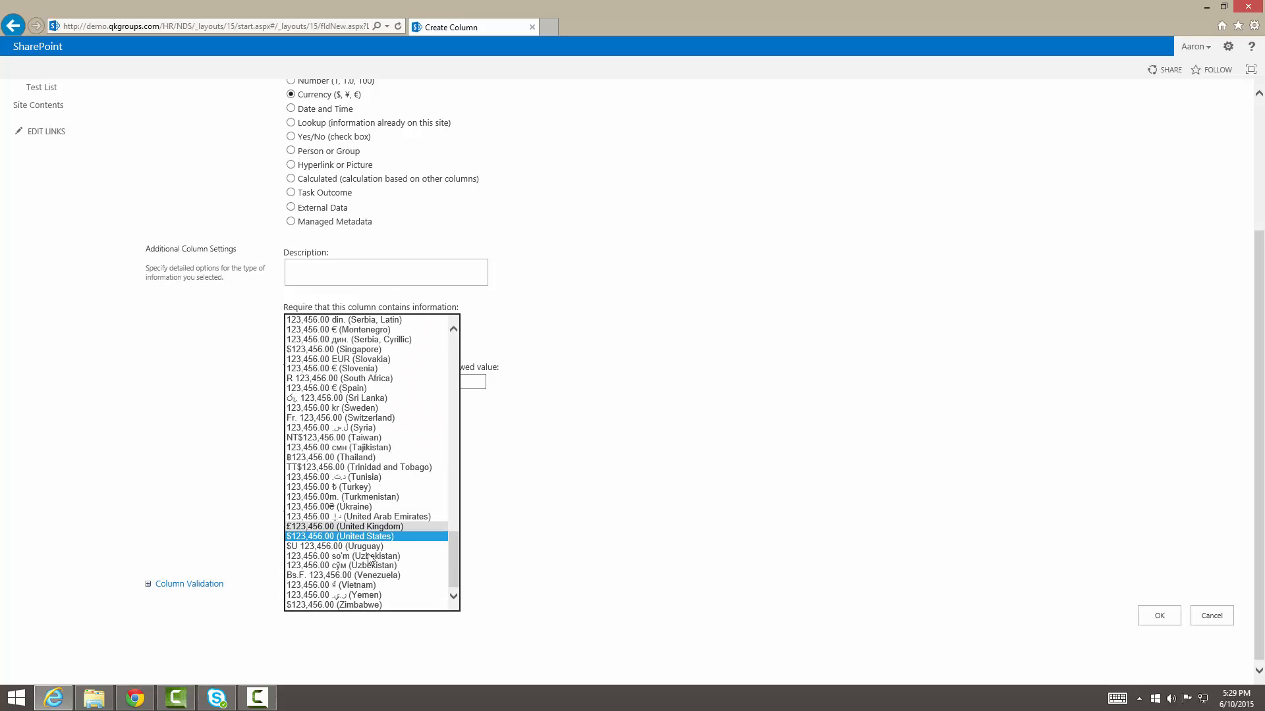
pyautogui.click(340, 535)
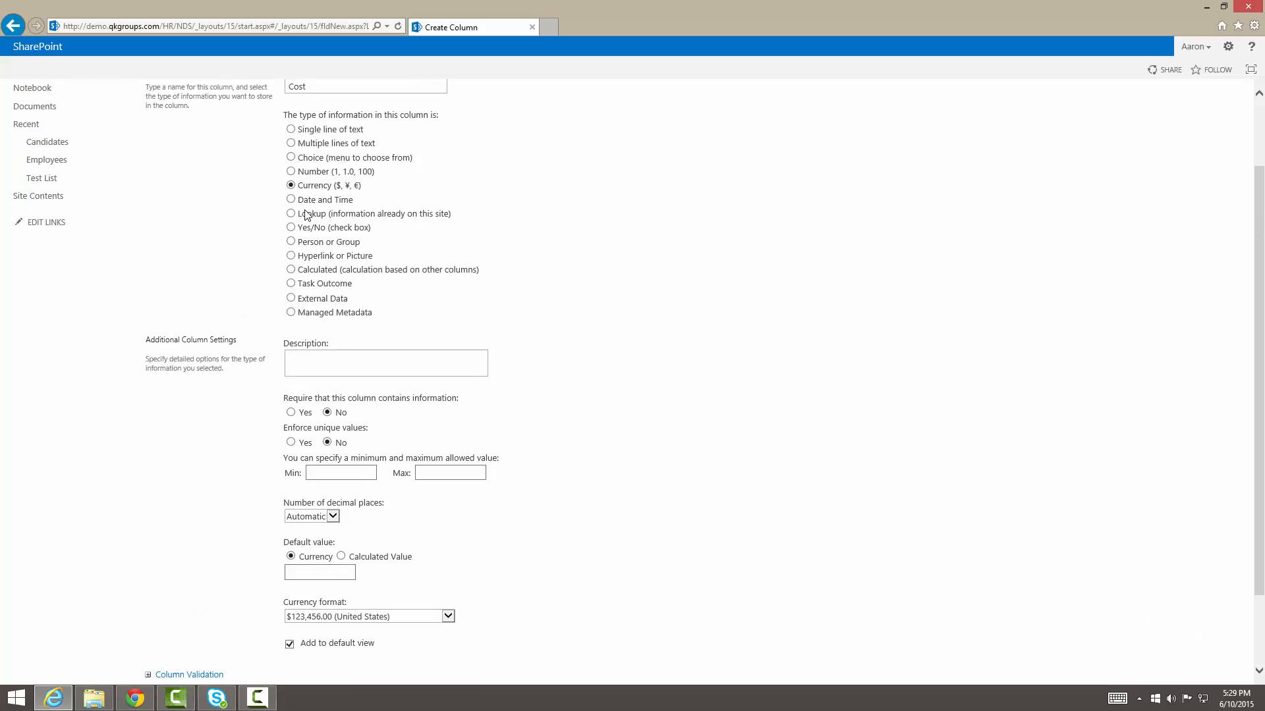
# Preview the Date and Time, Lookup, Yes/No and Person or Group column type settings.
pyautogui.click(290, 199)
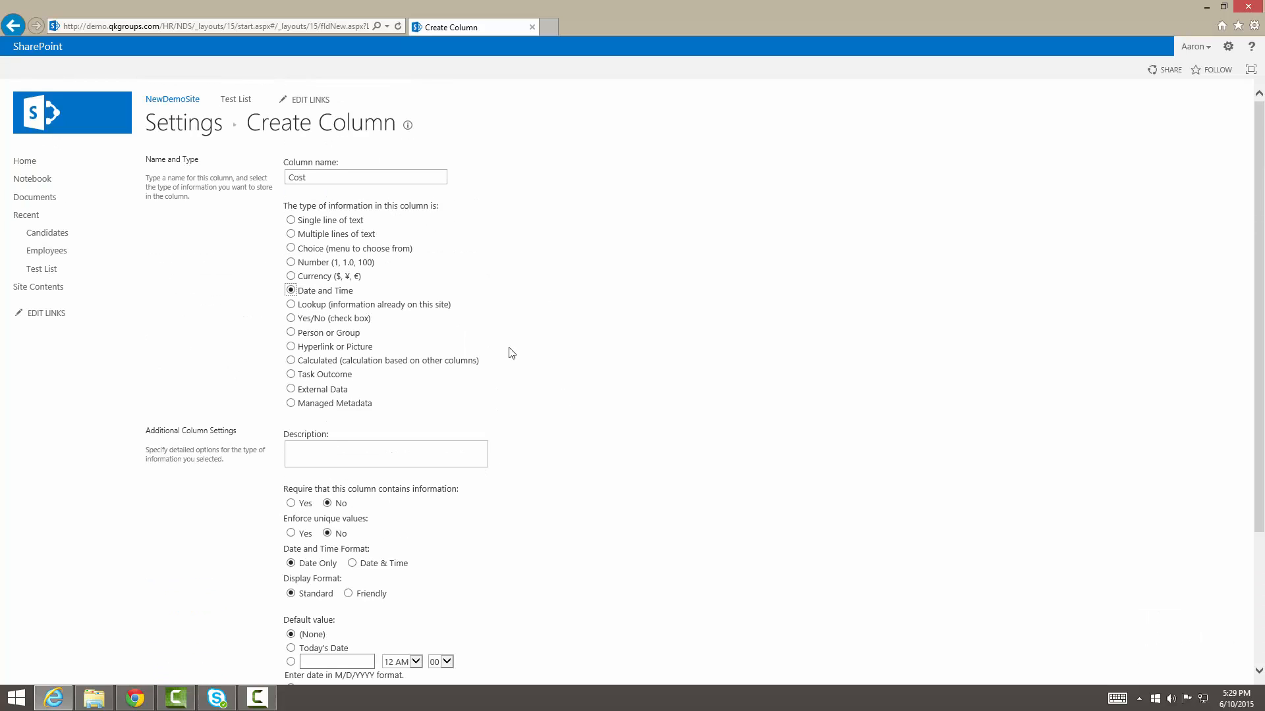
pyautogui.scroll(-3)
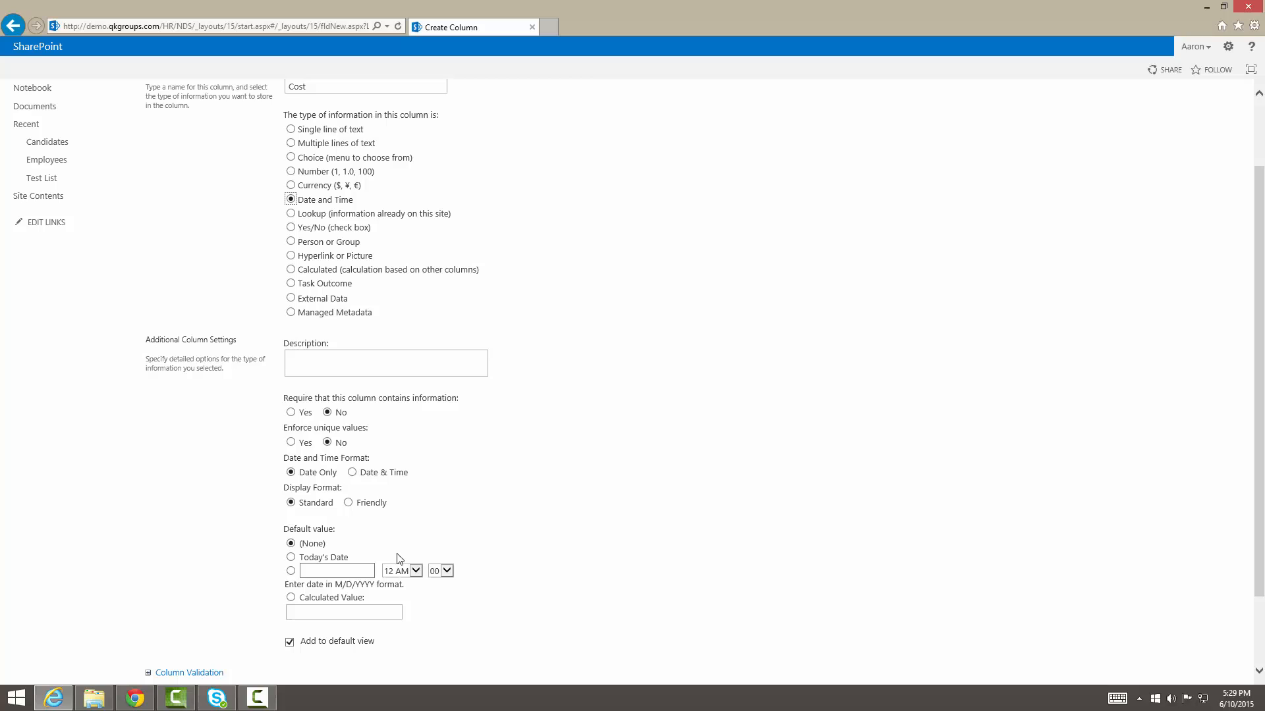
pyautogui.moveTo(411, 553)
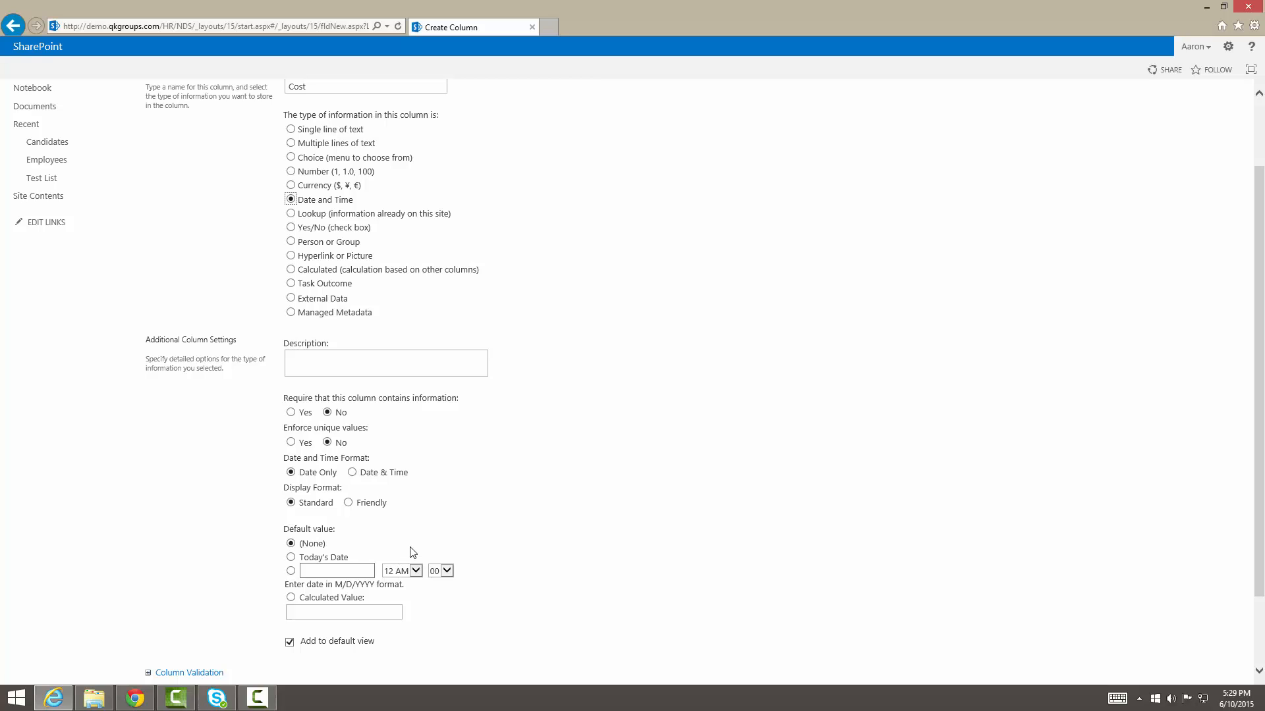
pyautogui.moveTo(305, 558)
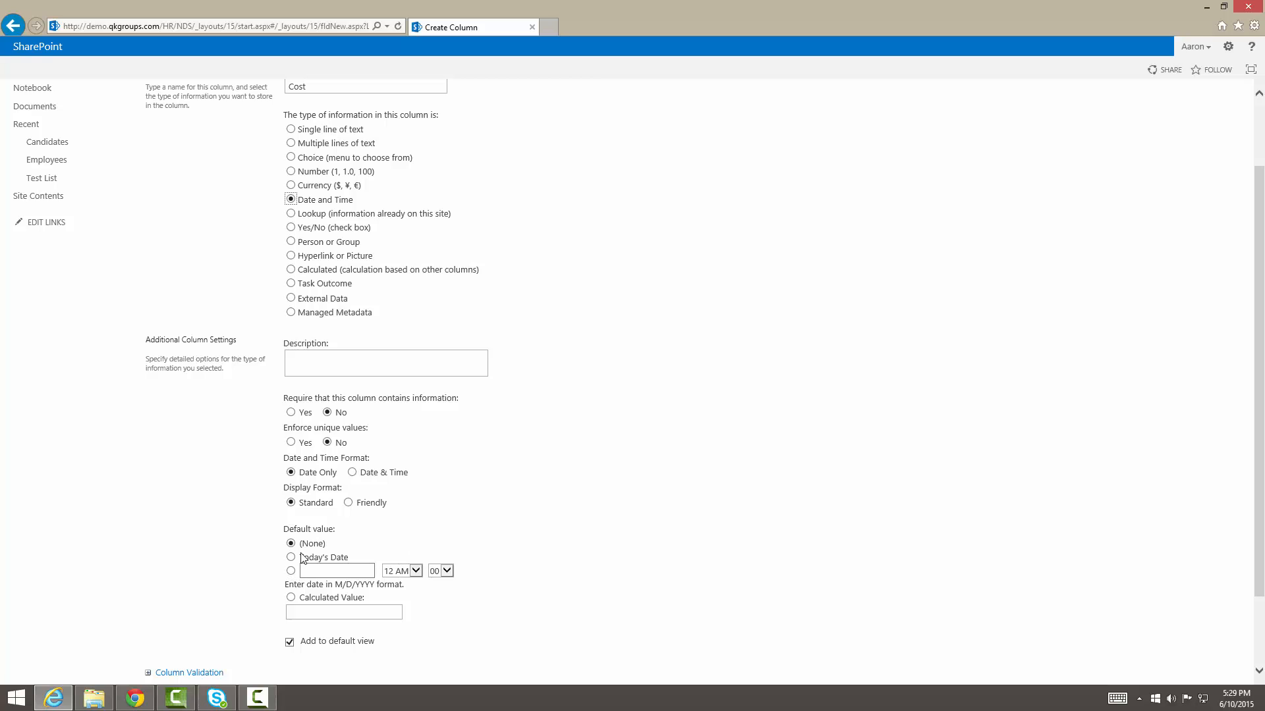
pyautogui.click(291, 558)
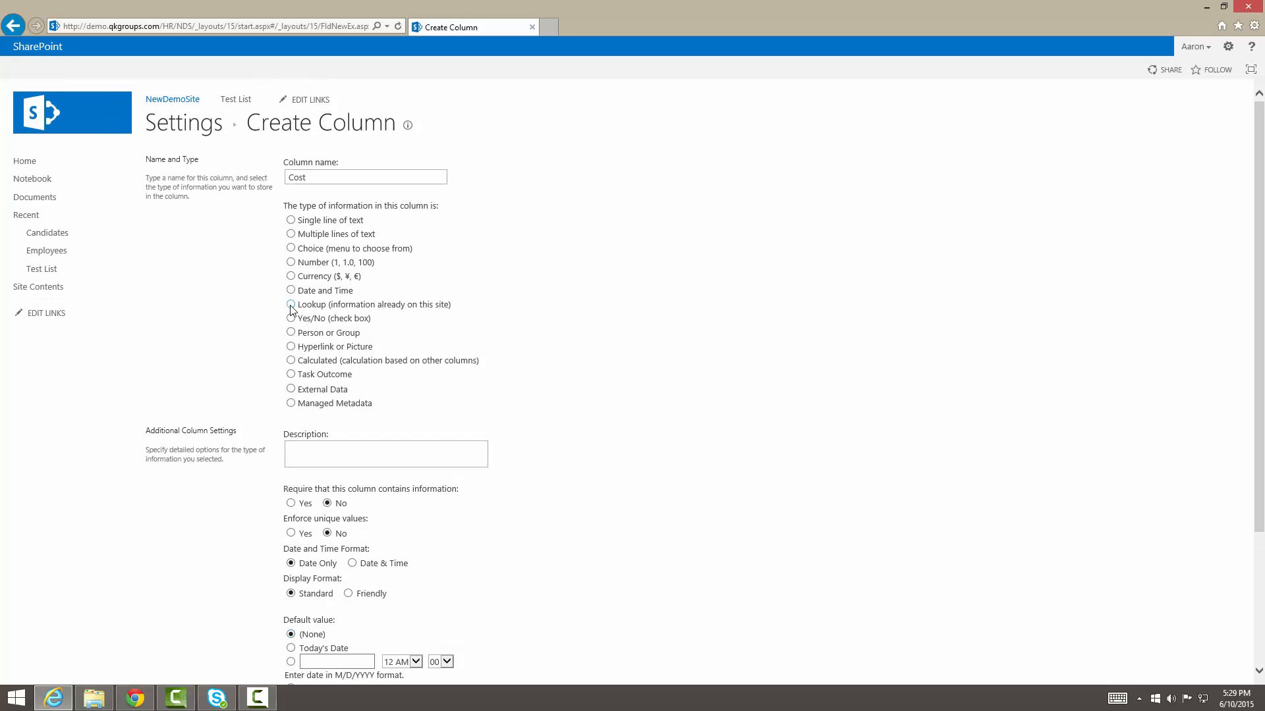
pyautogui.click(290, 305)
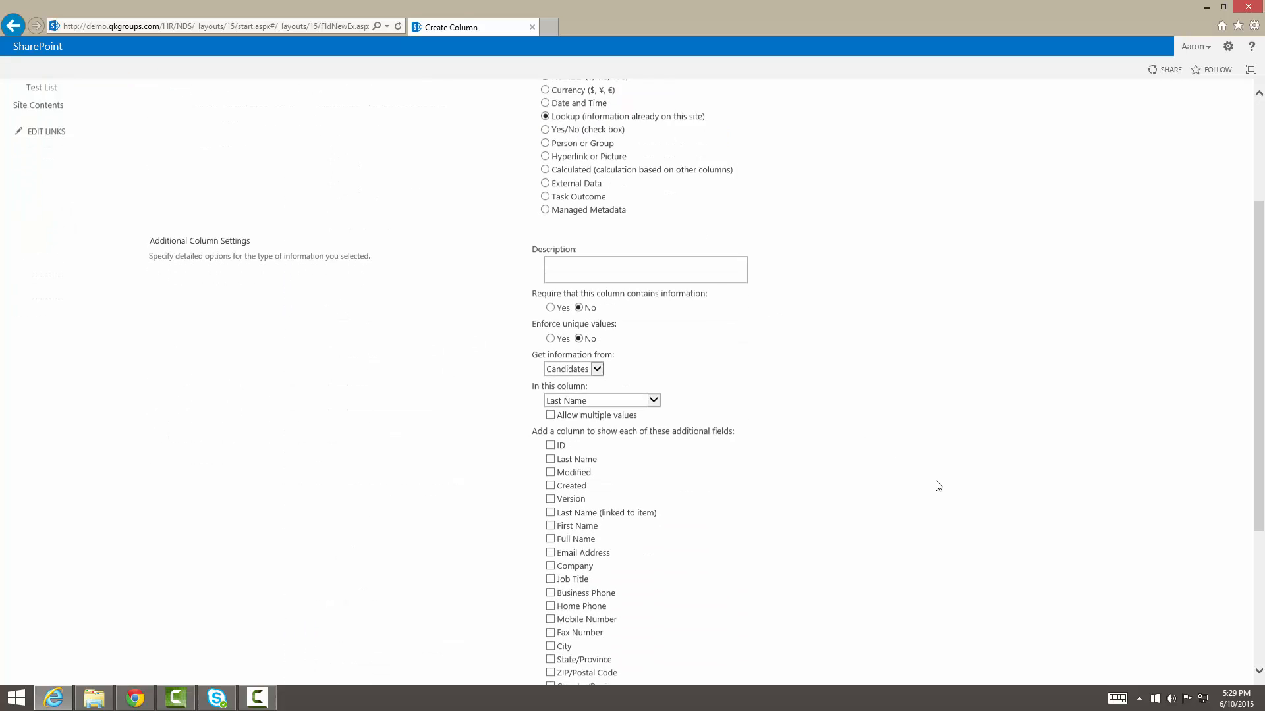
pyautogui.scroll(-3)
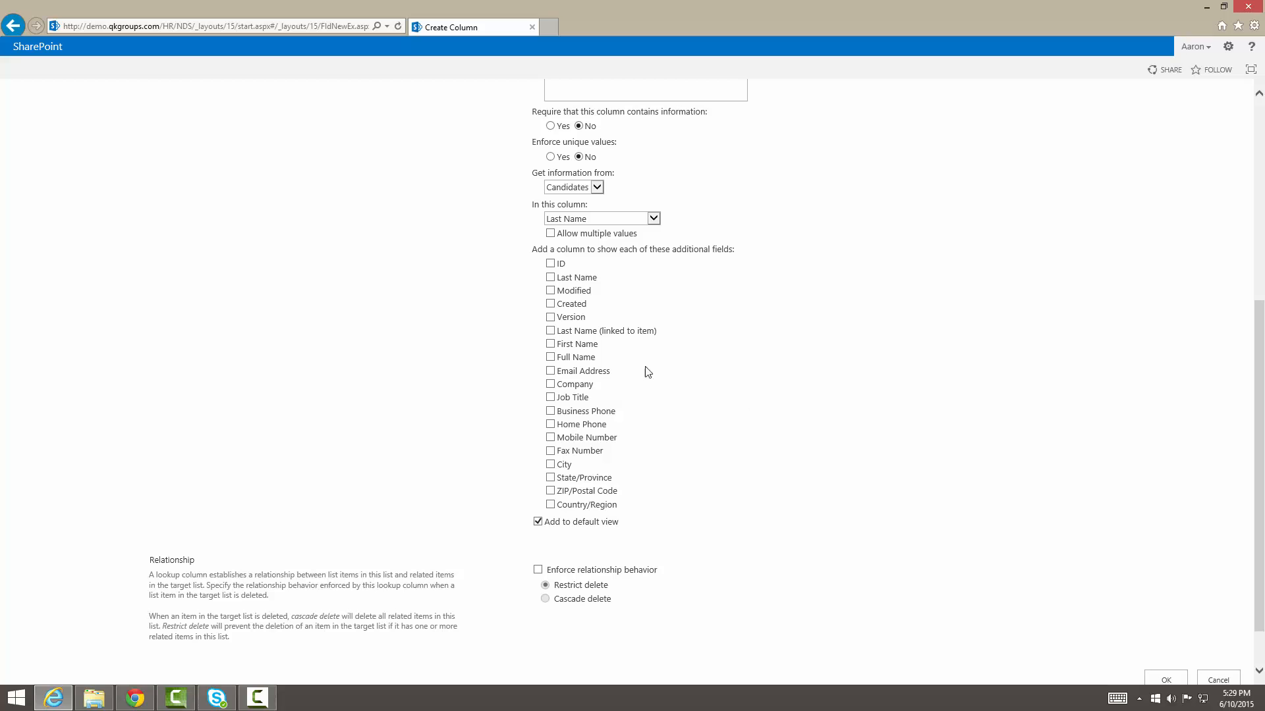
pyautogui.scroll(3)
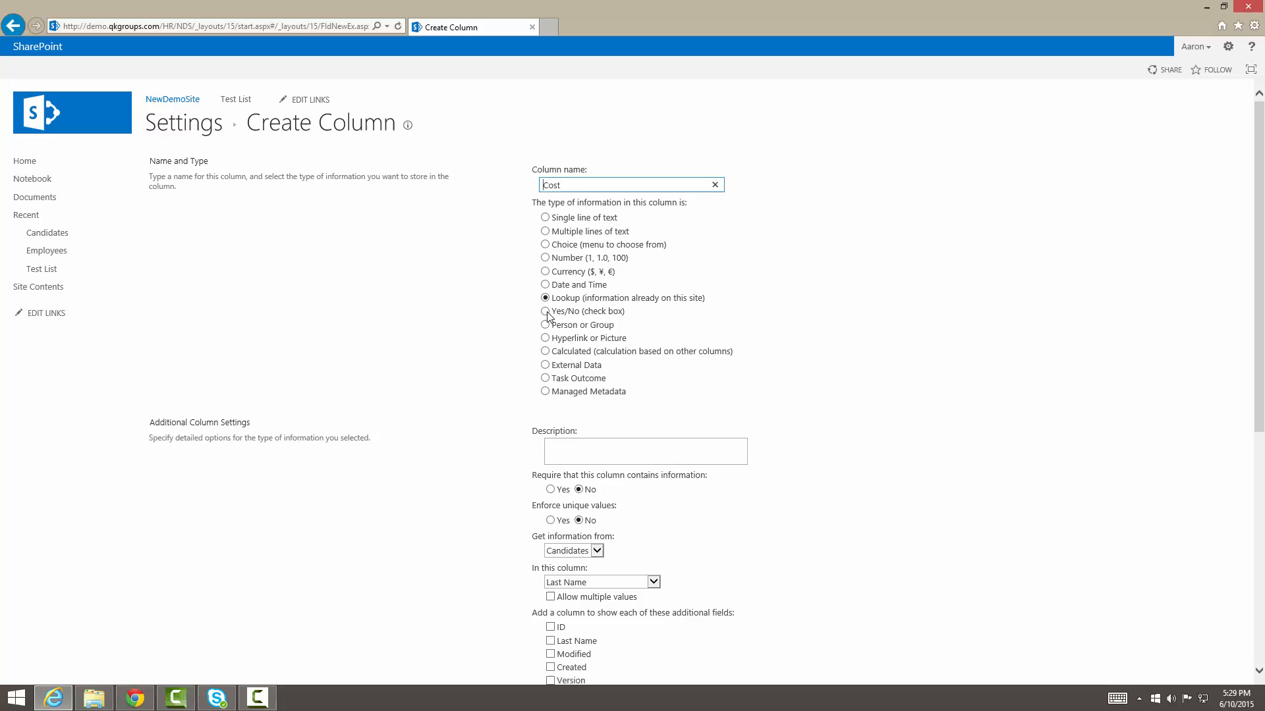
pyautogui.click(546, 310)
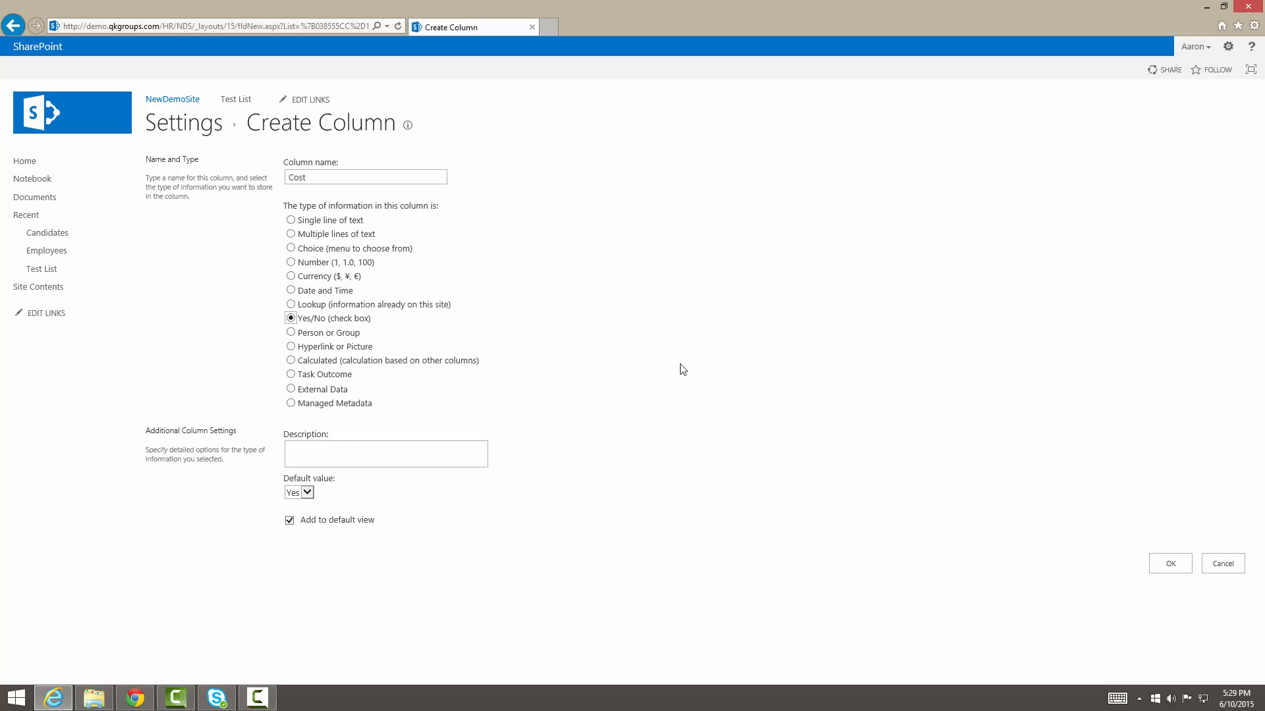
pyautogui.click(545, 324)
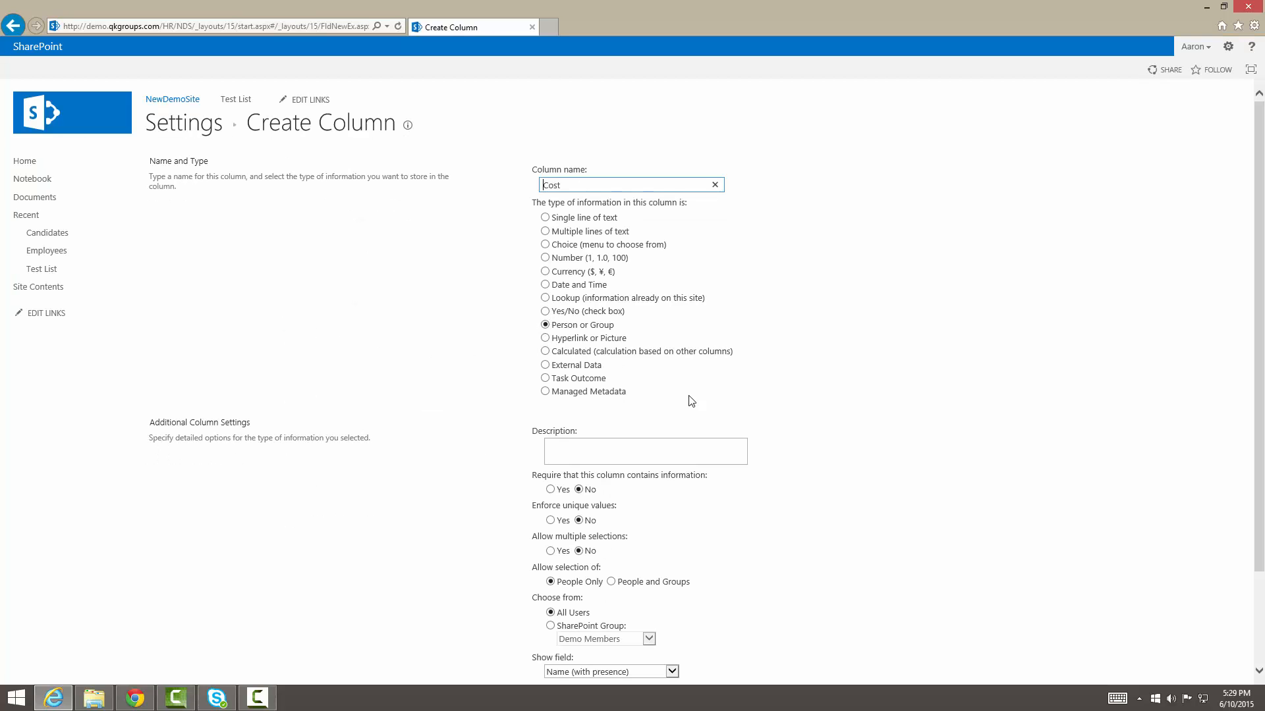
pyautogui.scroll(-3)
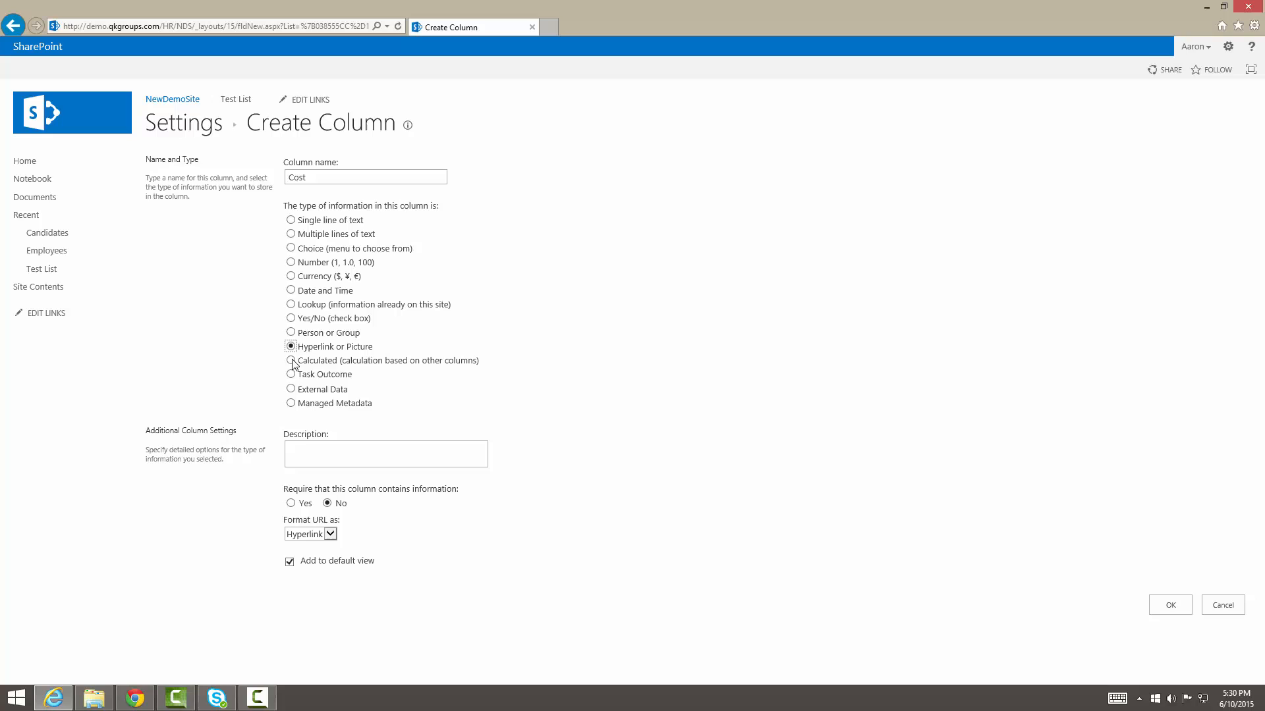
# Preview the Calculated and Managed Metadata settings, then set Cost back to Currency.
pyautogui.click(290, 360)
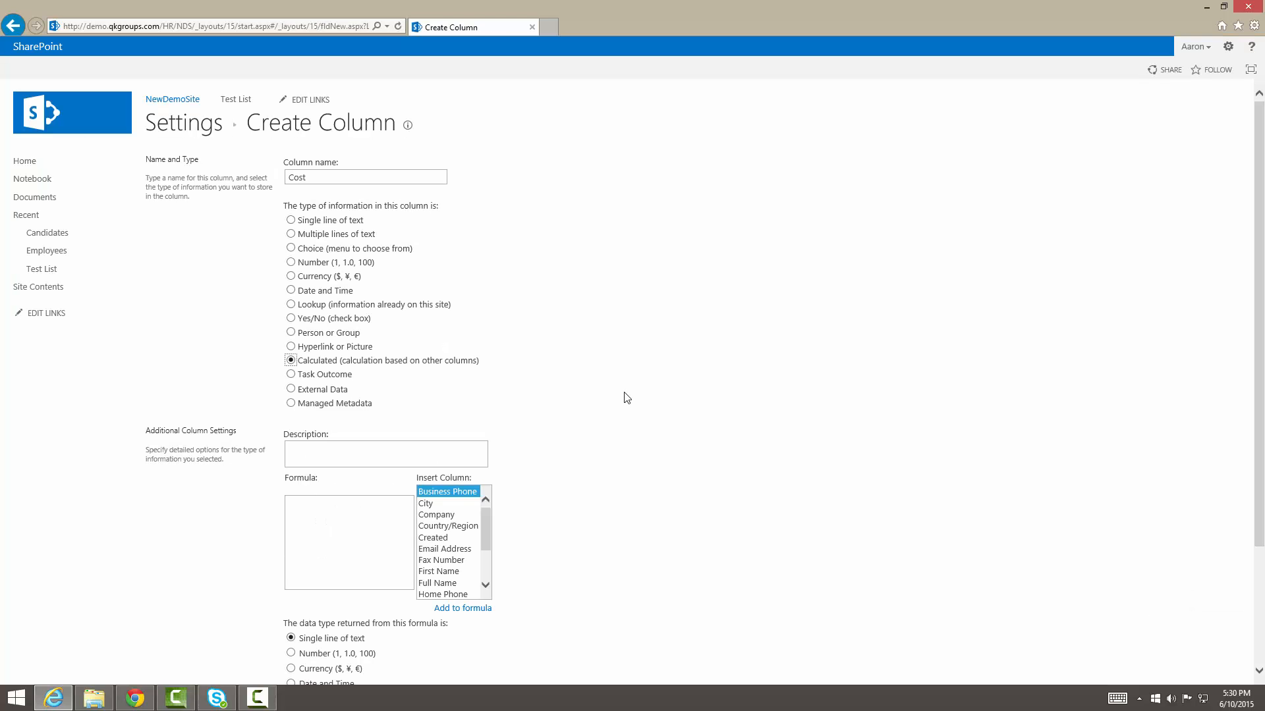
pyautogui.scroll(-3)
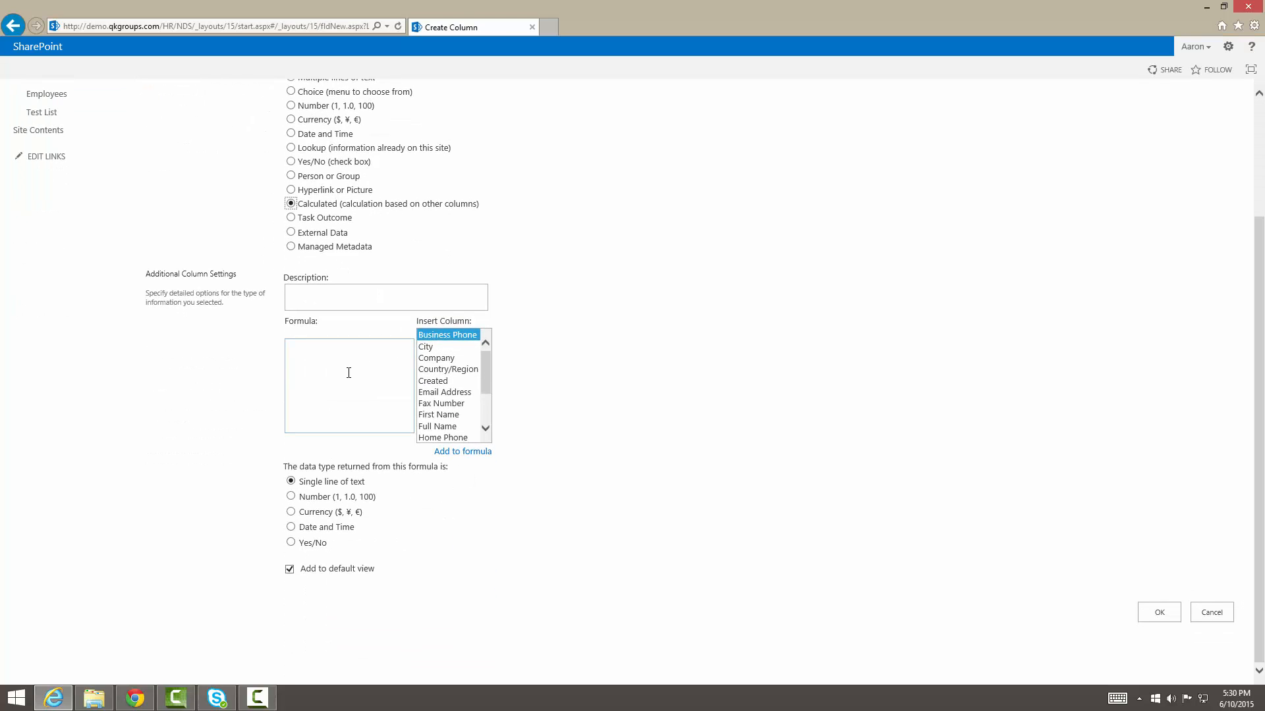
pyautogui.scroll(-3)
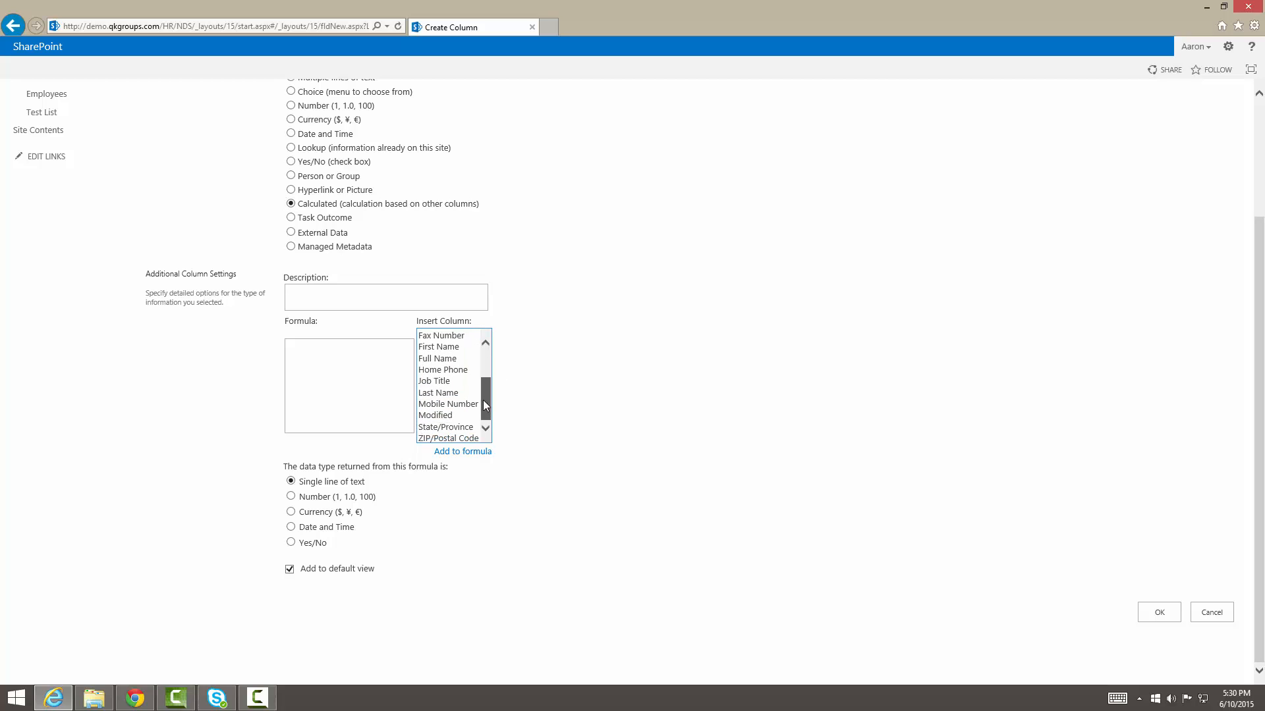
pyautogui.scroll(3)
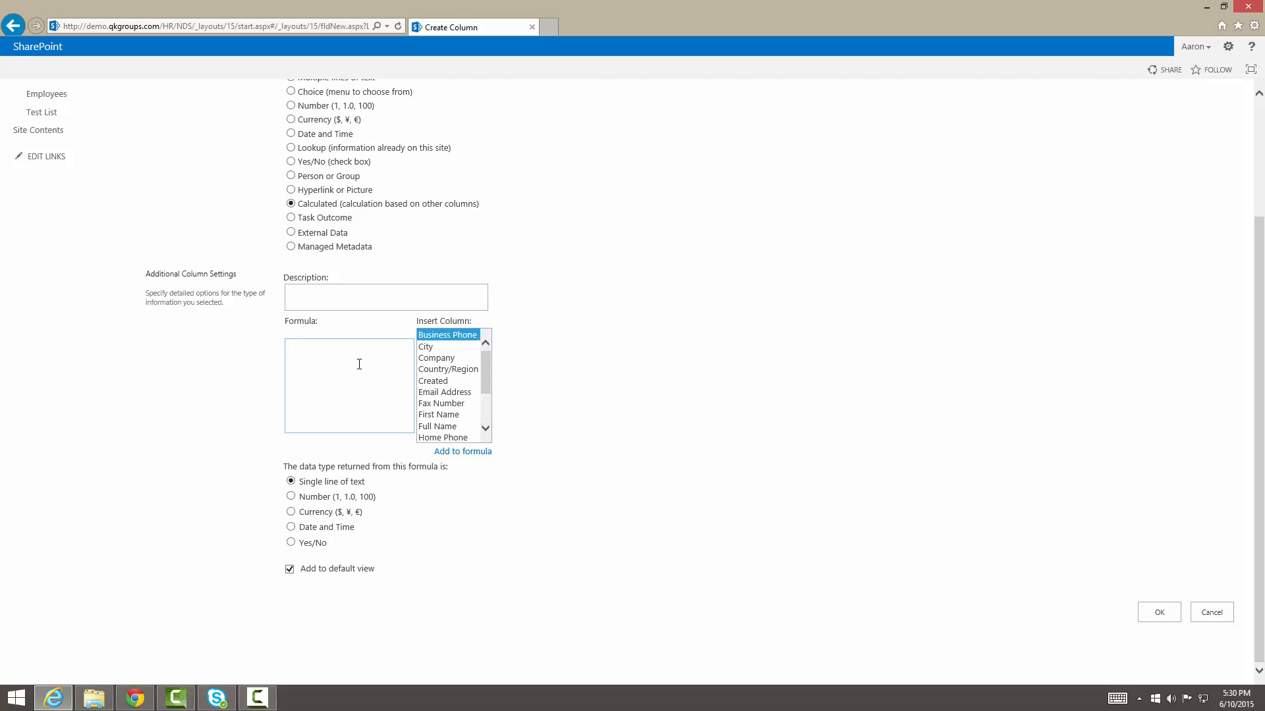
pyautogui.scroll(3)
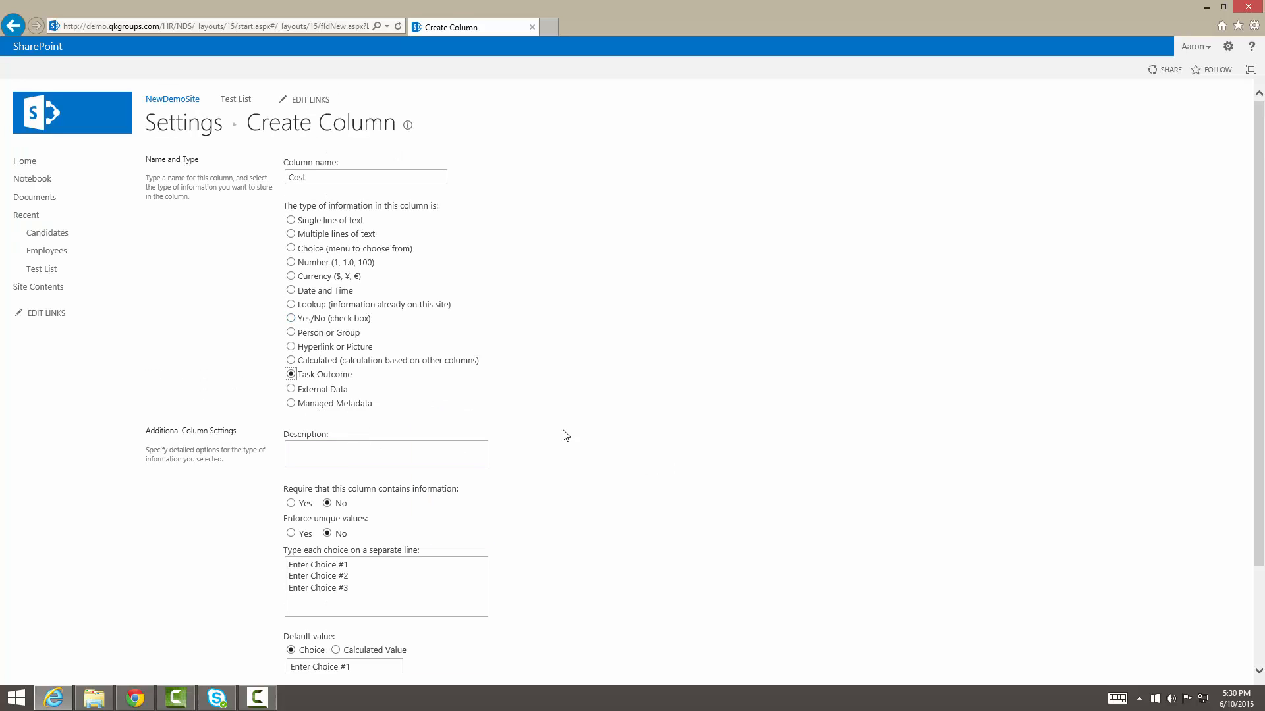
pyautogui.scroll(-3)
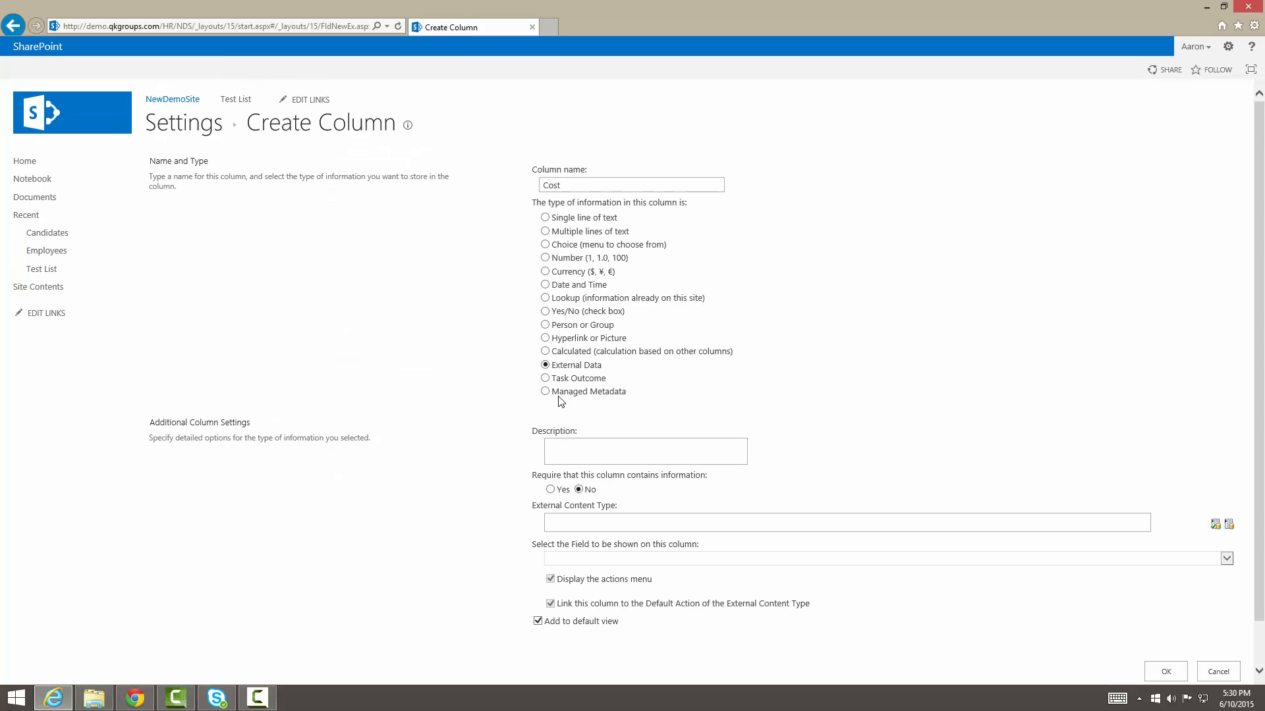
pyautogui.click(546, 391)
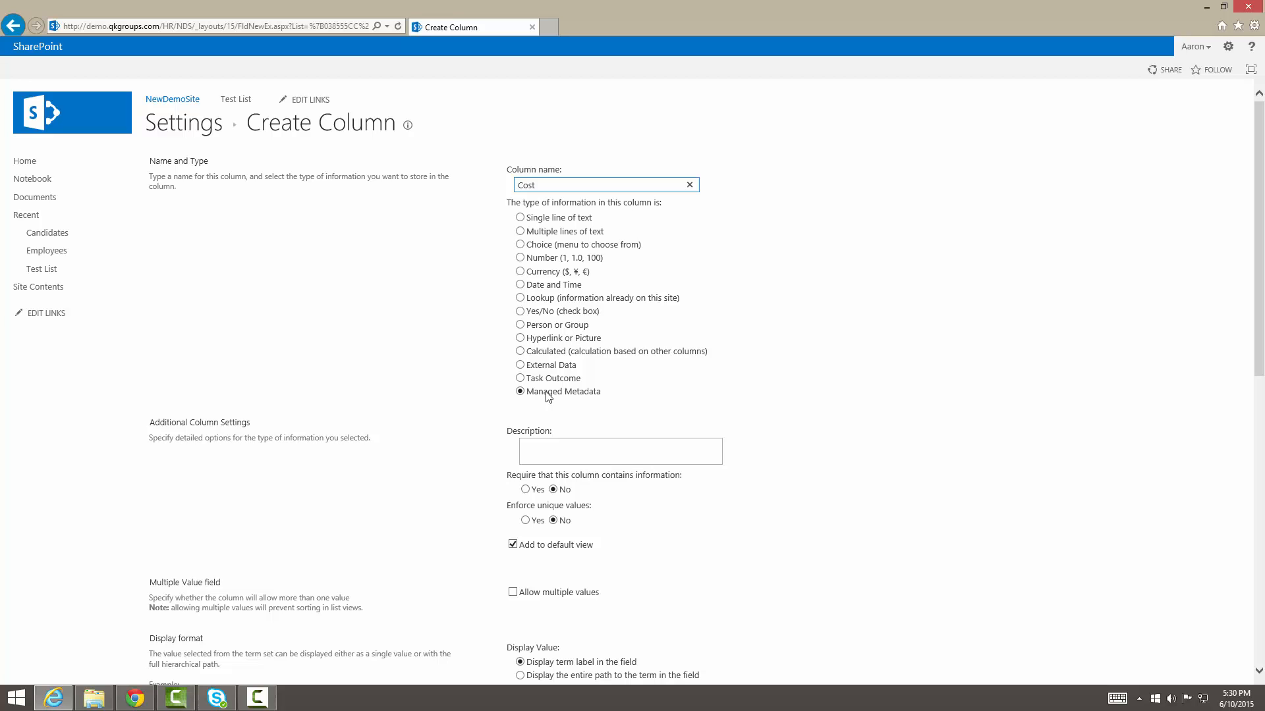
pyautogui.moveTo(578, 369)
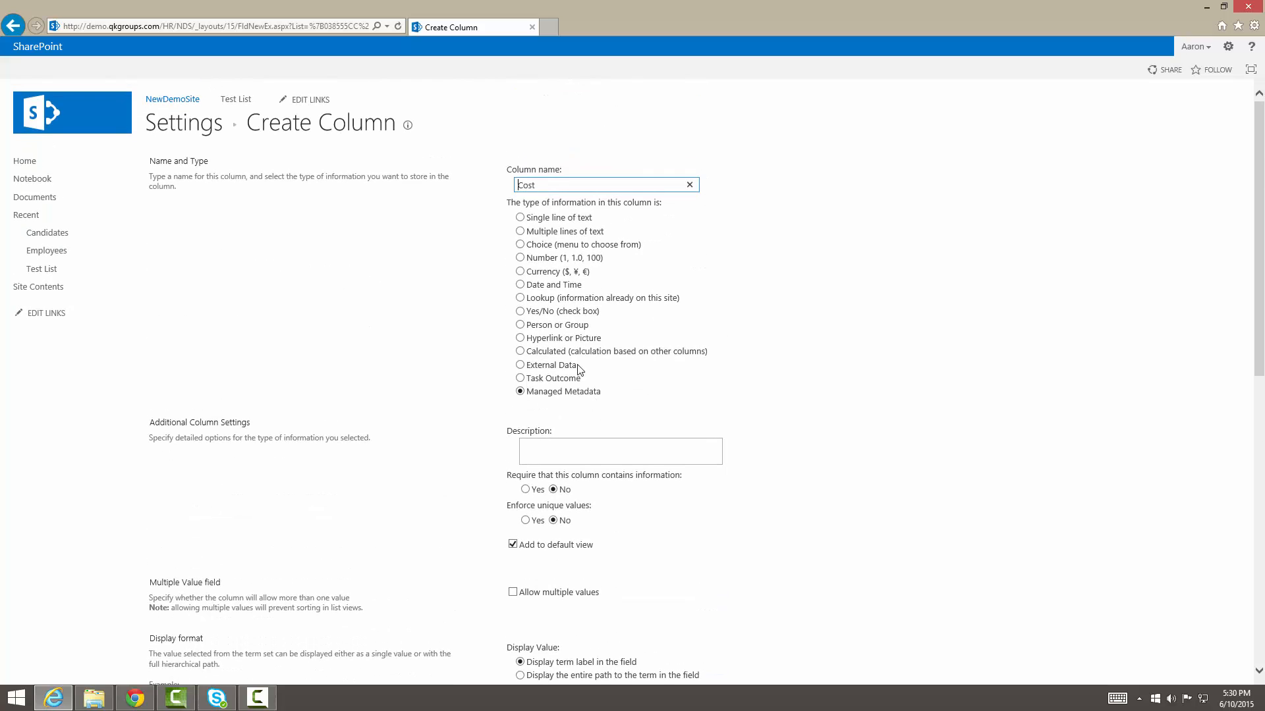
pyautogui.click(521, 271)
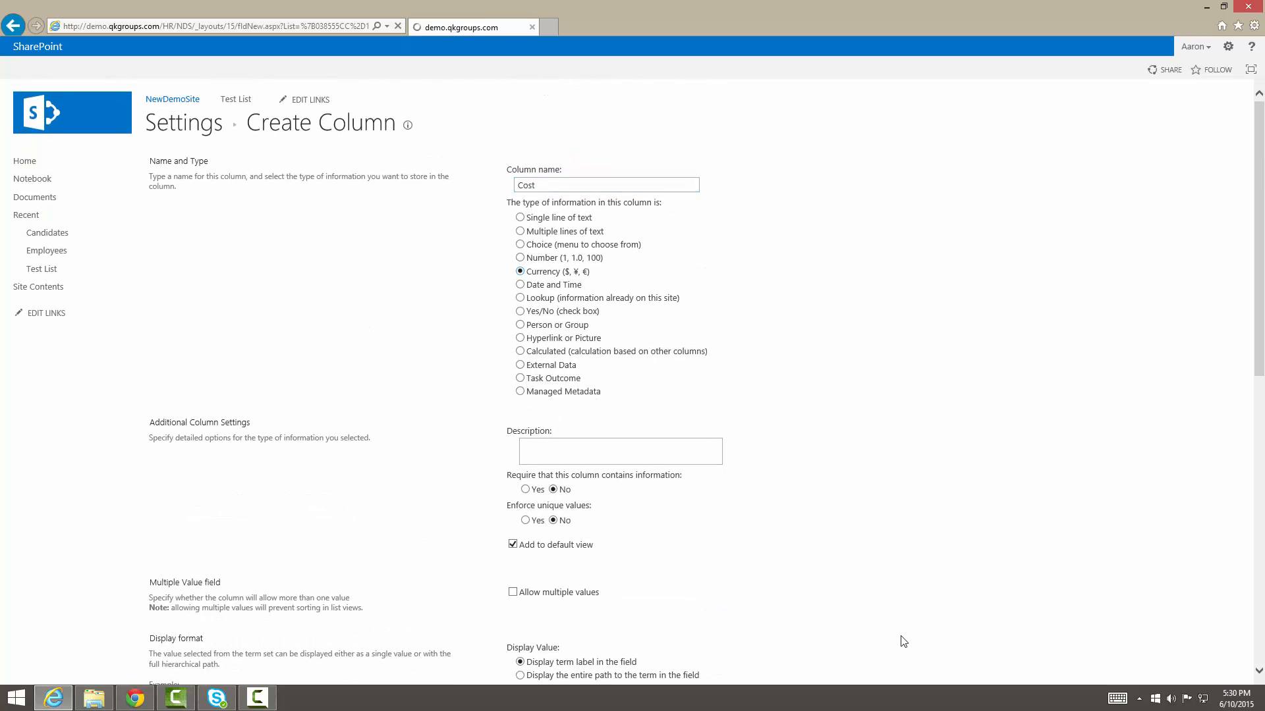
# Check the saved Cost column in List Settings and go to the Candidates list.
pyautogui.scroll(-3)
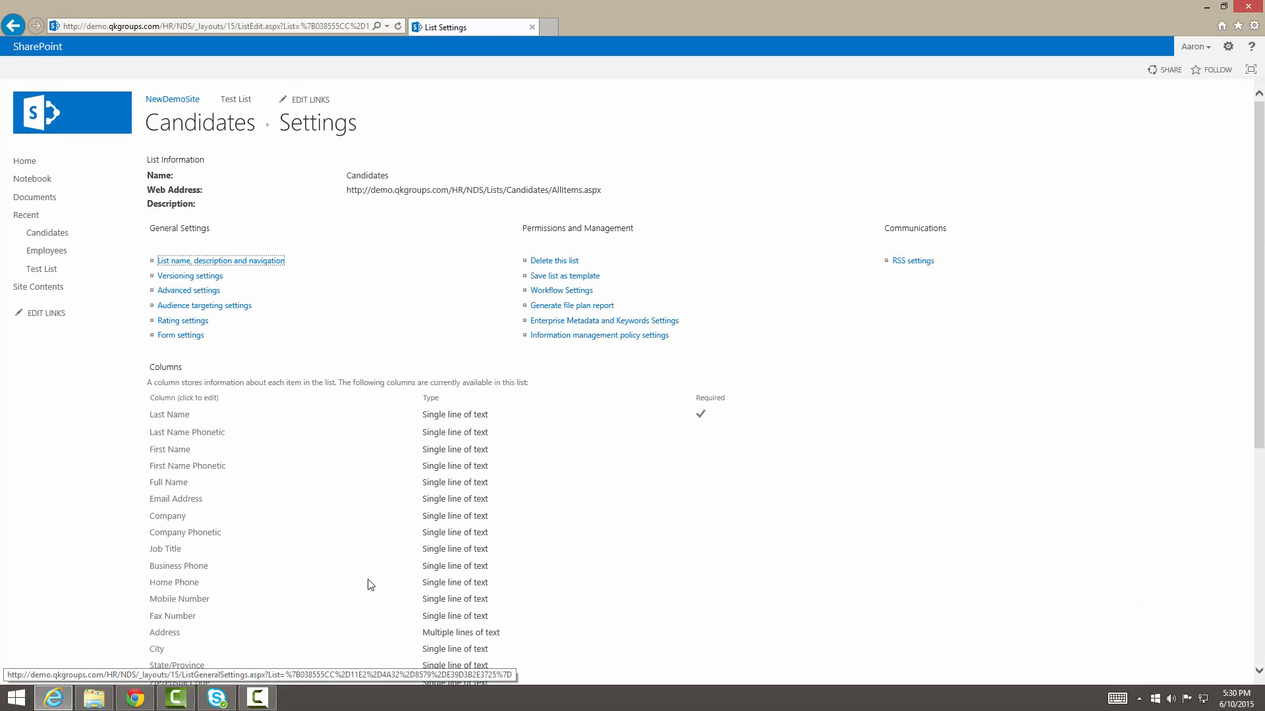
pyautogui.scroll(-3)
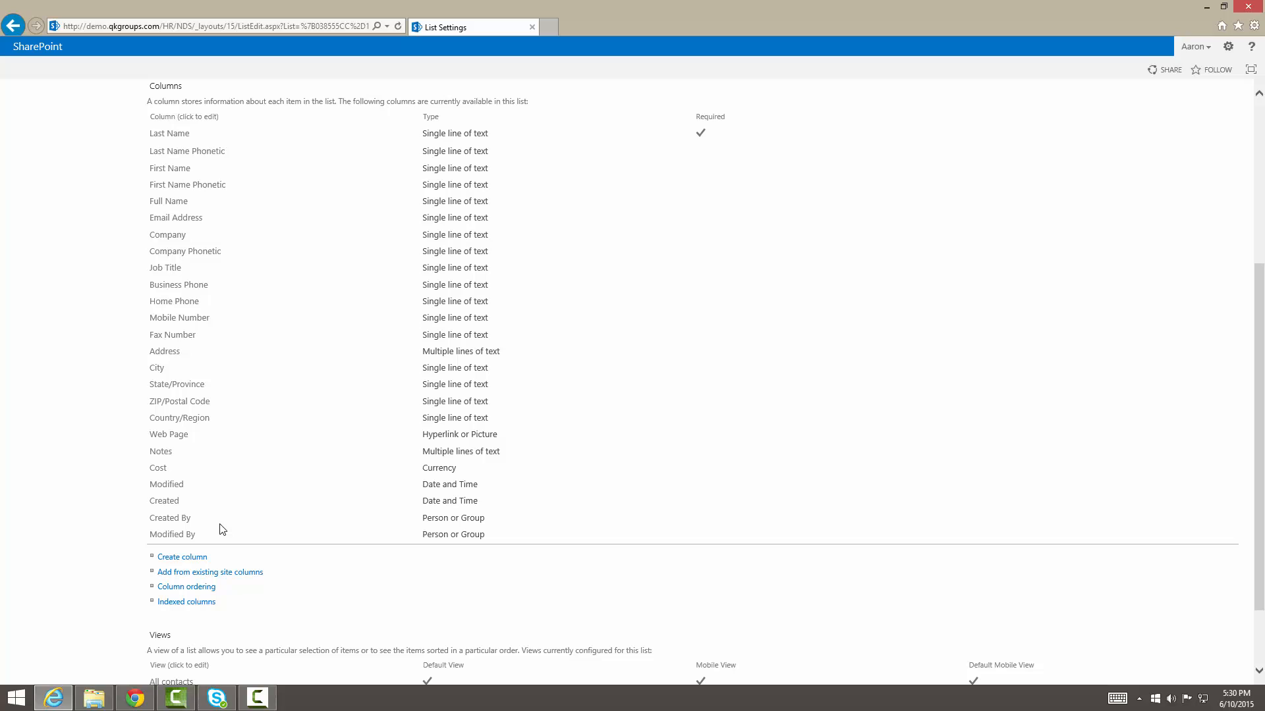
pyautogui.moveTo(157, 467)
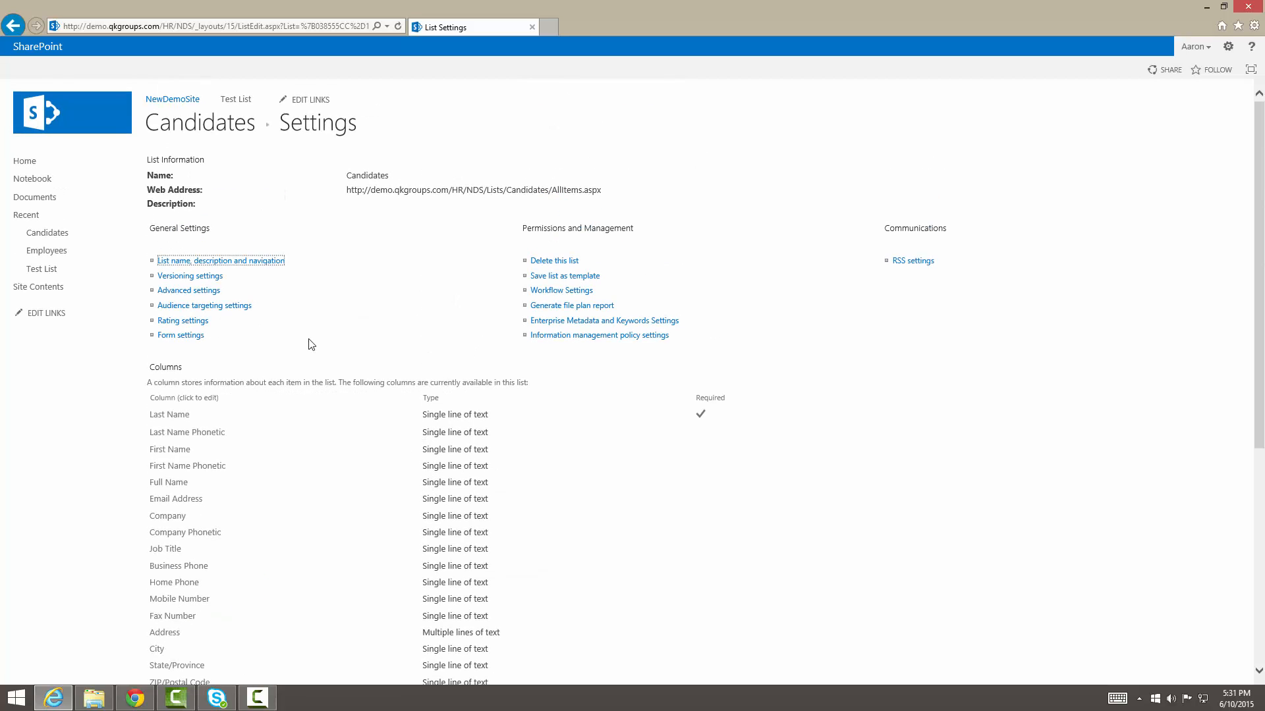
pyautogui.moveTo(42, 269)
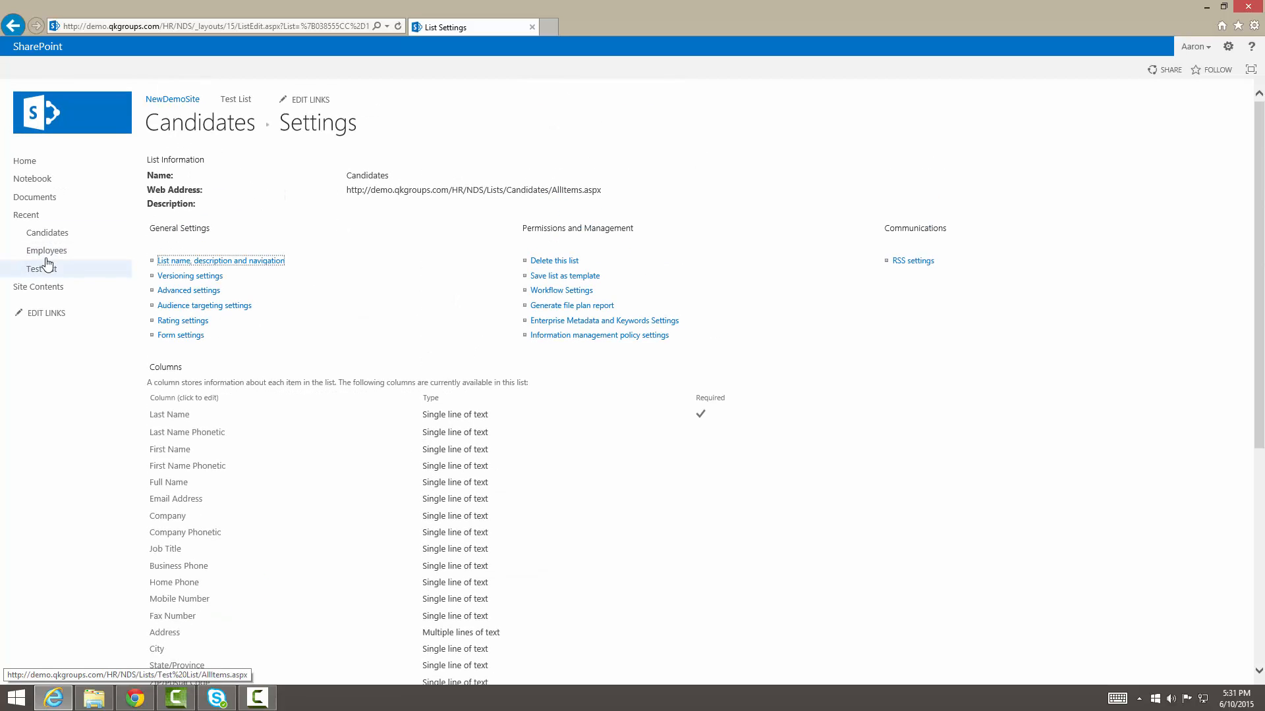
pyautogui.click(37, 268)
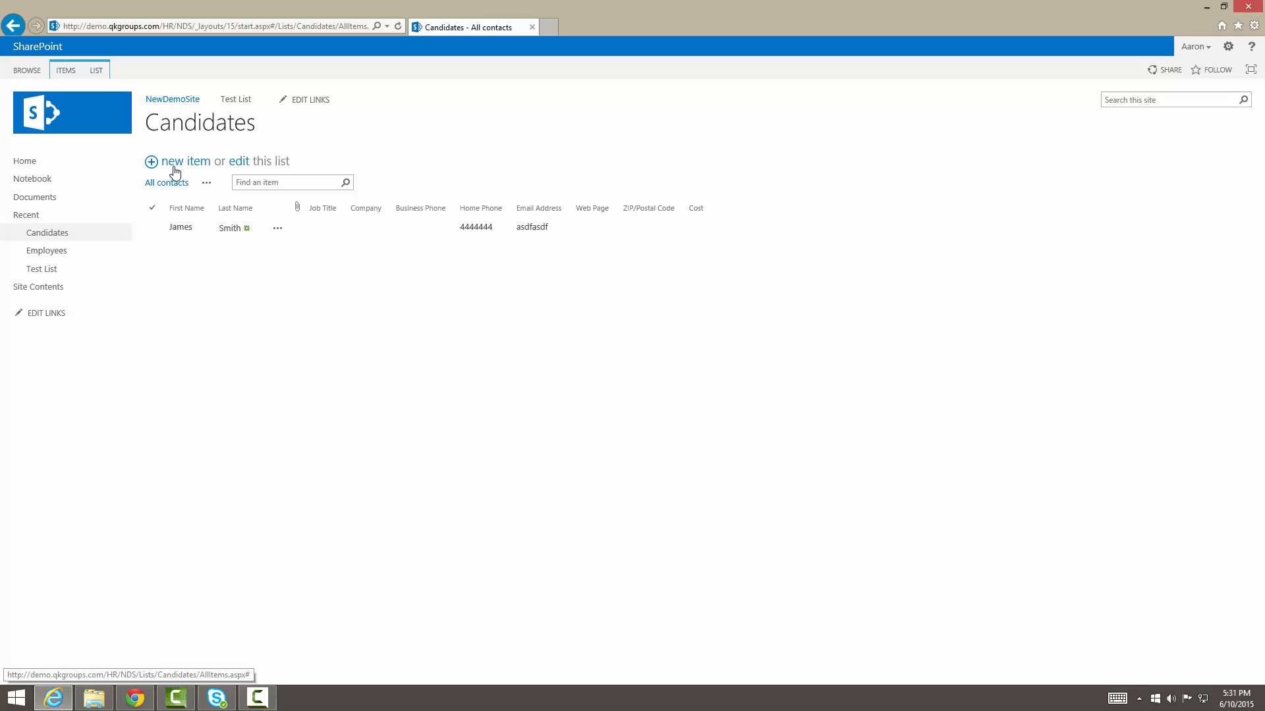
# Save a new Candidates item with 400.00 entered in the Cost field.
pyautogui.click(184, 161)
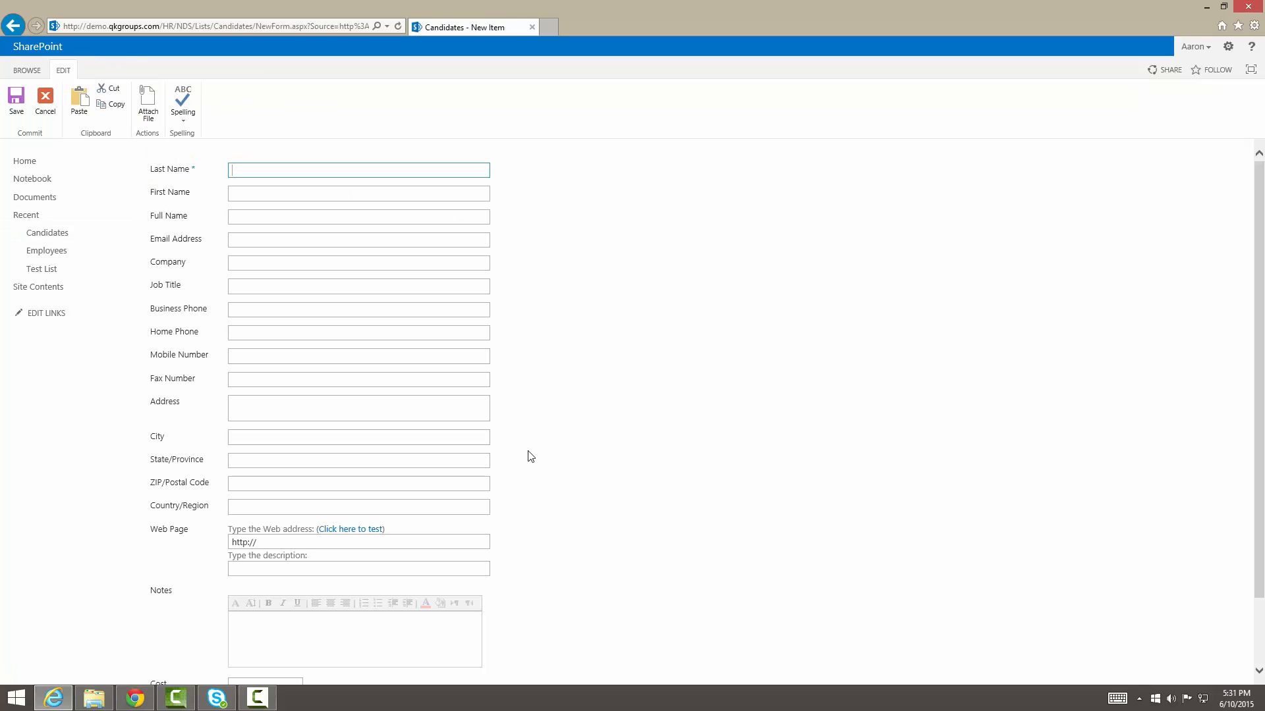
pyautogui.scroll(-3)
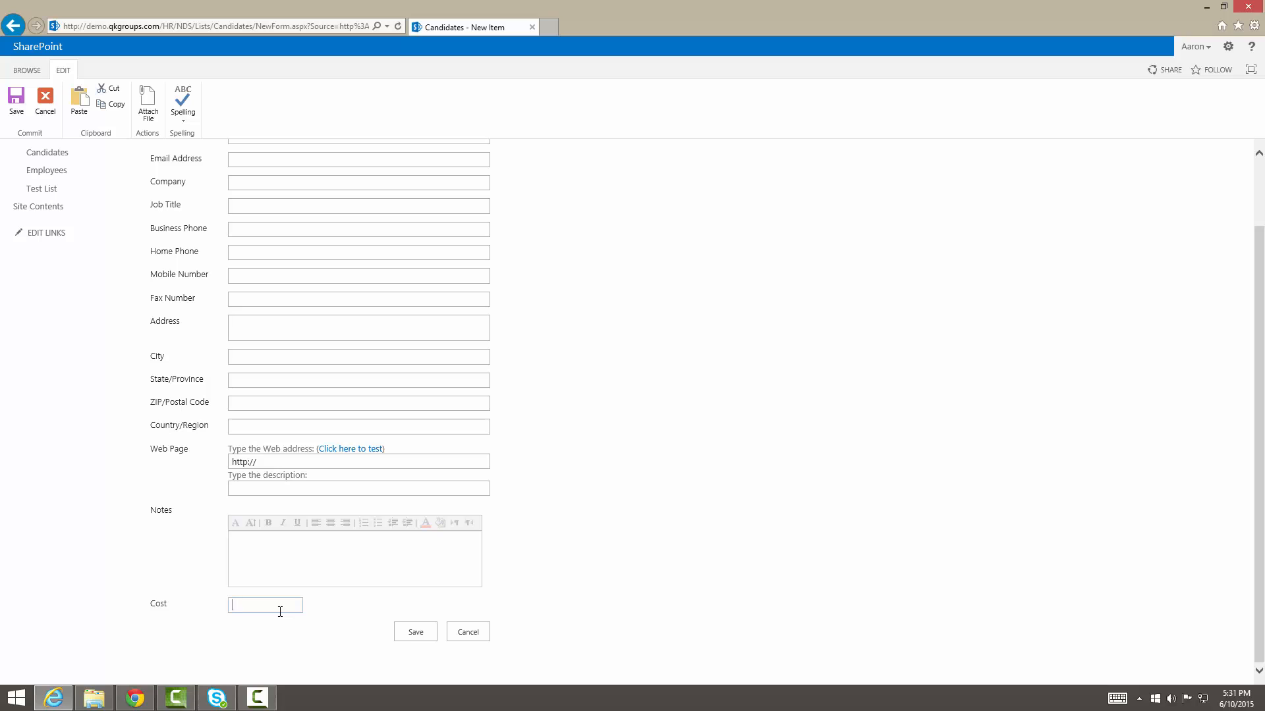
pyautogui.write('400.00')
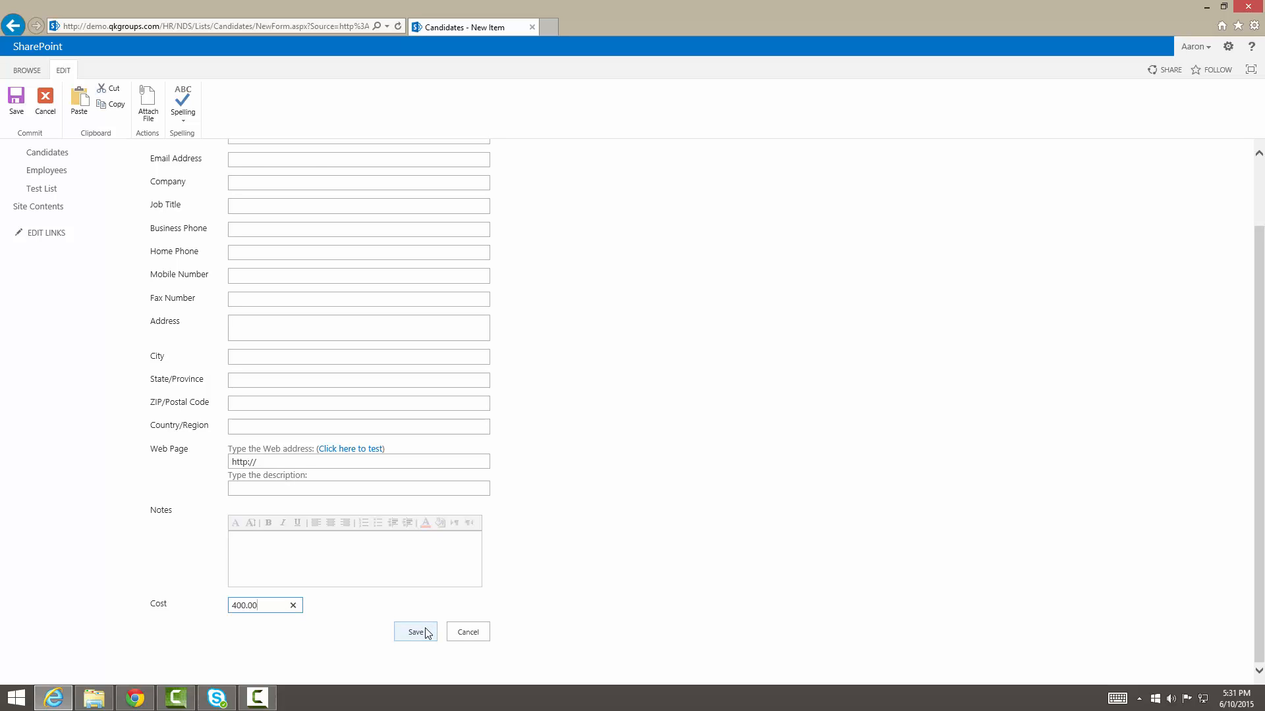
pyautogui.click(416, 632)
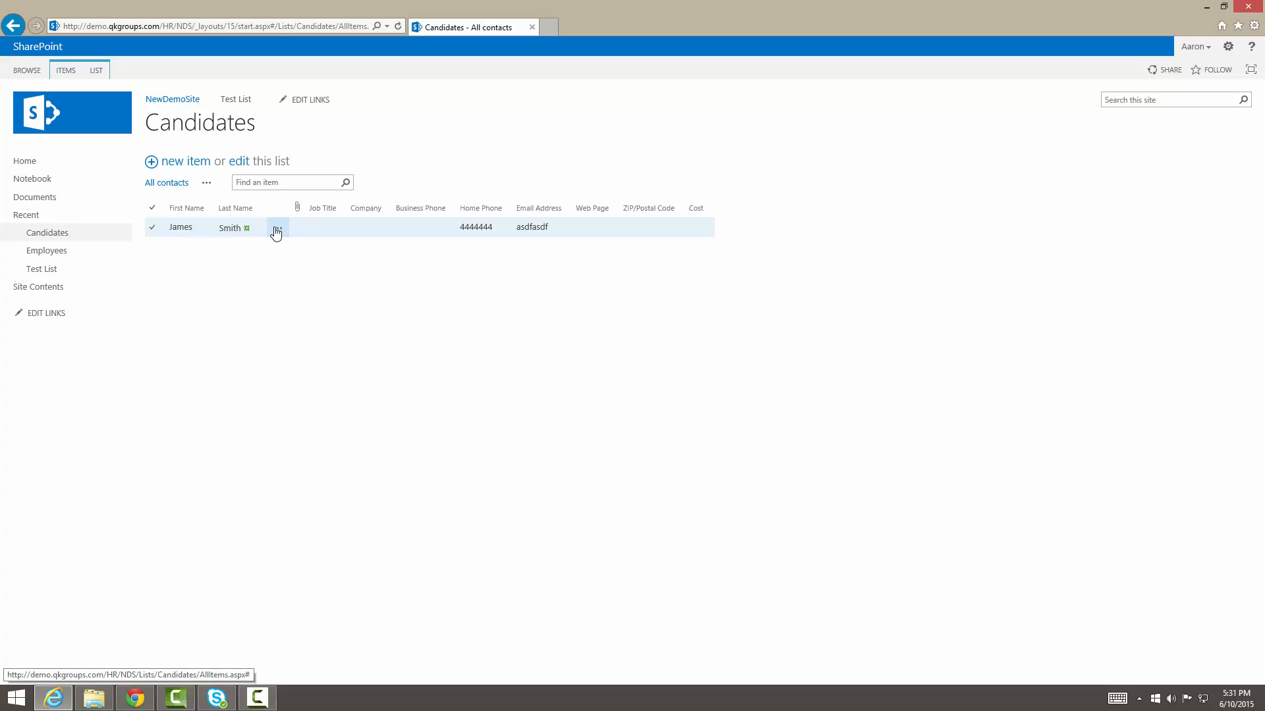
pyautogui.click(152, 226)
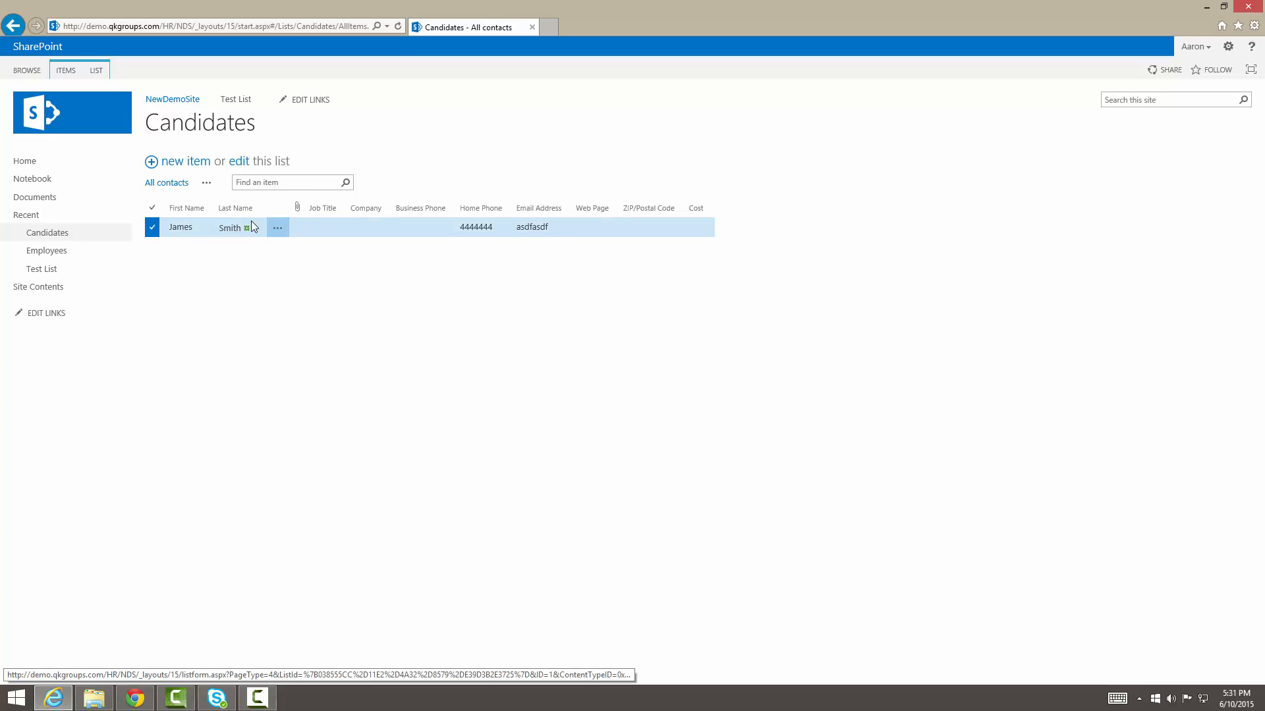
pyautogui.click(229, 226)
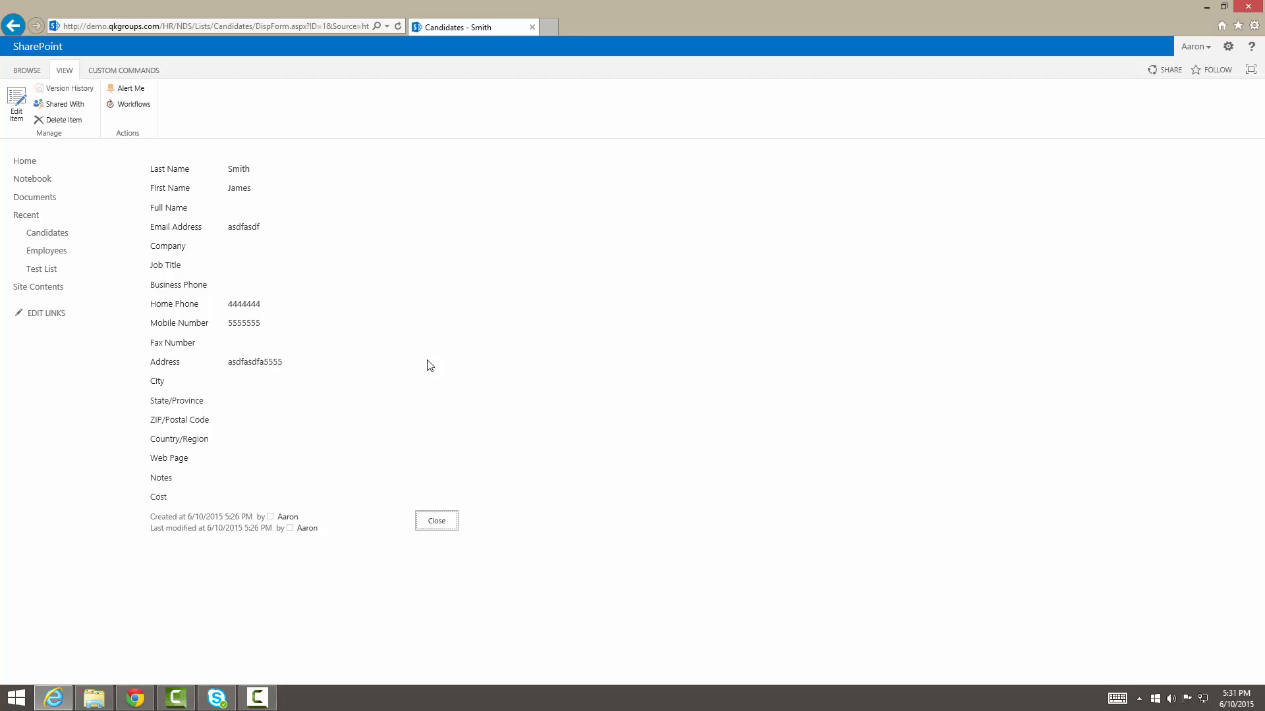
pyautogui.click(15, 103)
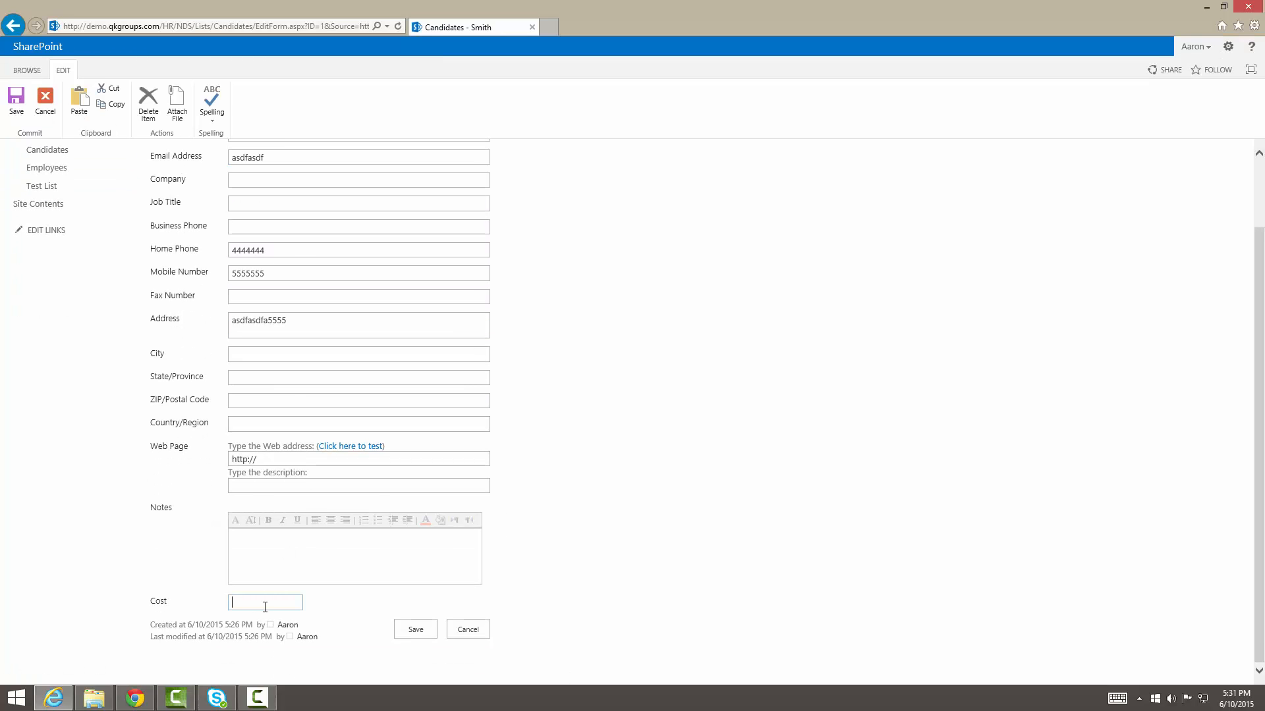
pyautogui.write('400.00')
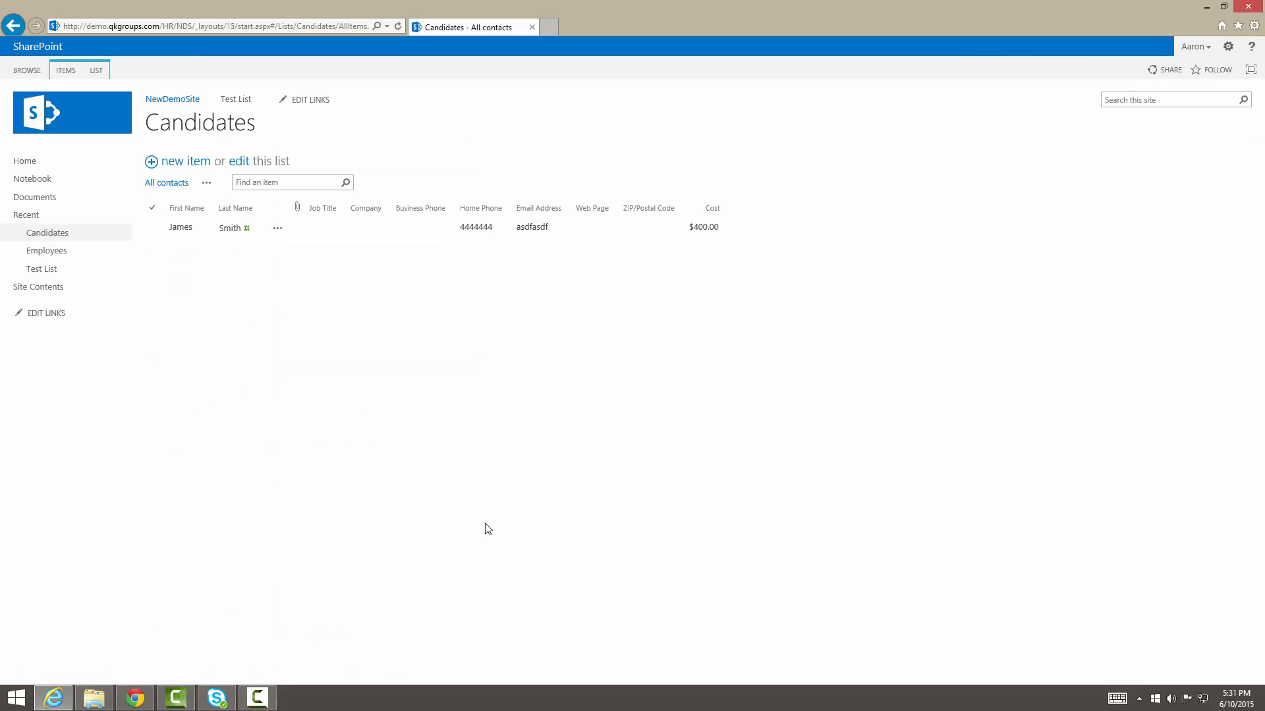
pyautogui.doubleClick(703, 227)
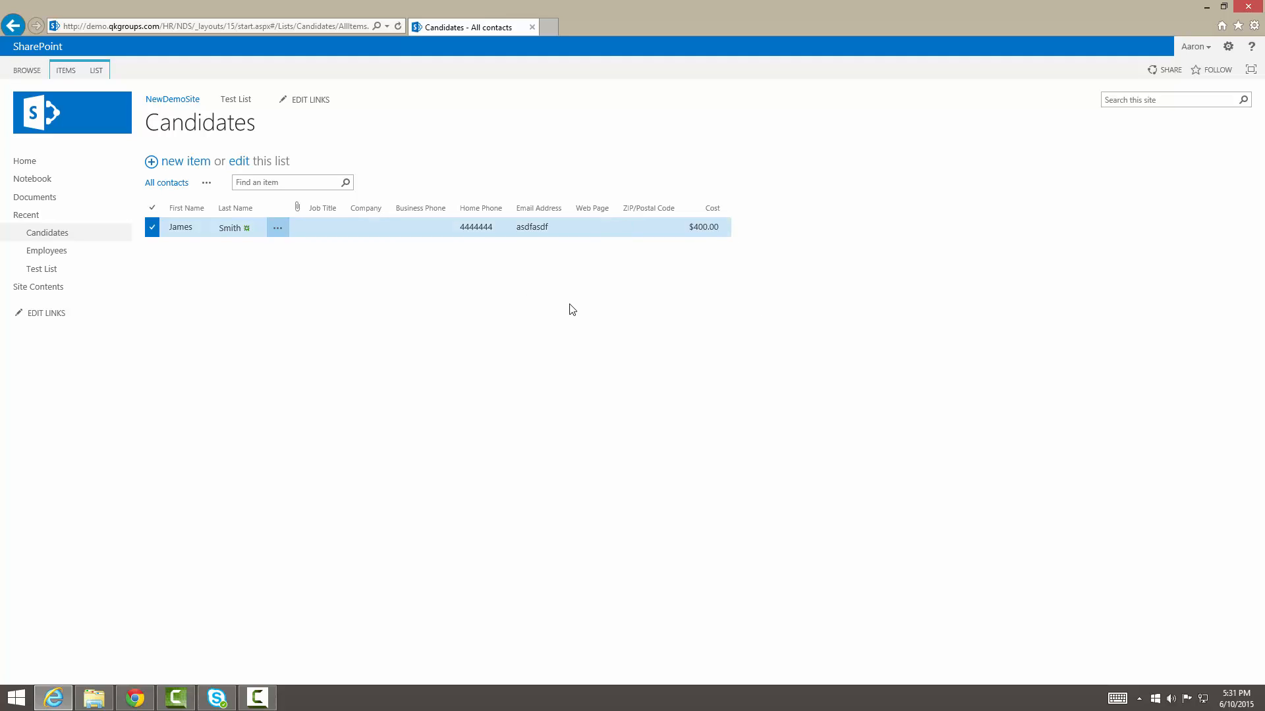
pyautogui.moveTo(565, 405)
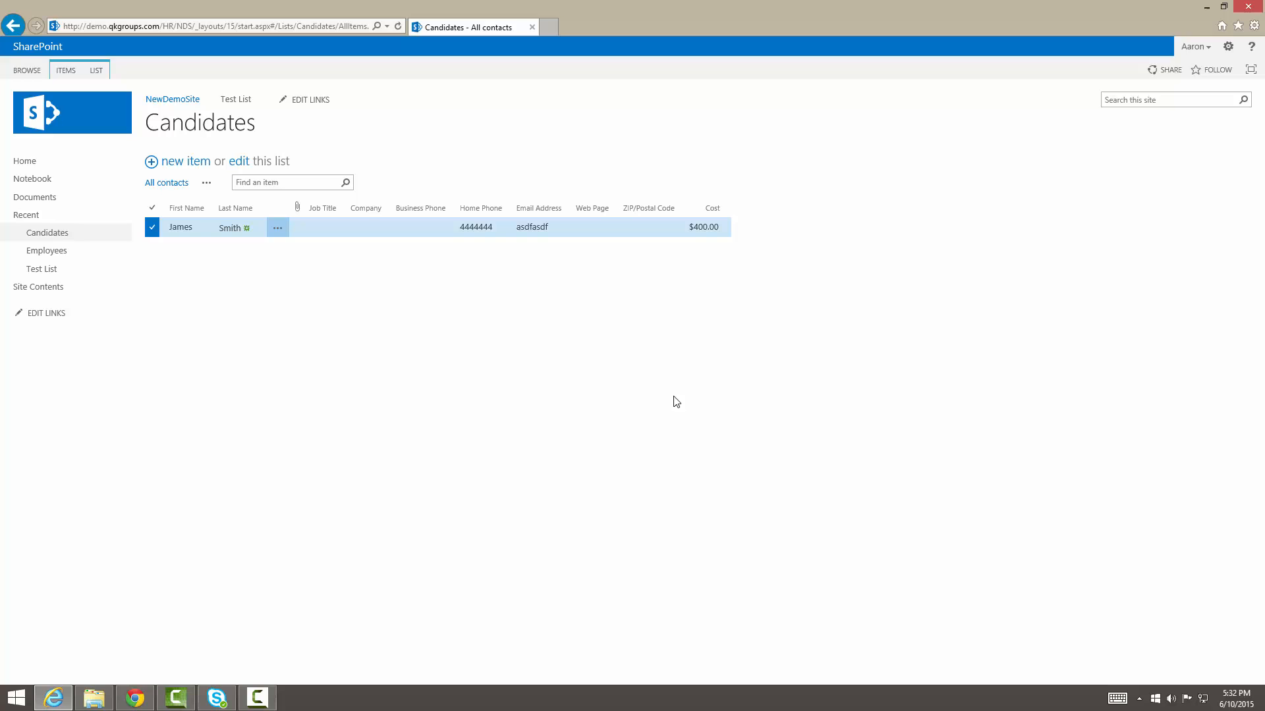
pyautogui.click(38, 287)
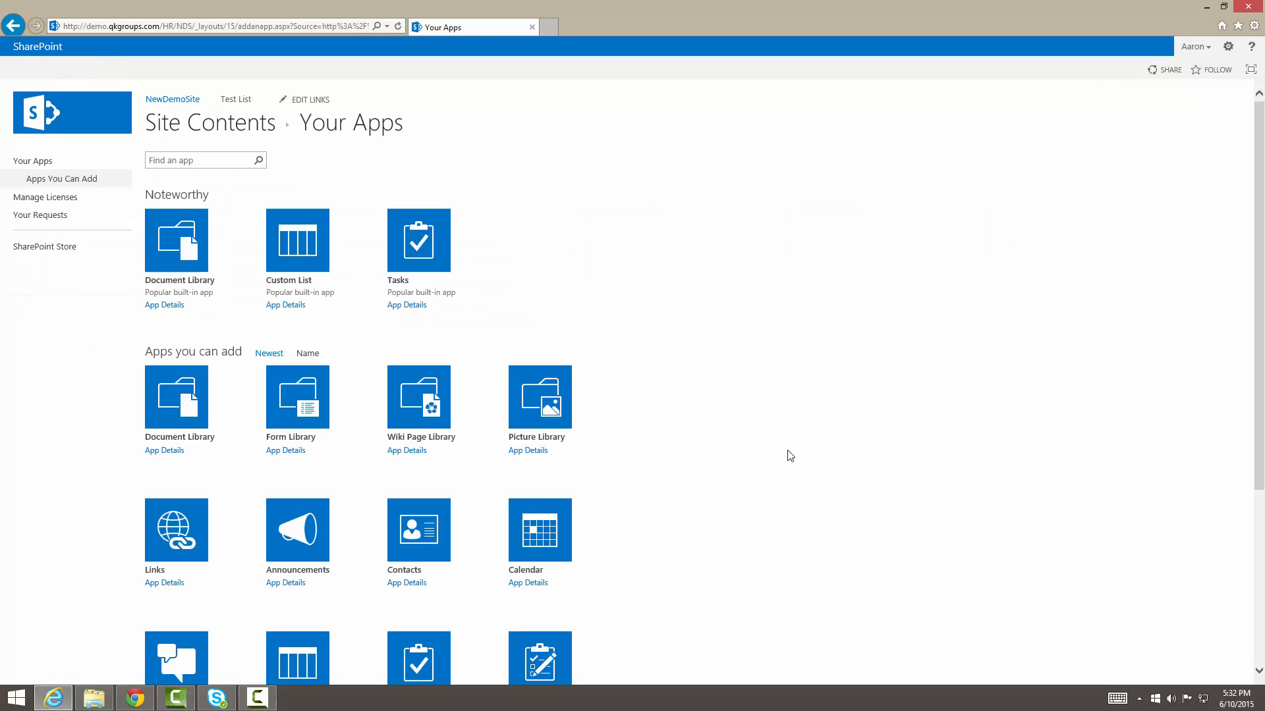
# Add the Asset Library app and create it with the name 'Videos'.
pyautogui.scroll(-3)
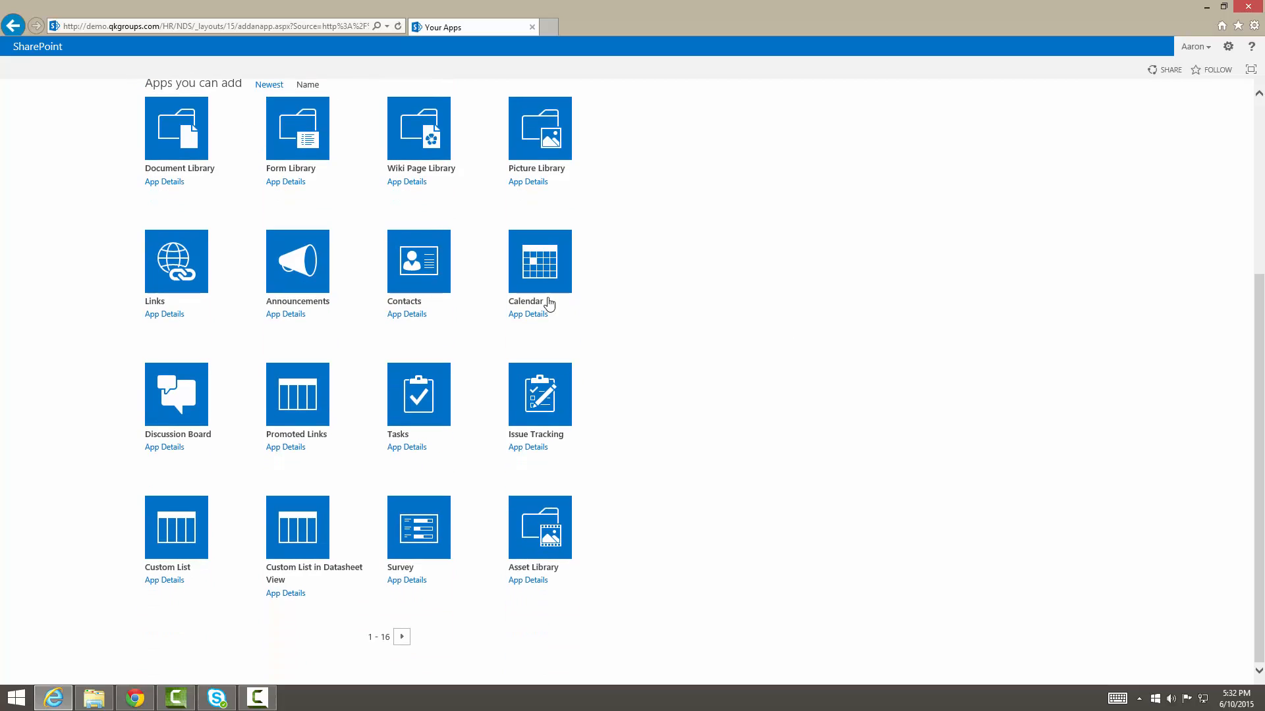
pyautogui.moveTo(407, 182)
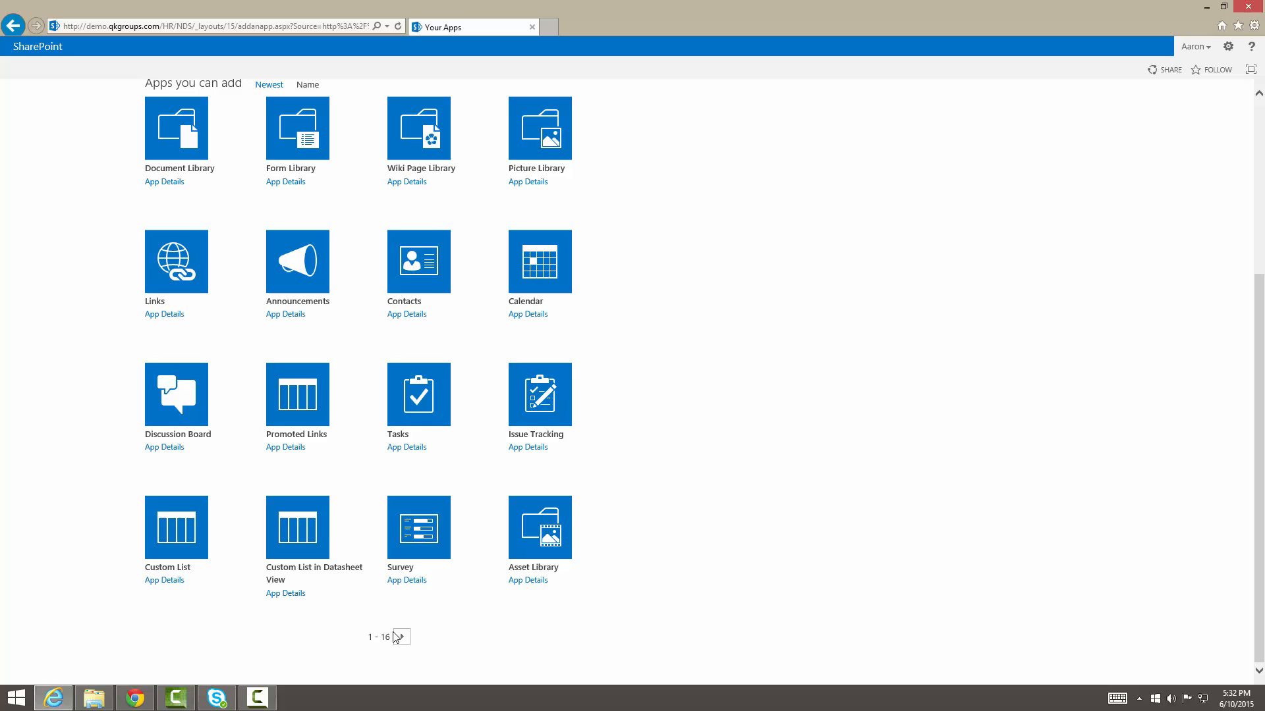
pyautogui.click(401, 637)
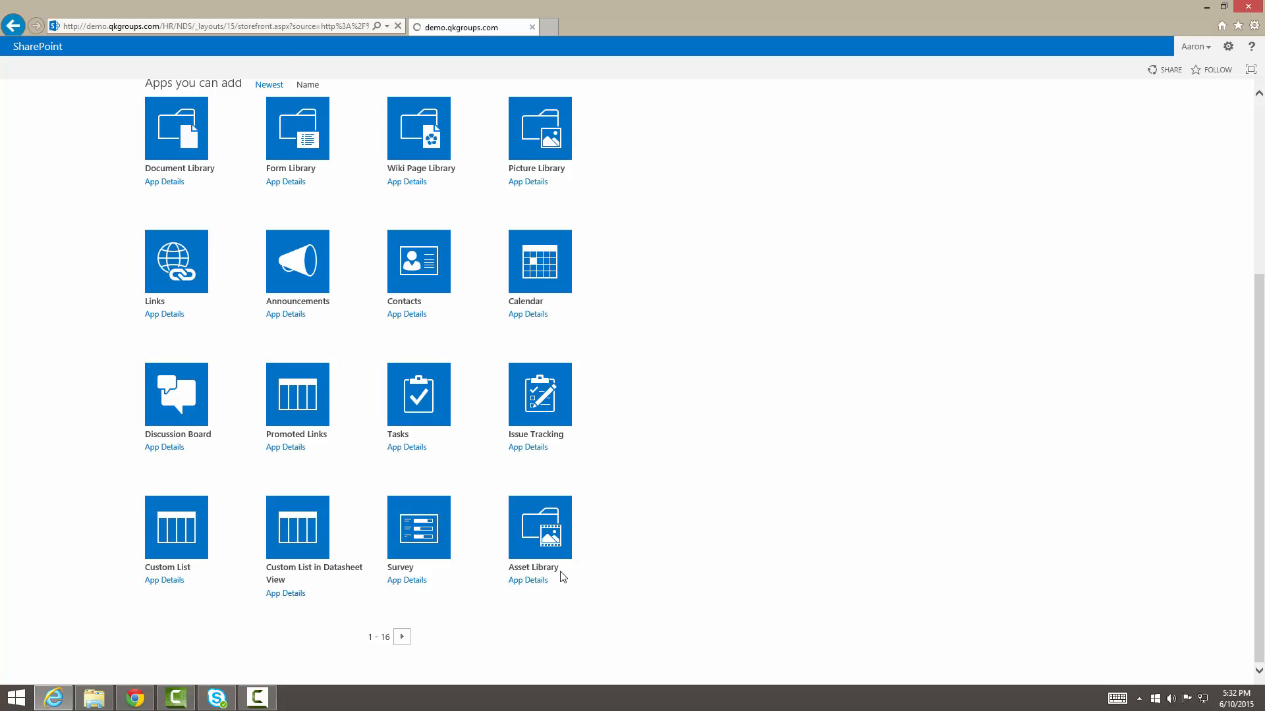
pyautogui.click(539, 529)
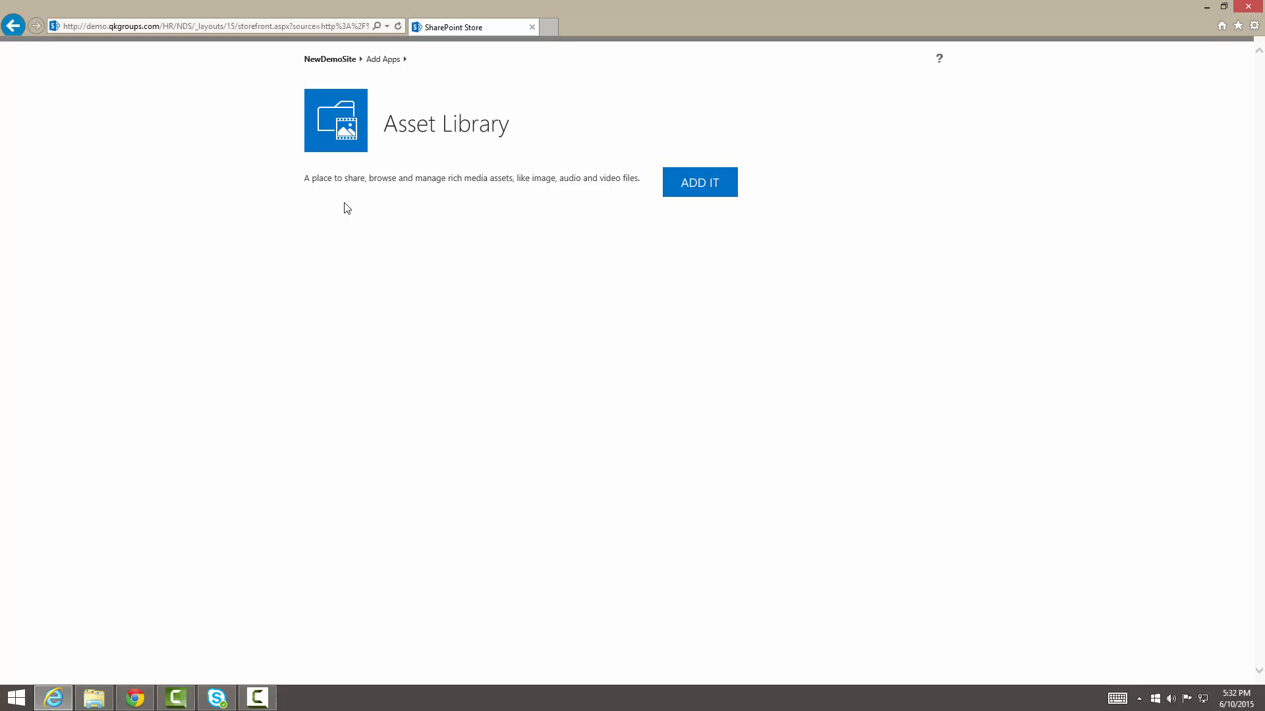
pyautogui.moveTo(401, 197)
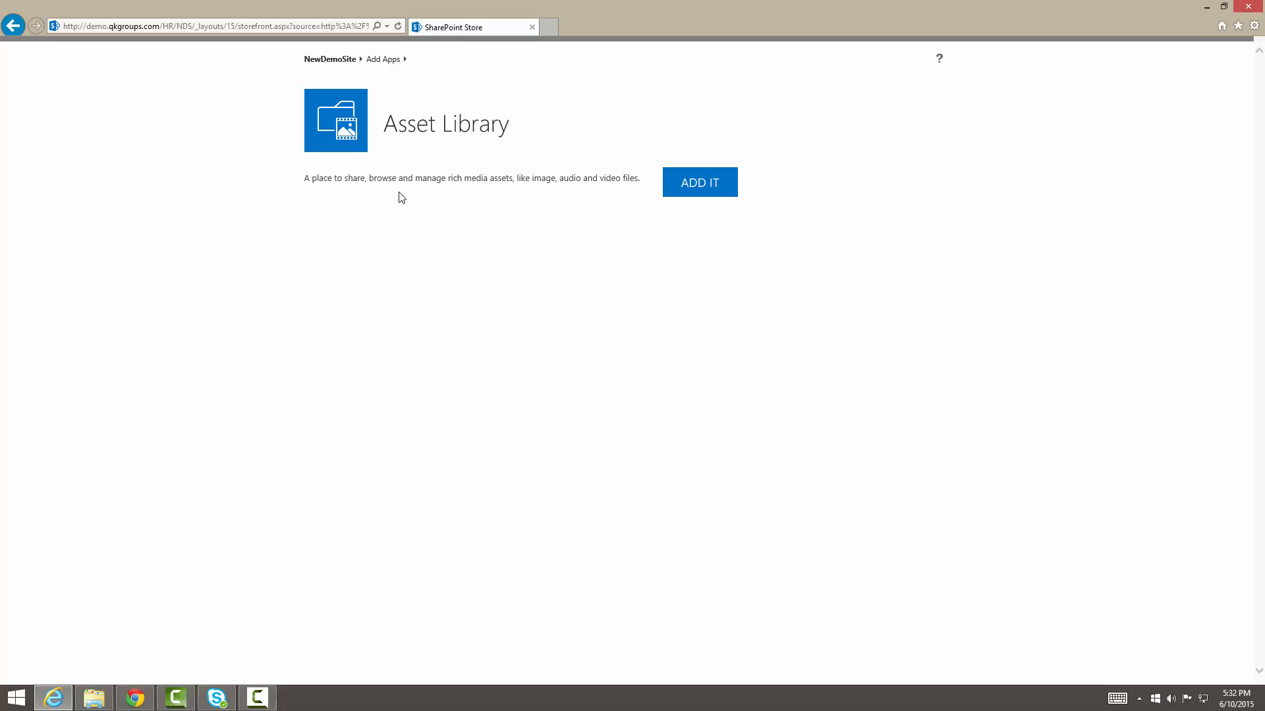
pyautogui.click(699, 183)
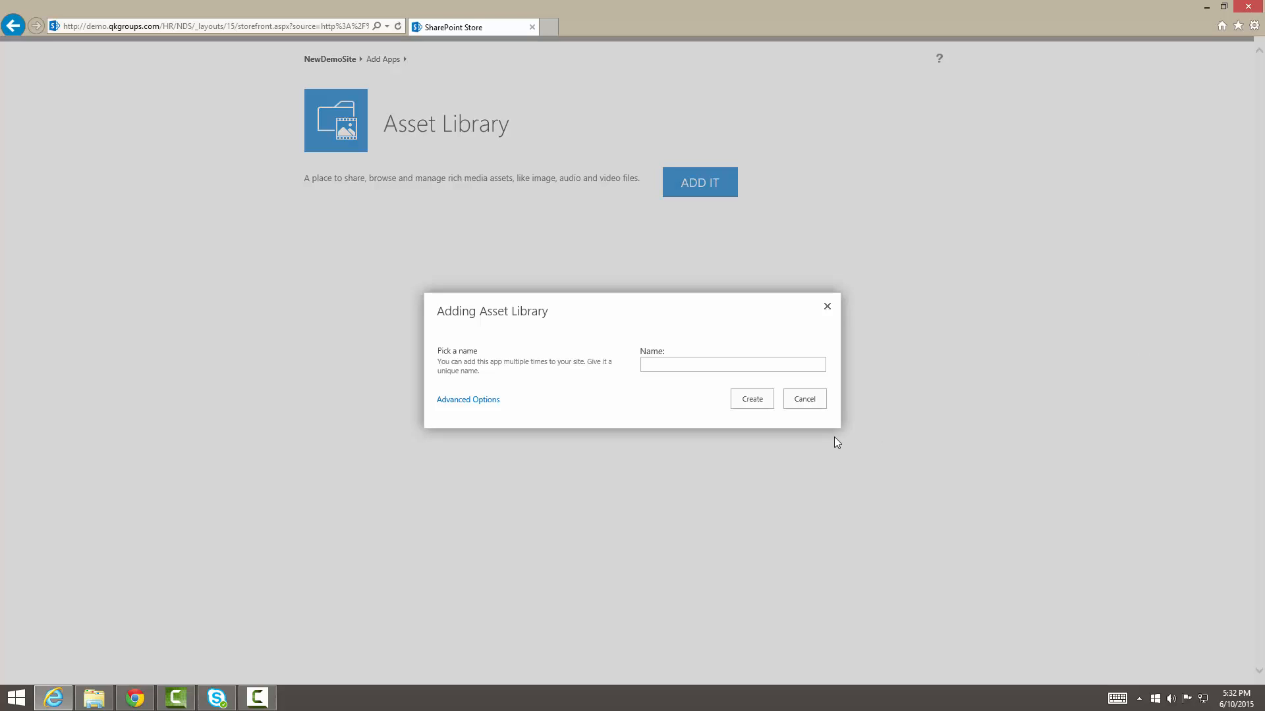
pyautogui.write('vi')
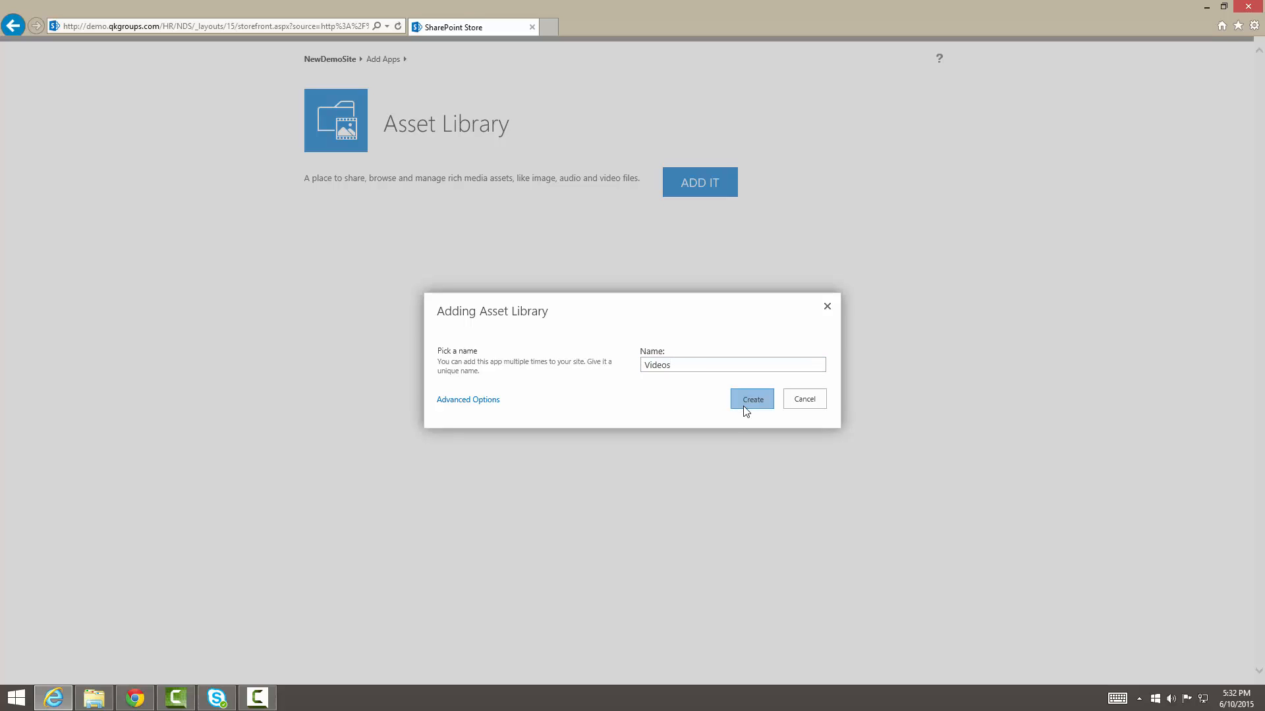
pyautogui.click(751, 399)
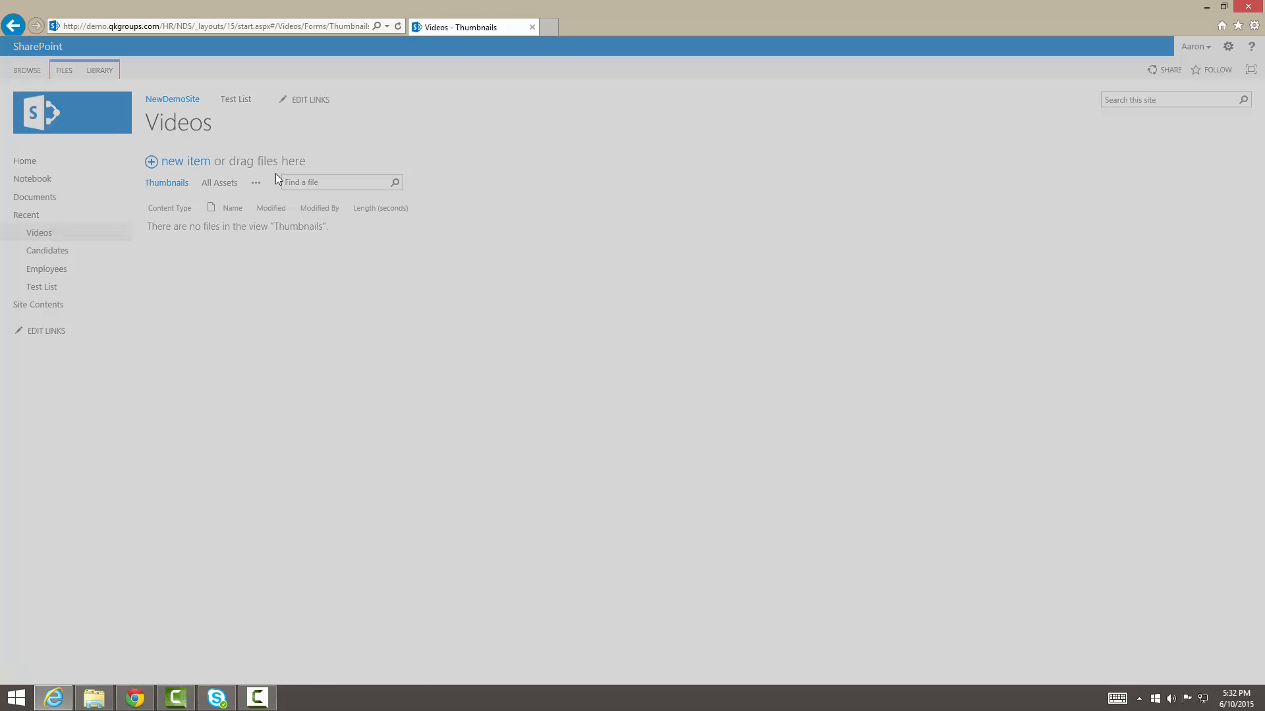
pyautogui.click(178, 161)
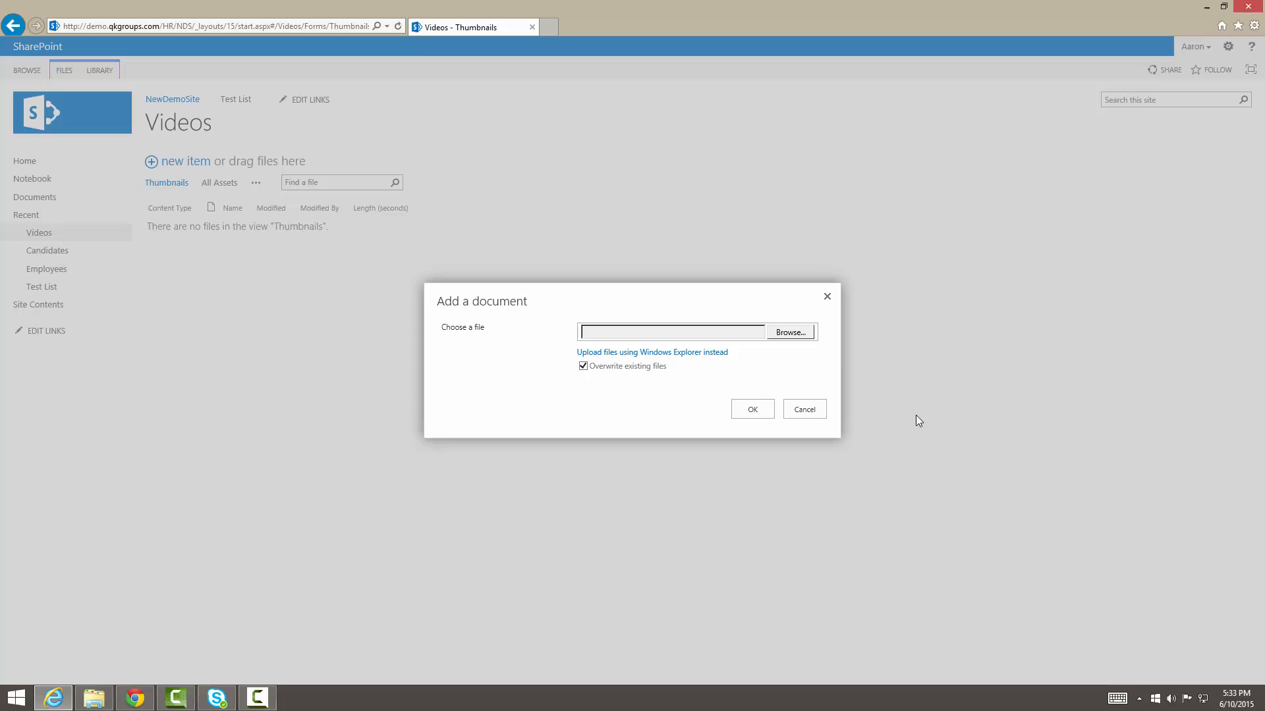
pyautogui.click(789, 332)
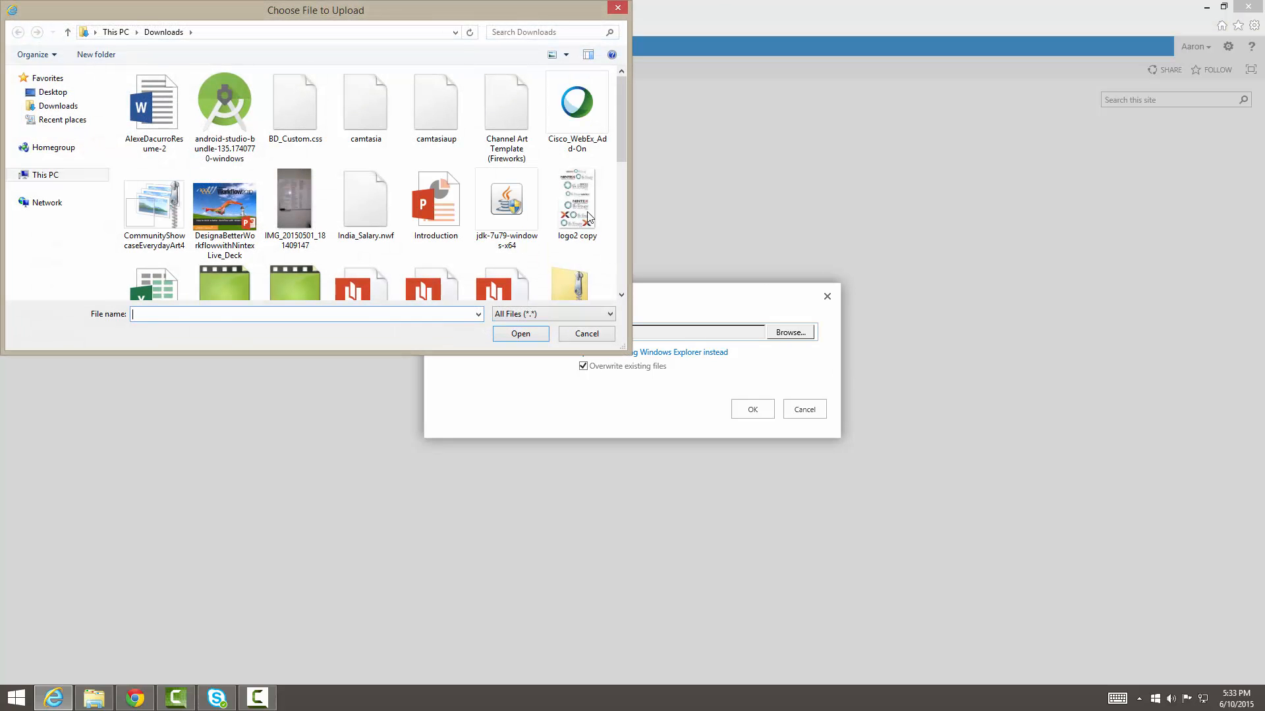
pyautogui.scroll(-3)
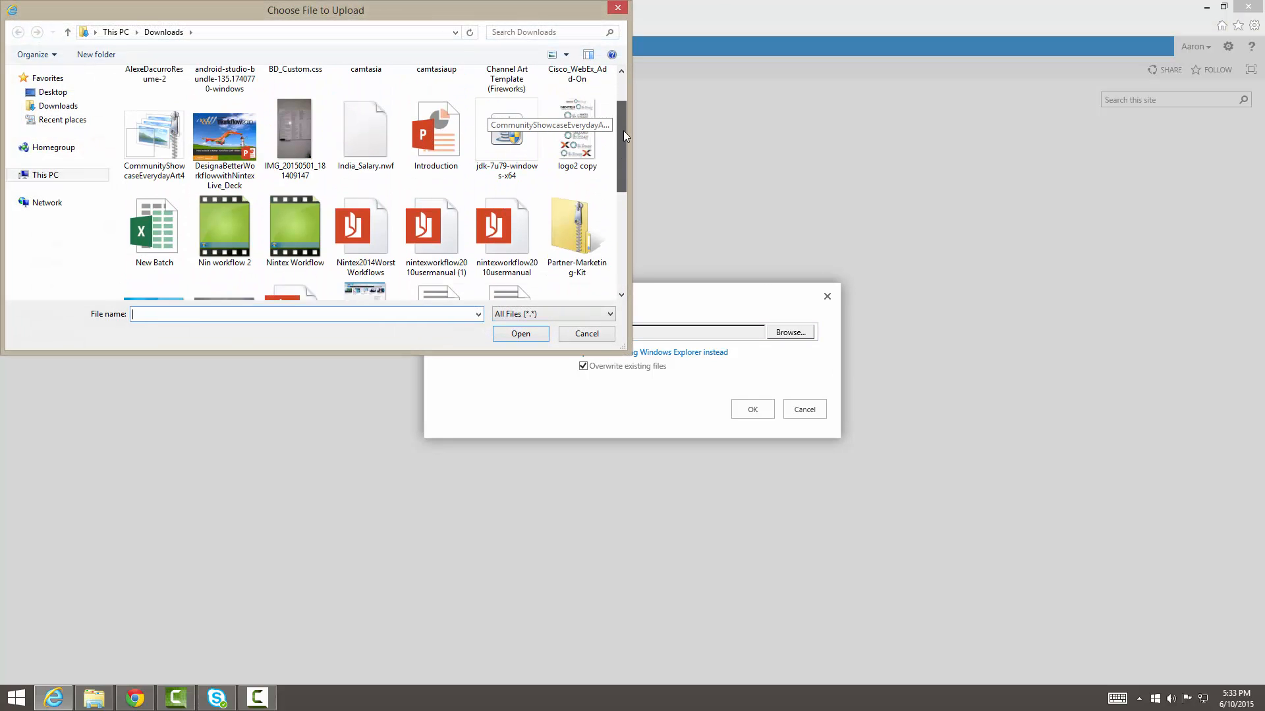
pyautogui.click(585, 334)
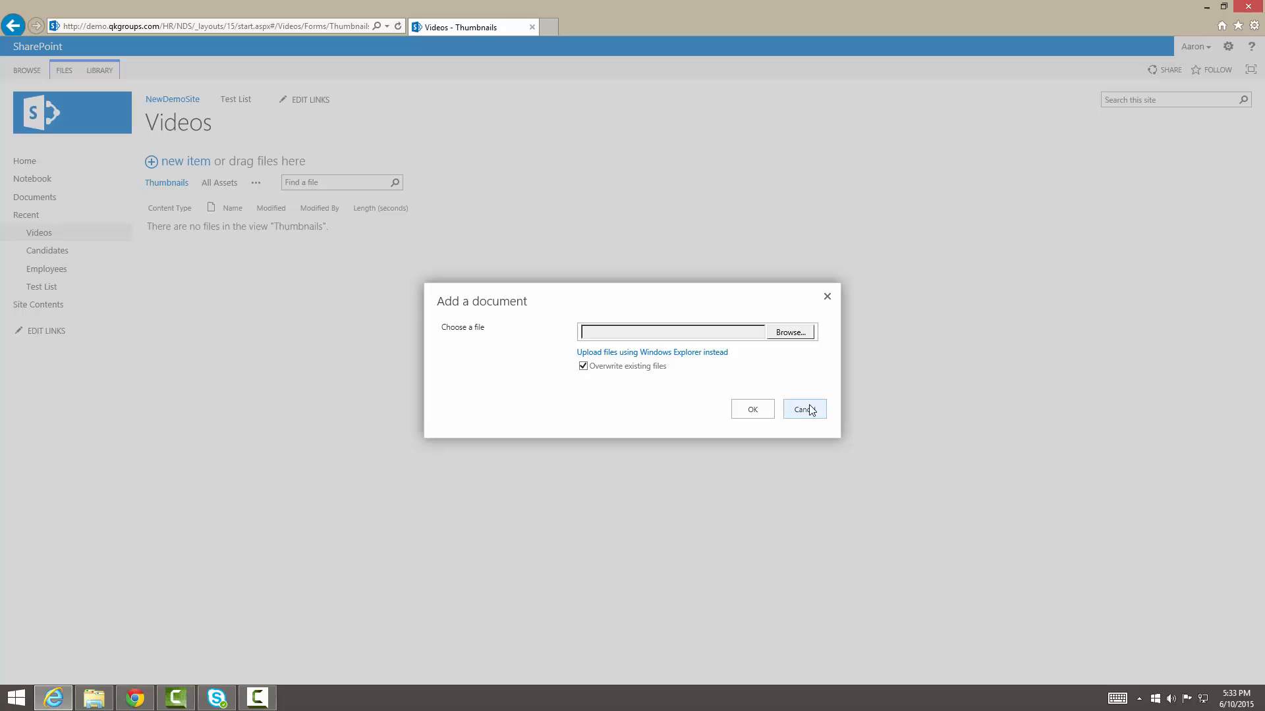
pyautogui.click(803, 410)
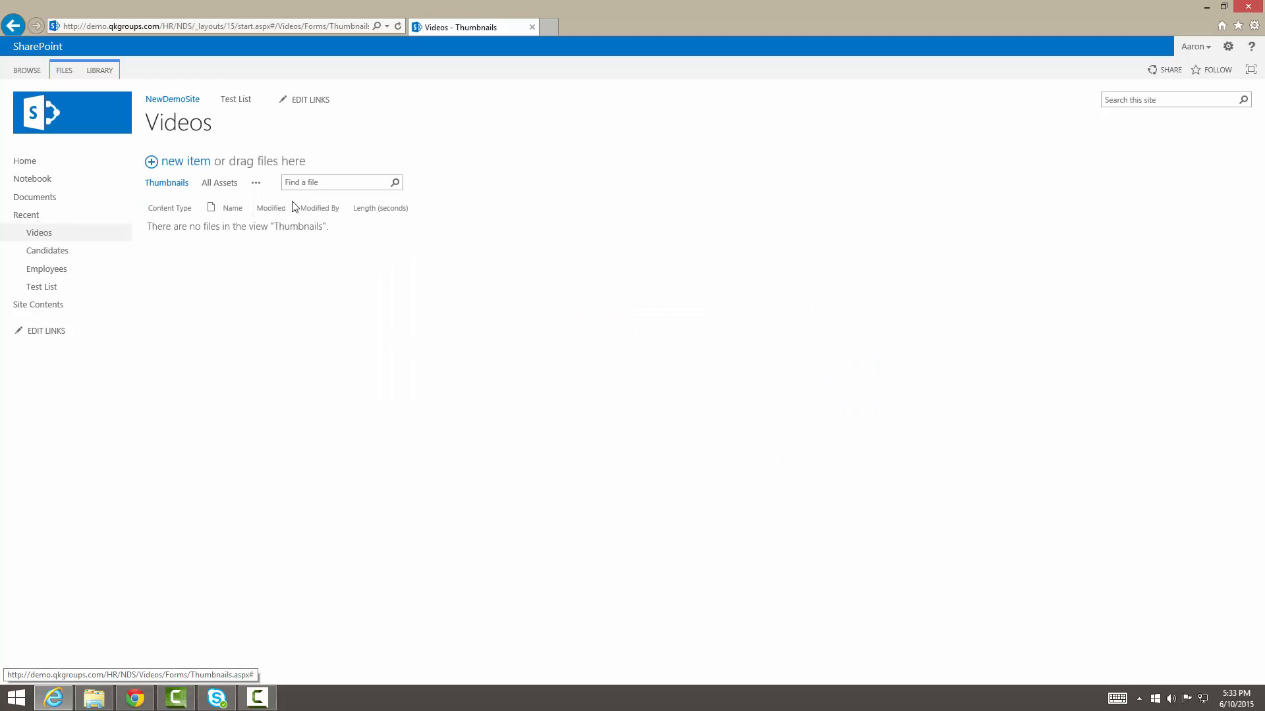
pyautogui.click(100, 71)
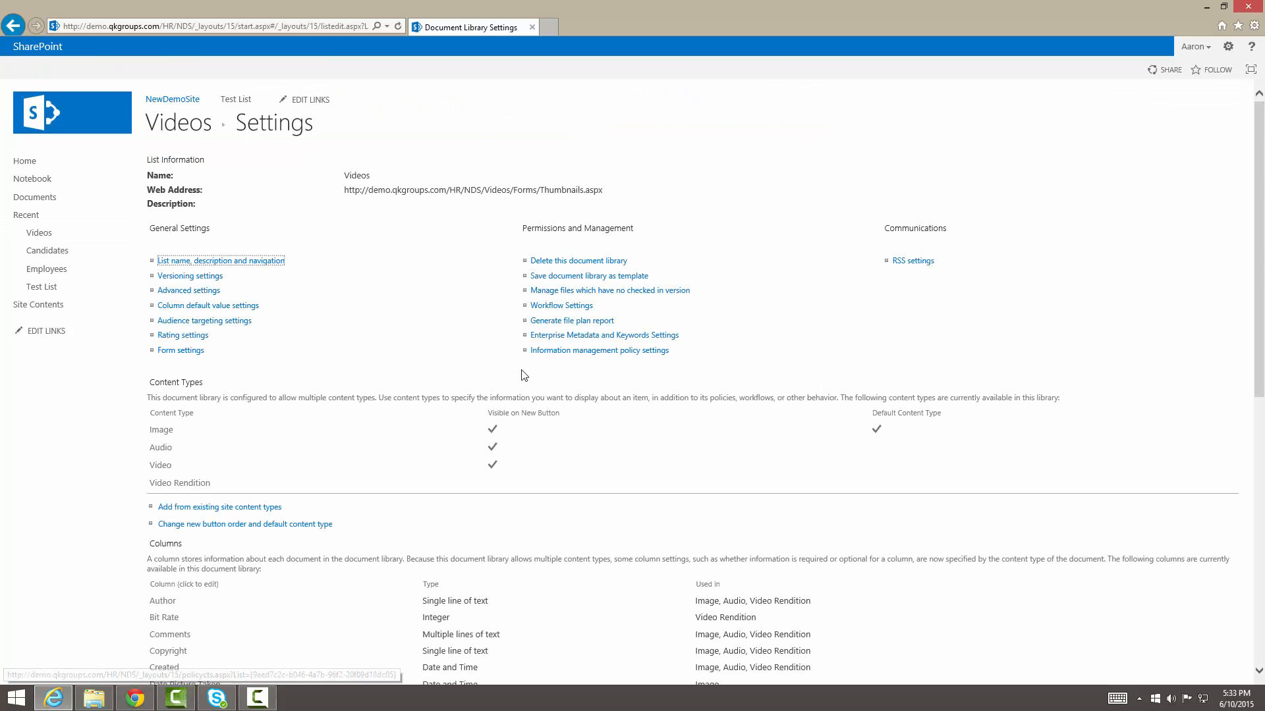
# Scroll through the Videos Library Settings, then return via the Videos breadcrumb.
pyautogui.scroll(-3)
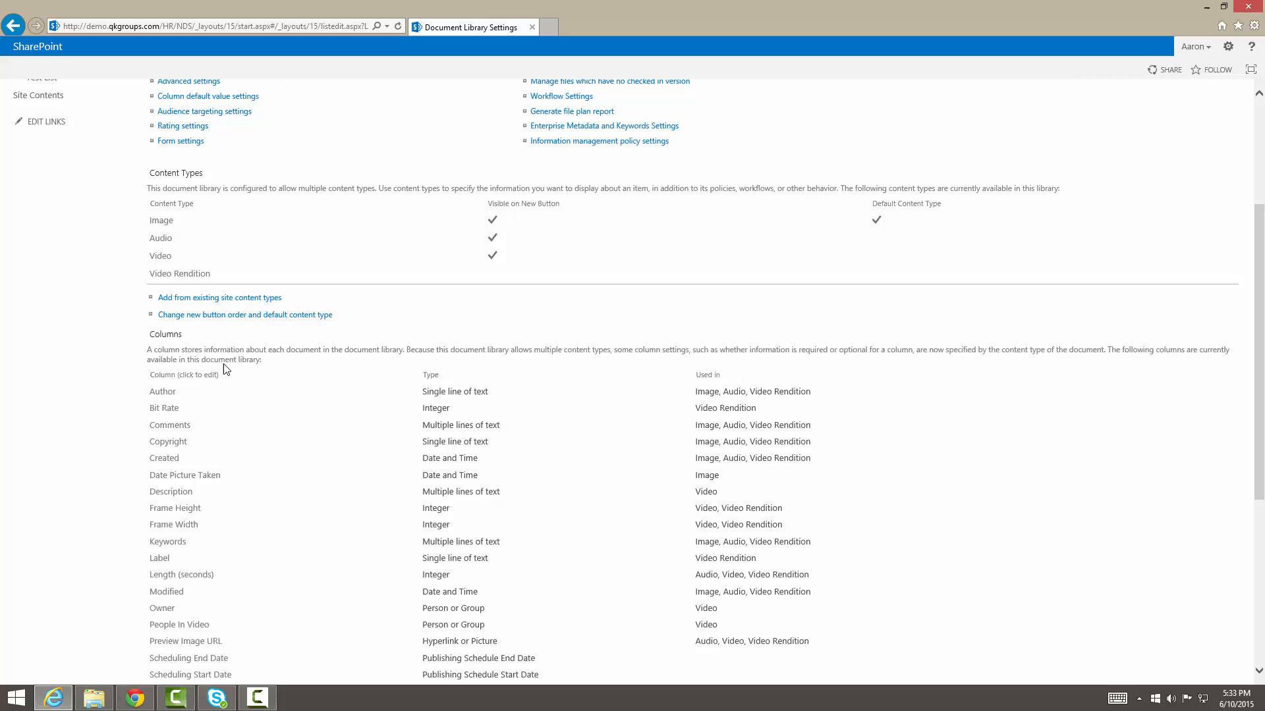
pyautogui.scroll(-3)
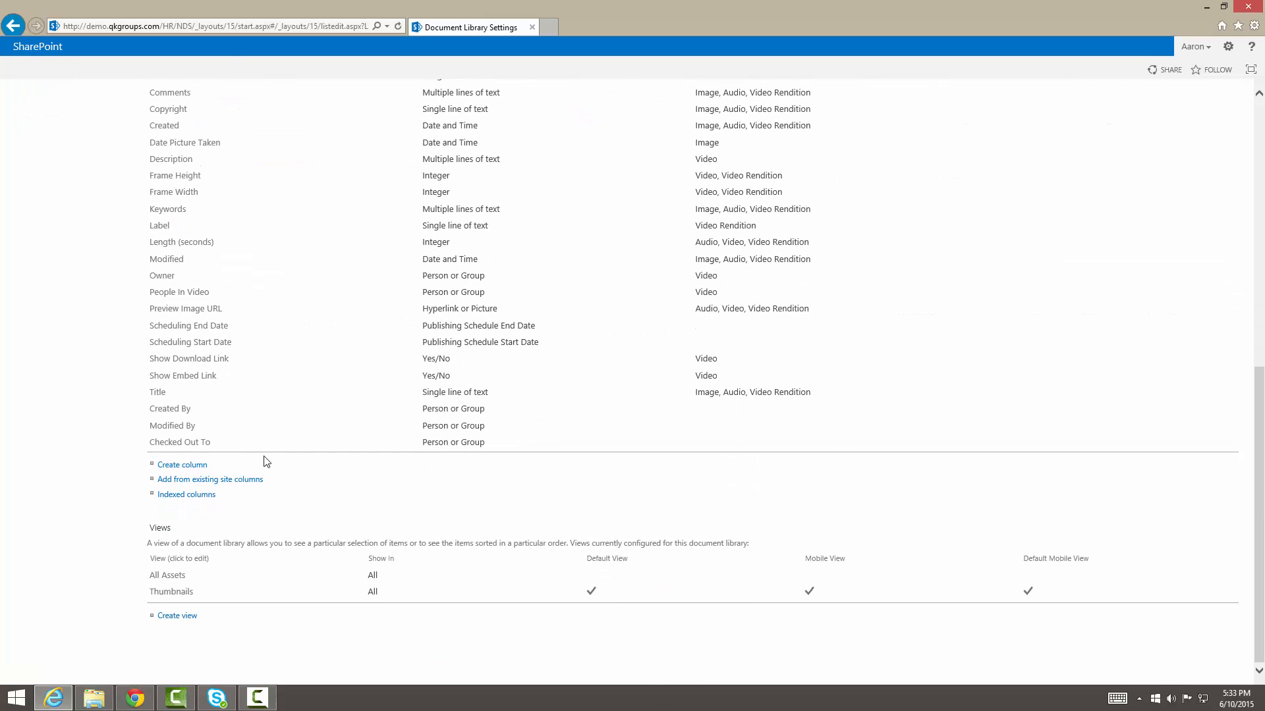
pyautogui.scroll(3)
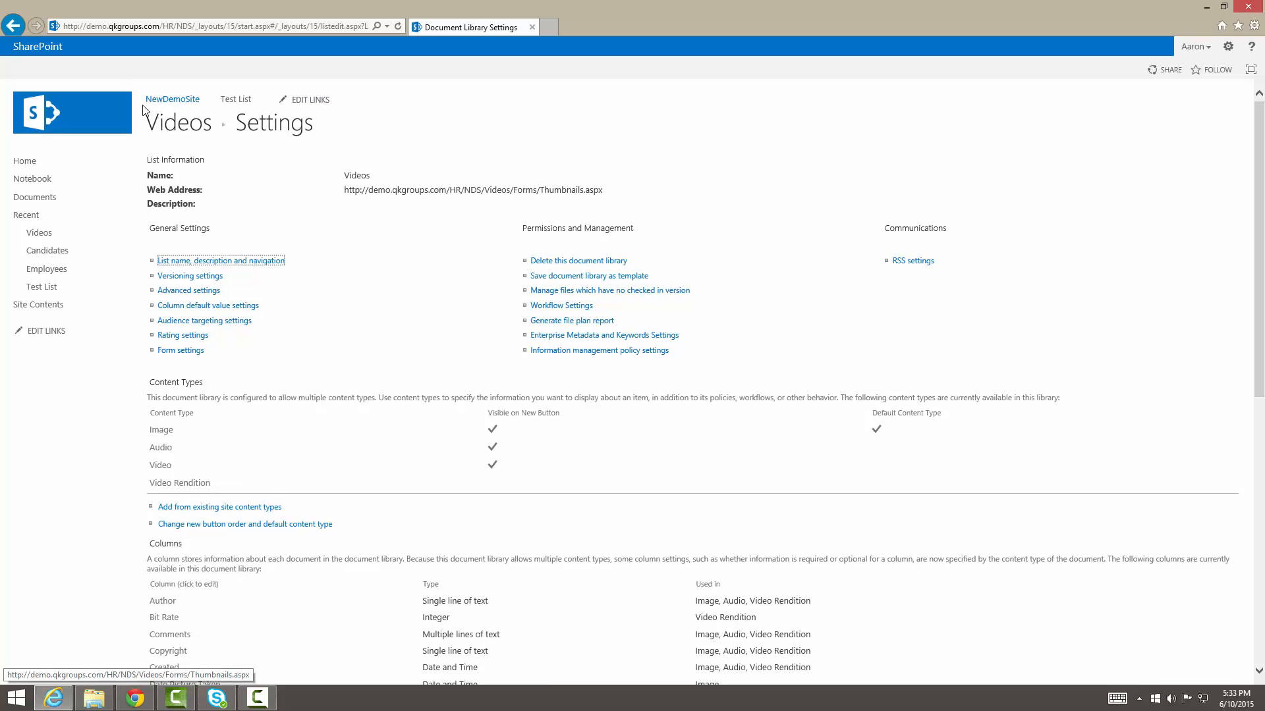
pyautogui.click(14, 25)
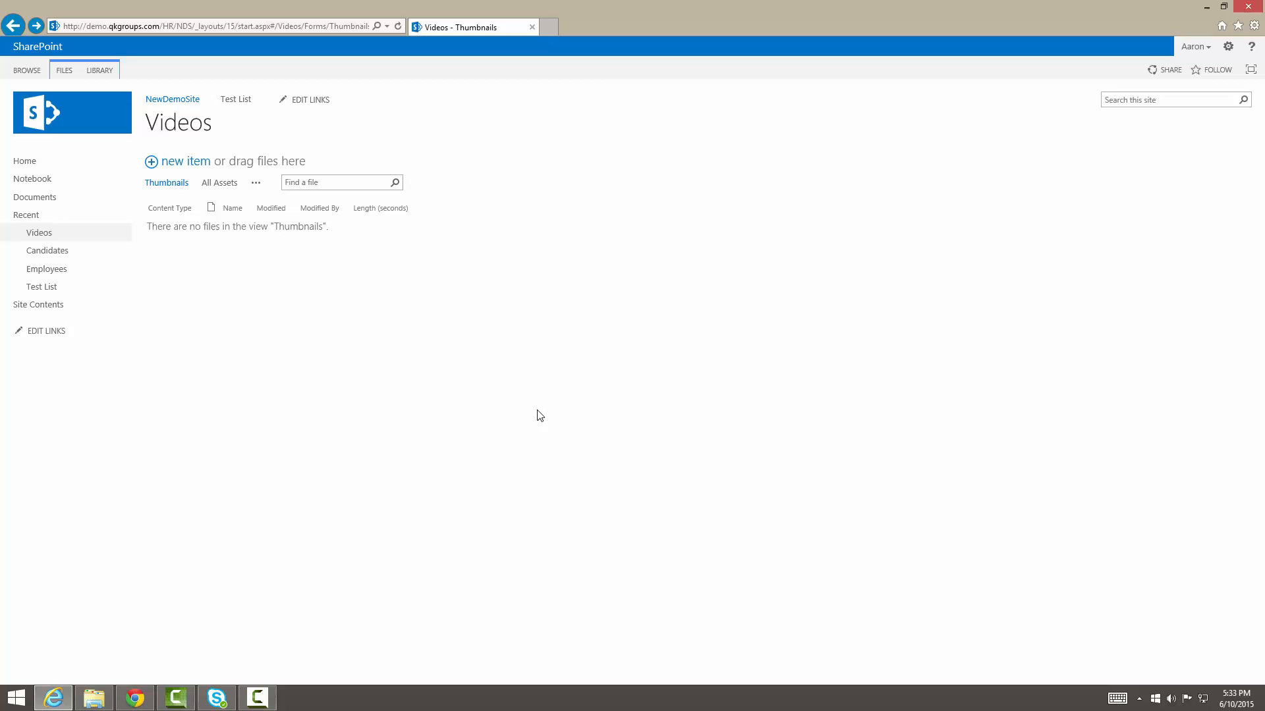
pyautogui.moveTo(327, 266)
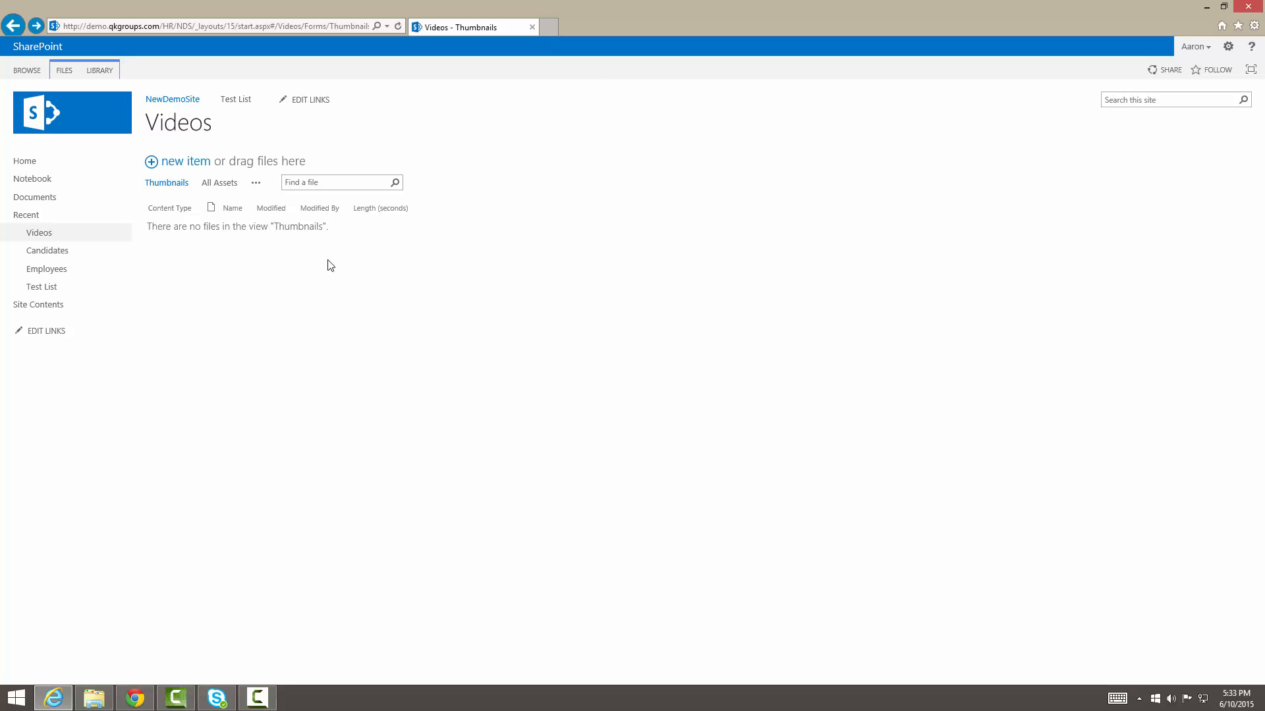